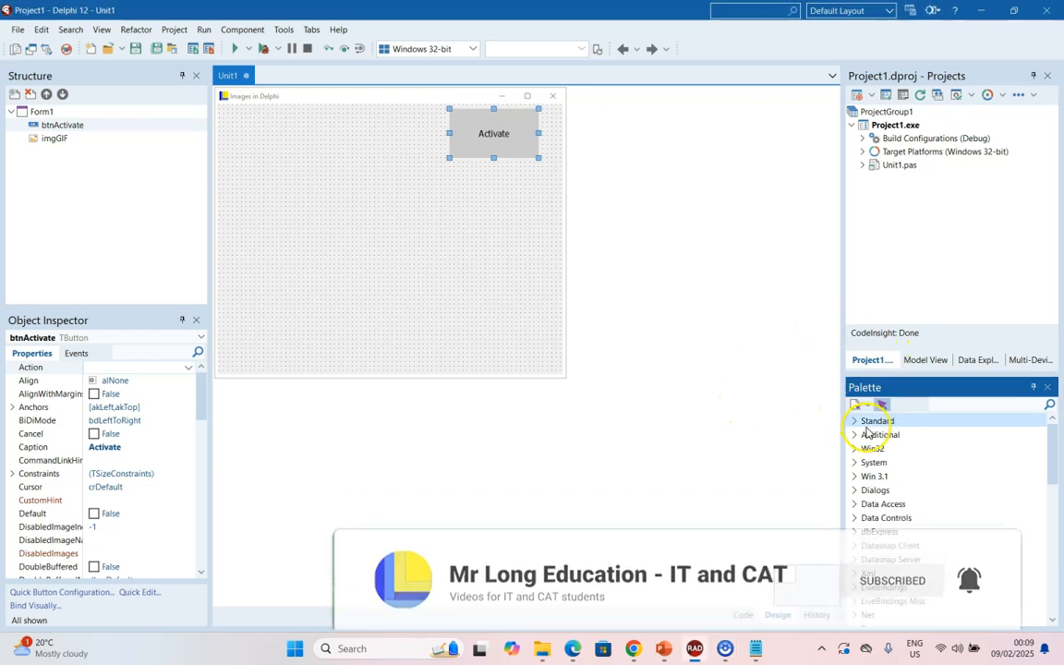
Place a TImage from the Additional palette category onto the form as Image1
left_click(854, 435)
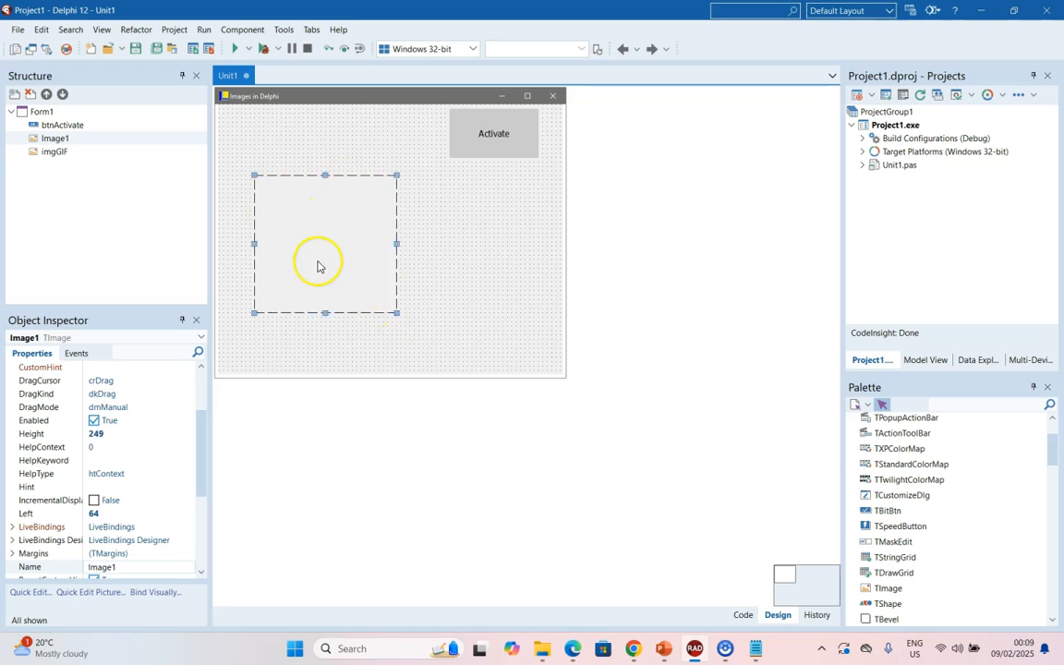
mouse_move(335, 247)
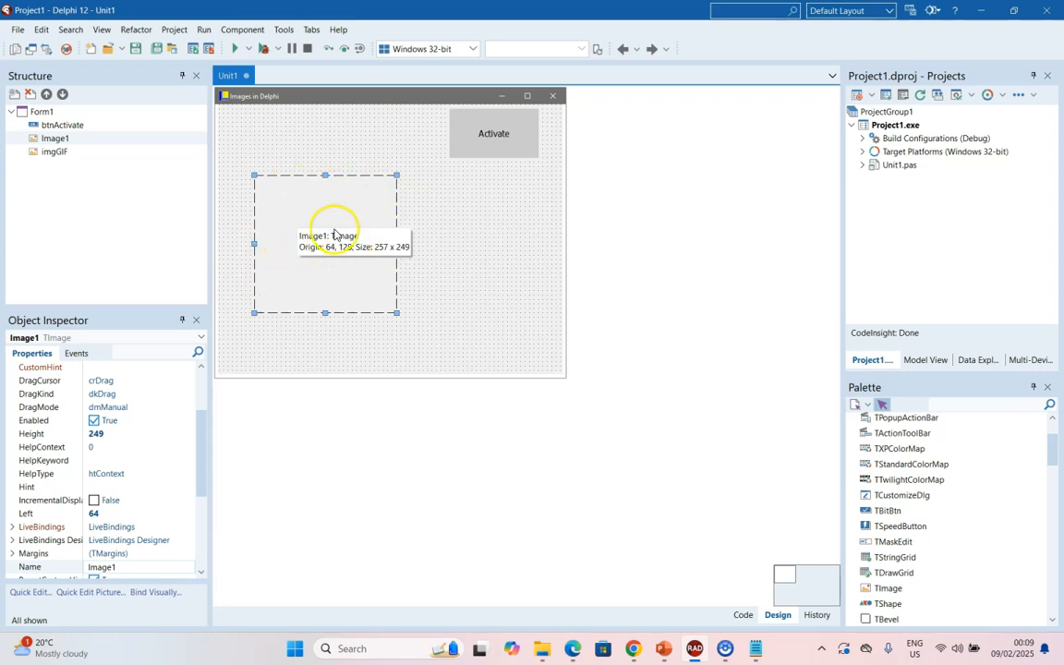
mouse_move(201, 445)
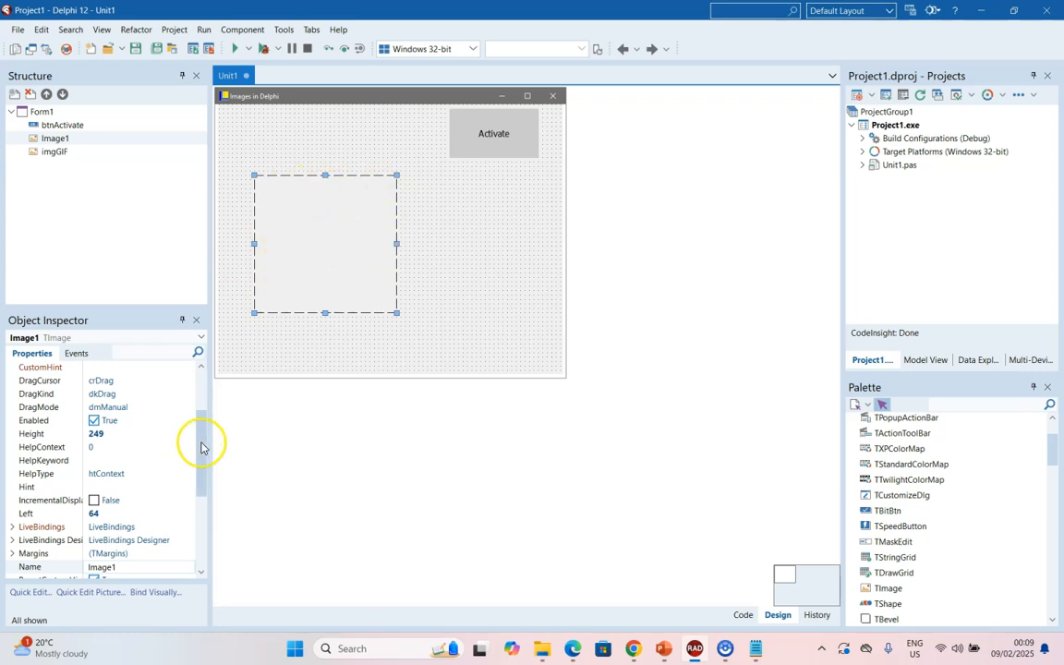
Load bird.jpg into Image1's Picture property through the picture editor
scroll("down", 3)
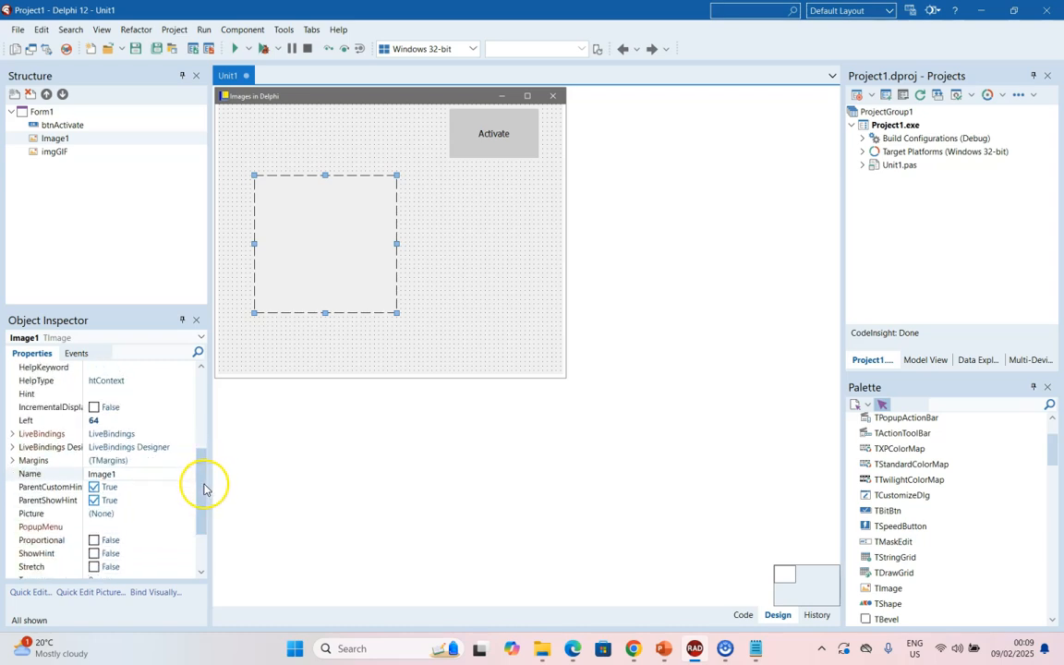
left_click(100, 513)
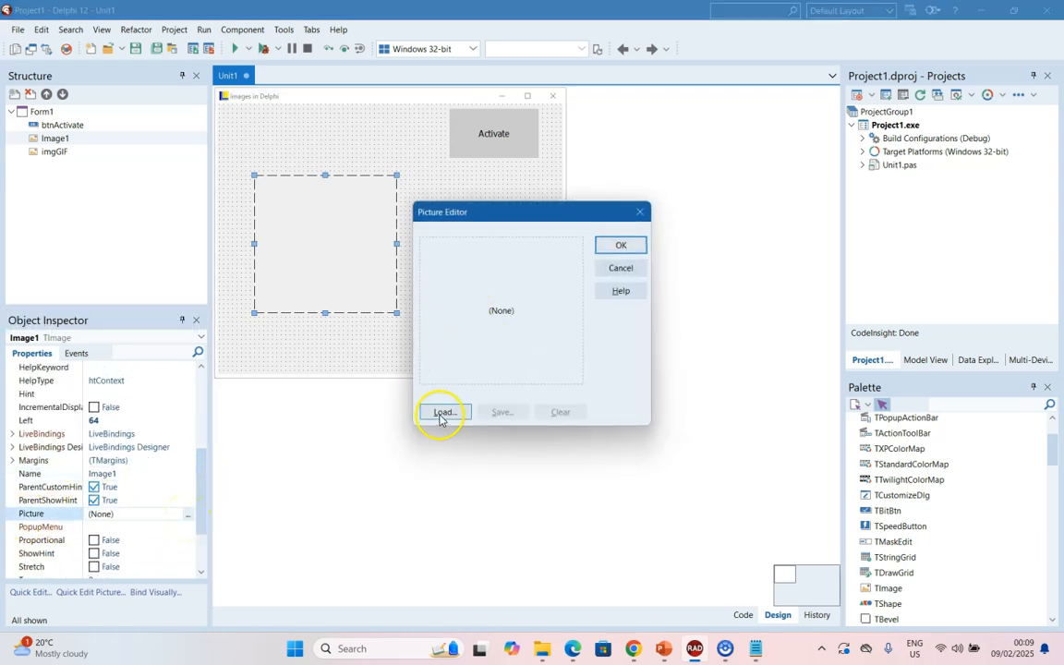
left_click(443, 412)
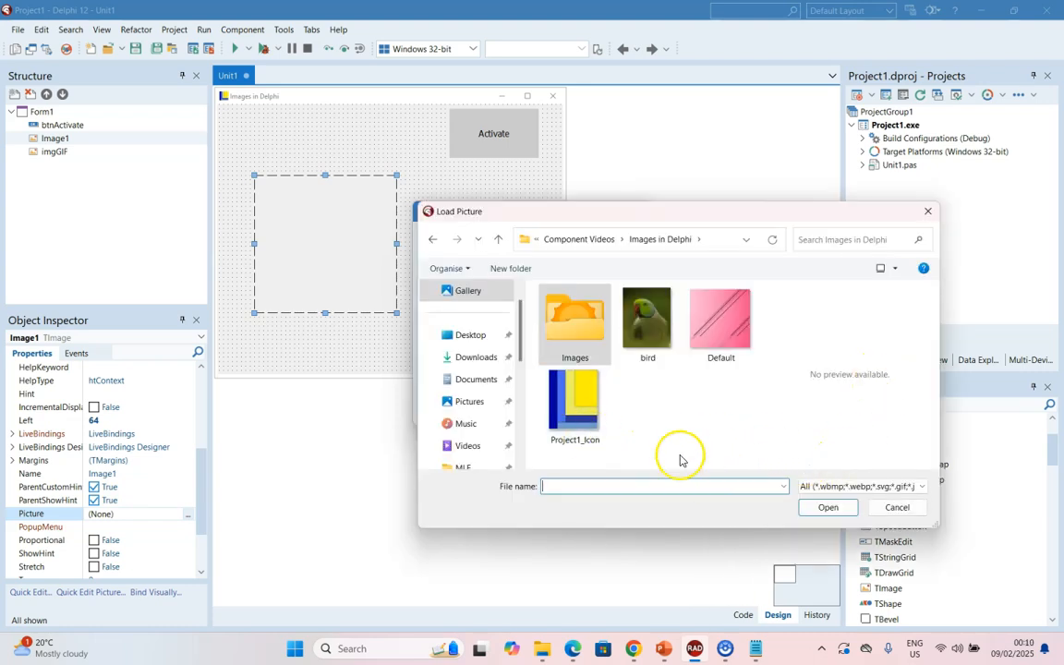
mouse_move(647, 318)
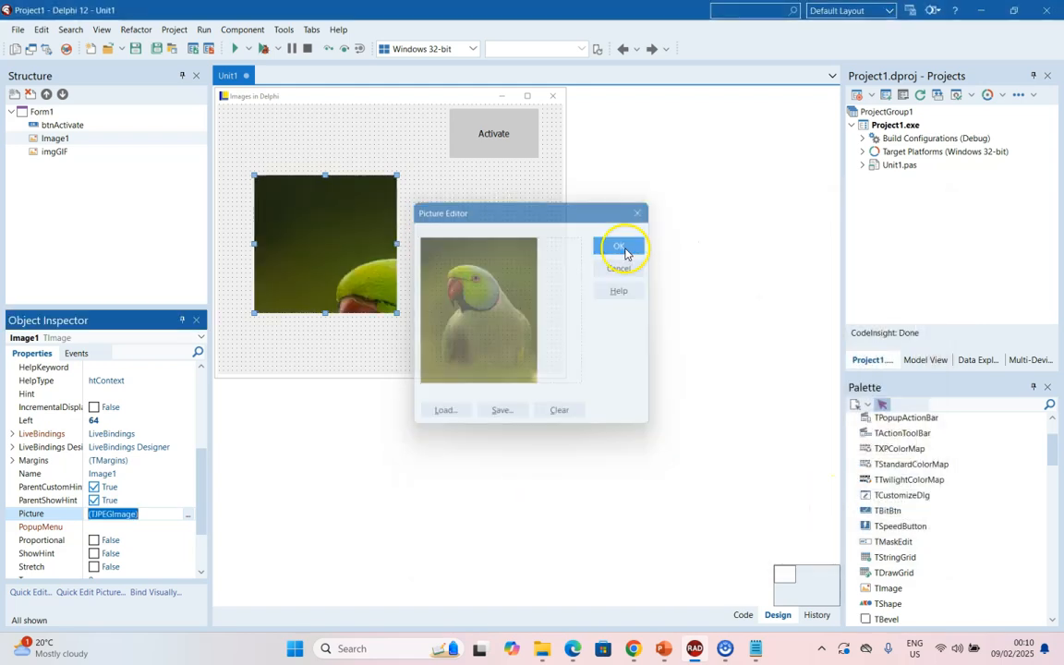
left_click(619, 246)
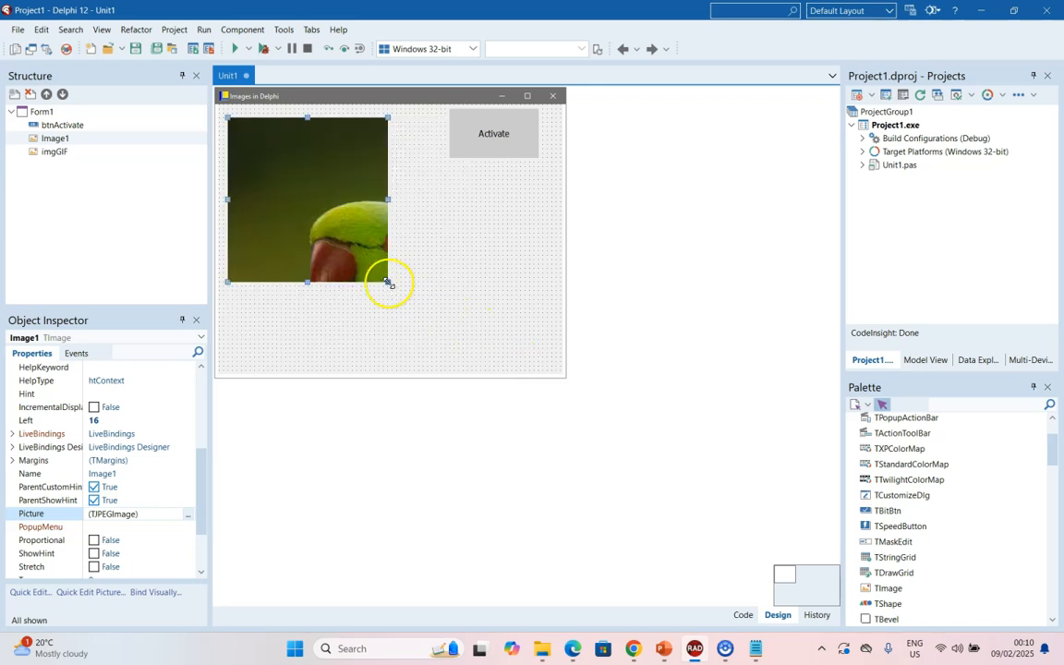
mouse_move(330, 188)
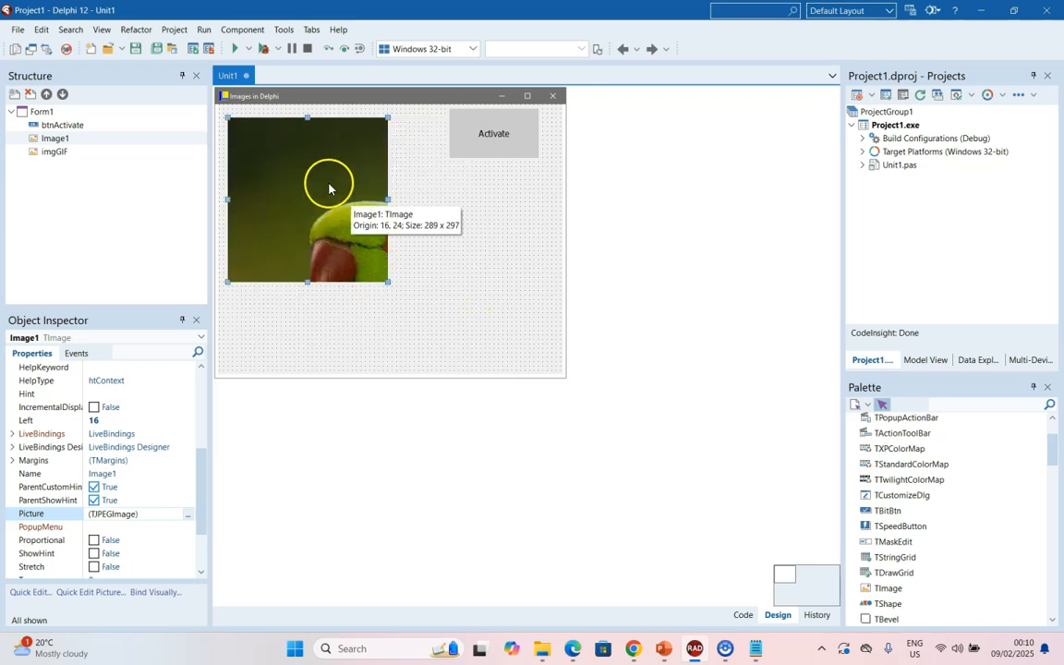
mouse_move(330, 184)
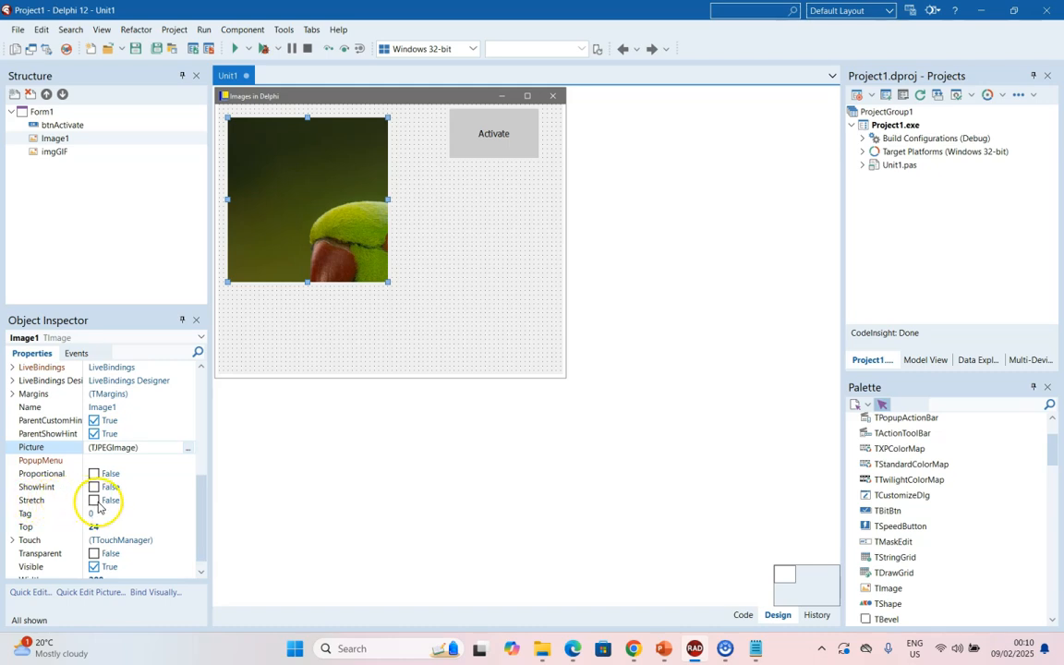
Set Stretch to True, enlarge Image1 to about 425x369, and set Proportional to True
left_click(93, 500)
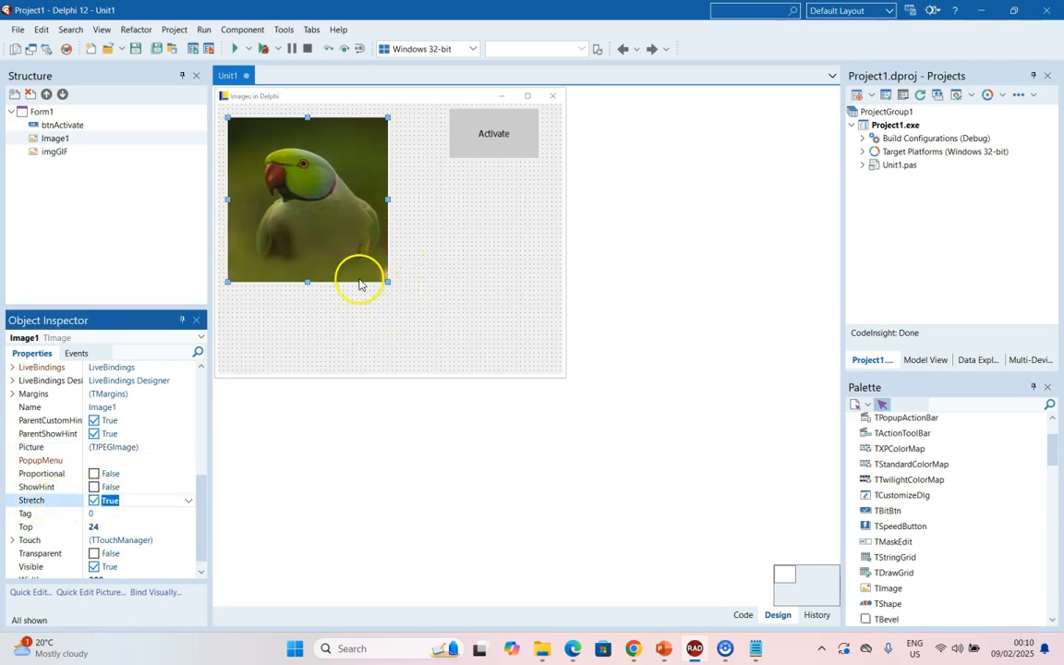
mouse_move(393, 199)
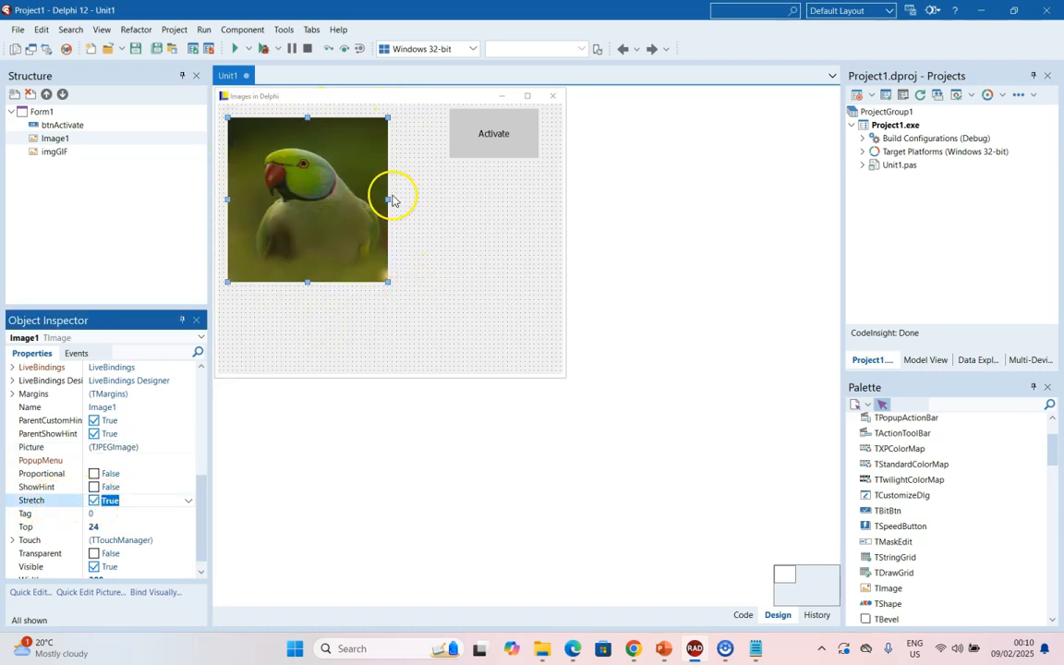
mouse_move(388, 279)
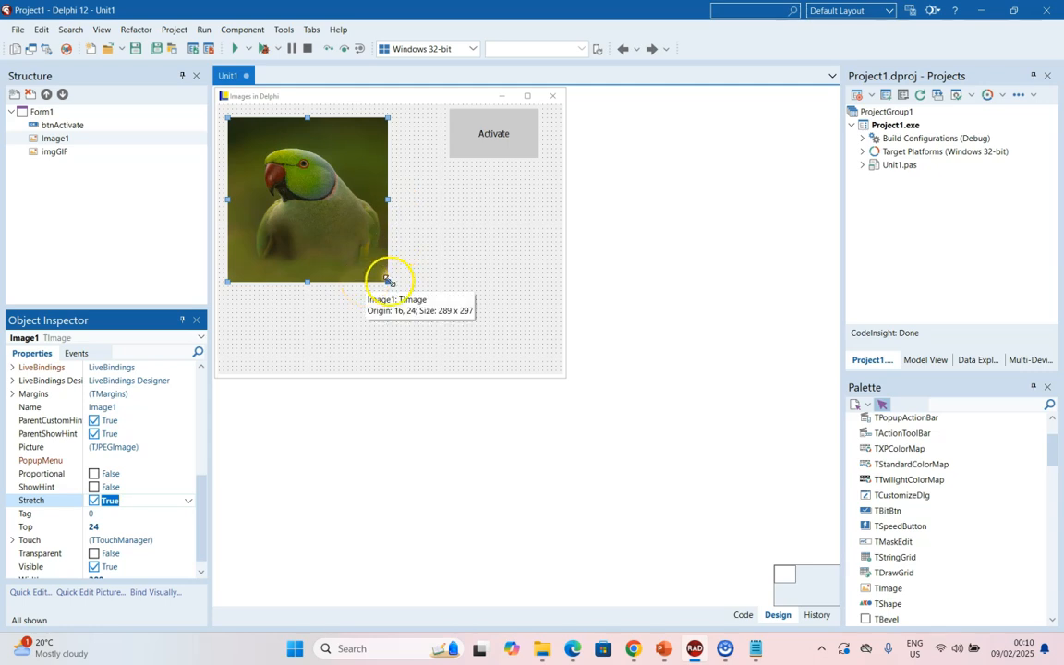
left_click_drag(388, 280, 452, 309)
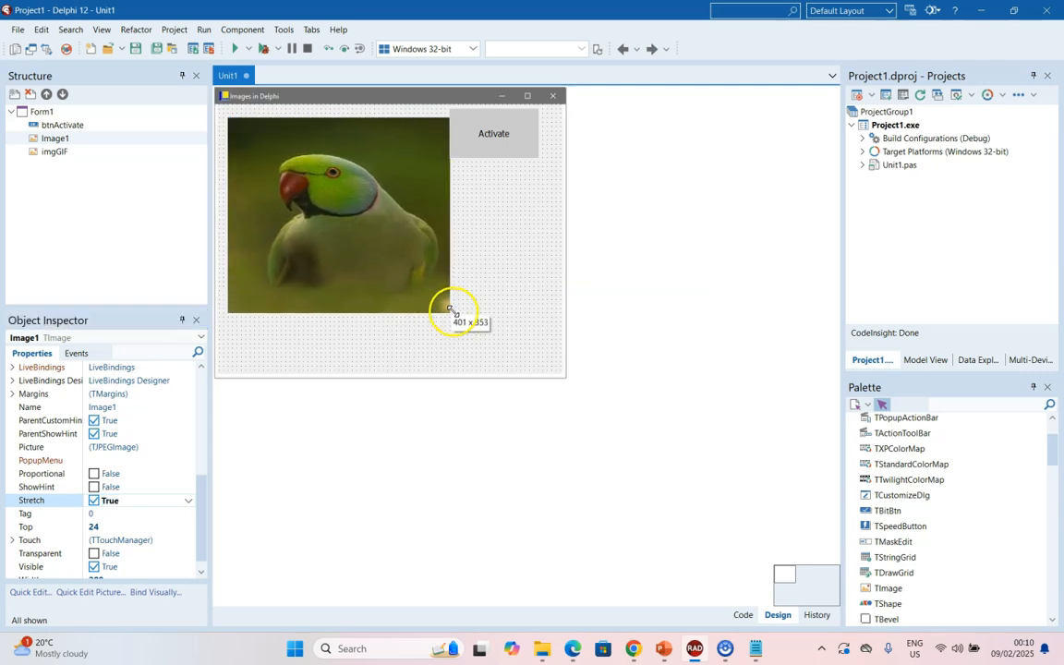
left_click_drag(452, 310, 462, 322)
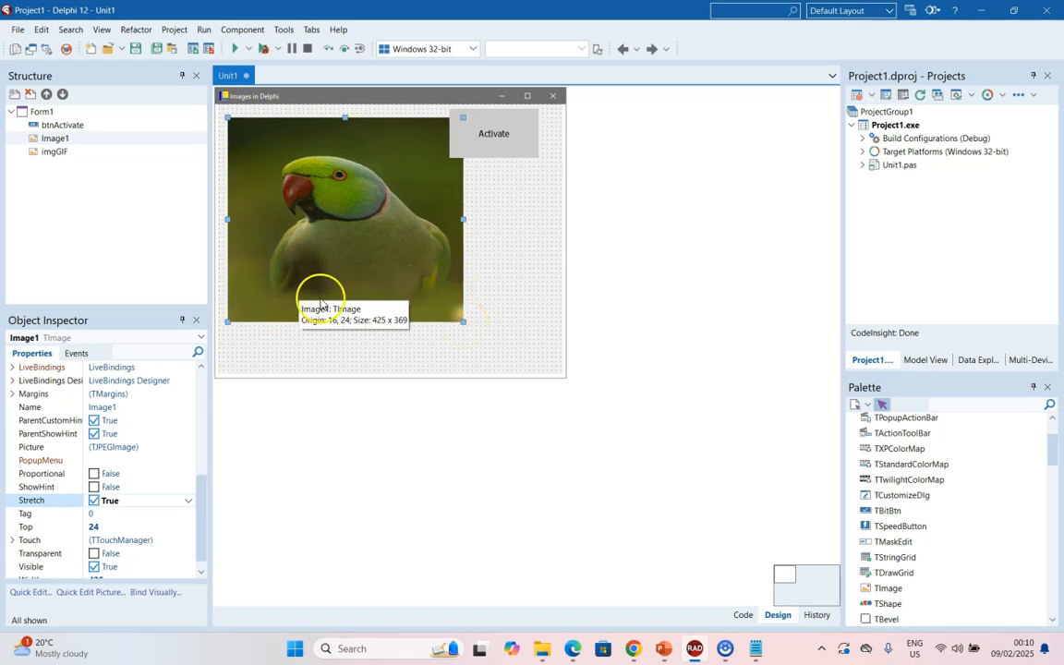
left_click(94, 500)
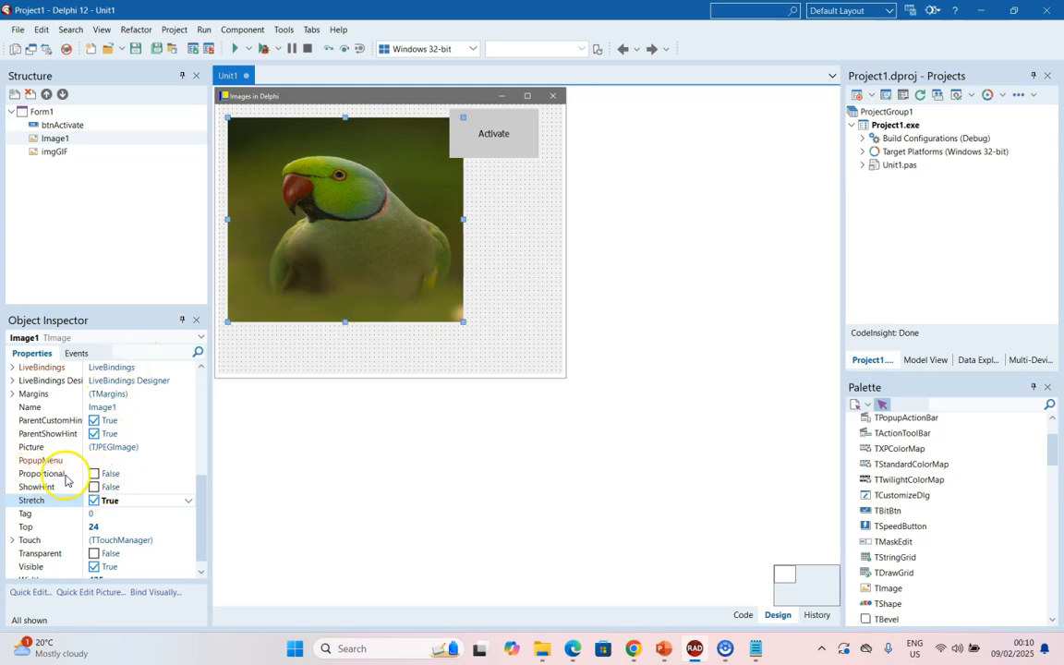
left_click(93, 473)
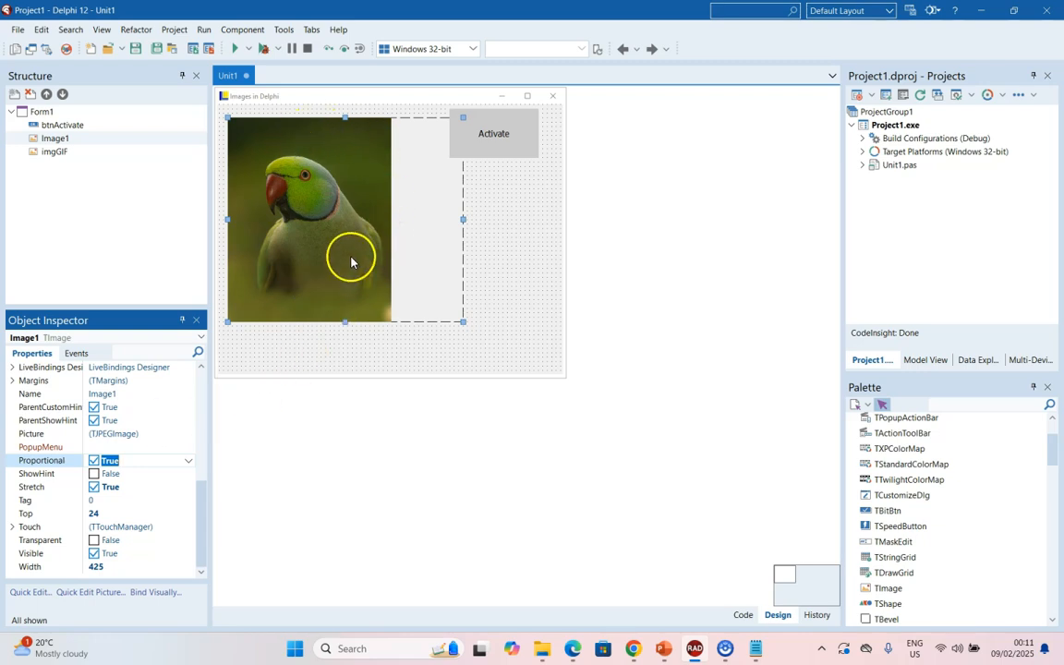
mouse_move(351, 263)
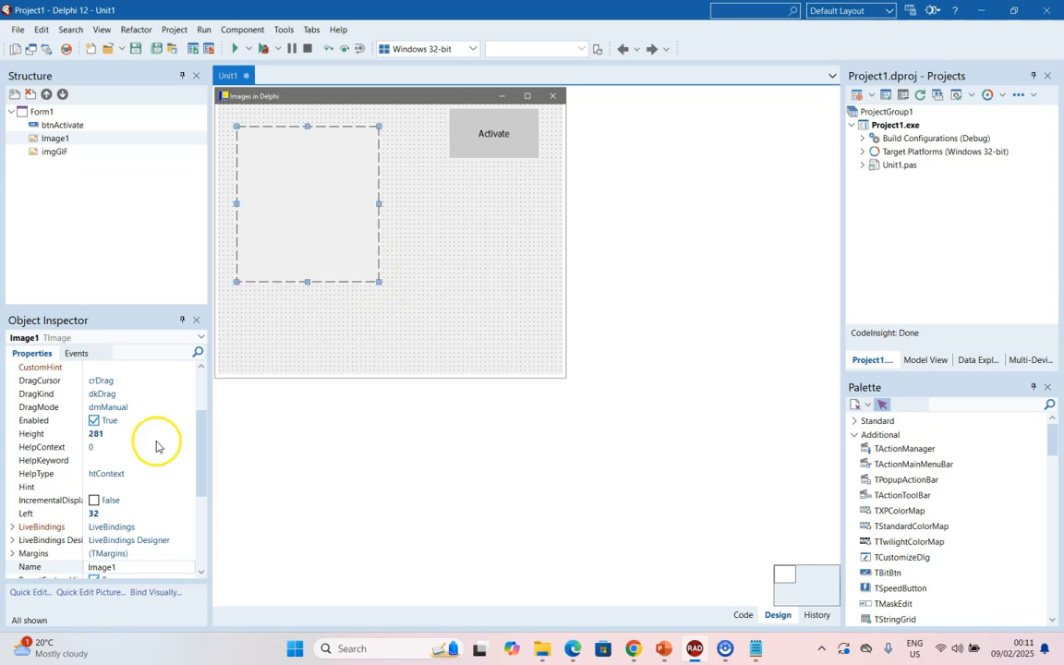
Change Image1's Name property to imgExample in the Object Inspector
left_click(139, 567)
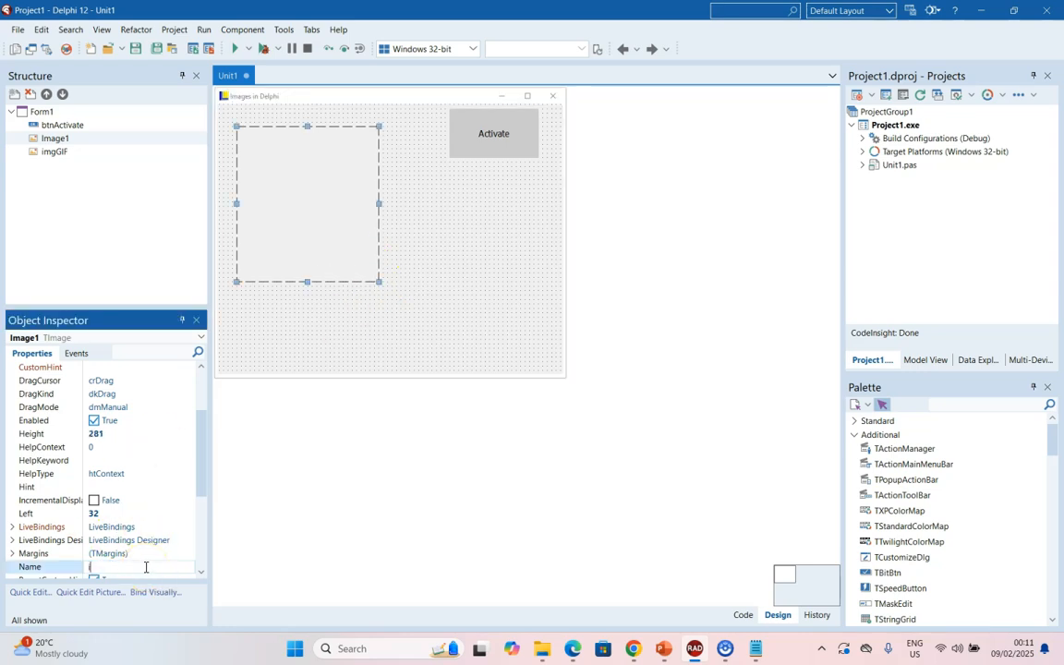
type("imgExample")
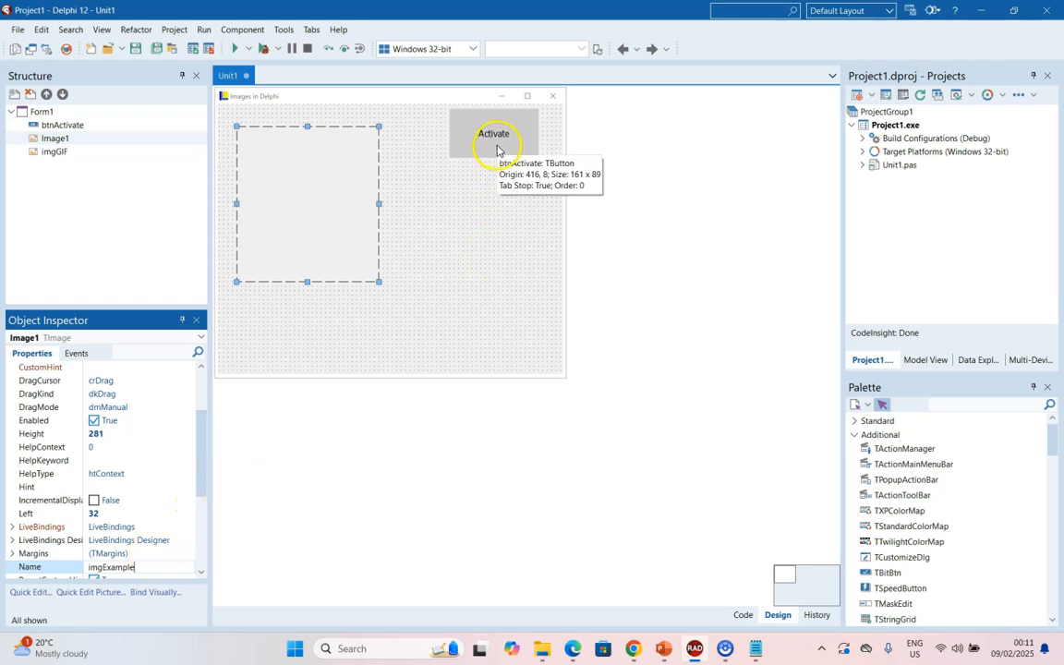
Create btnActivateClick and type imgExample.Picture.LoadFromFile('') inside it
double_click(495, 133)
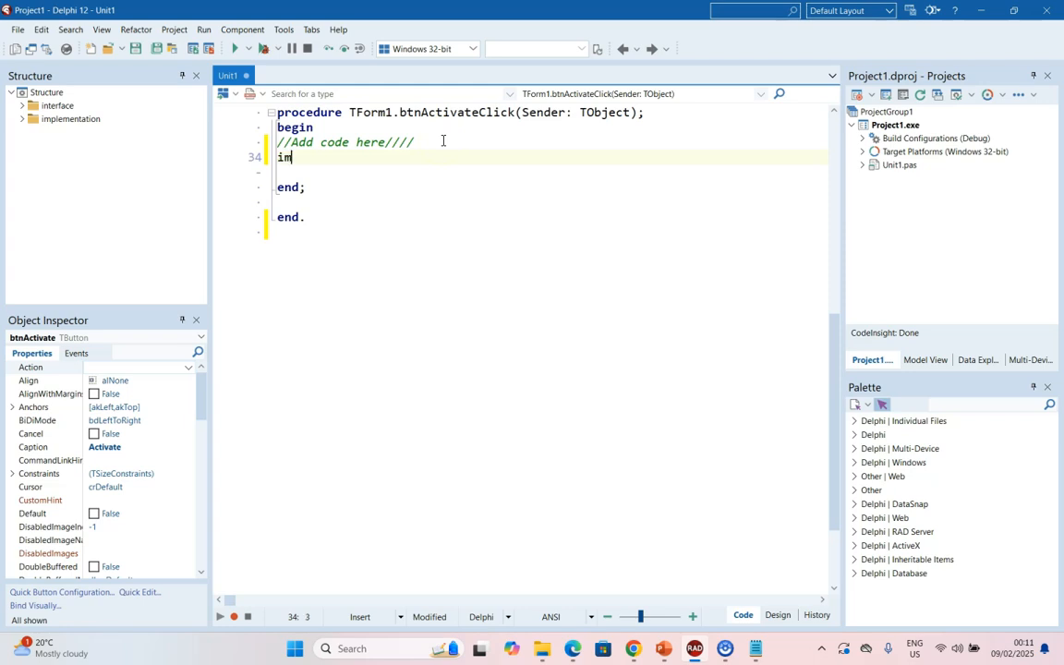
type("gExample.")
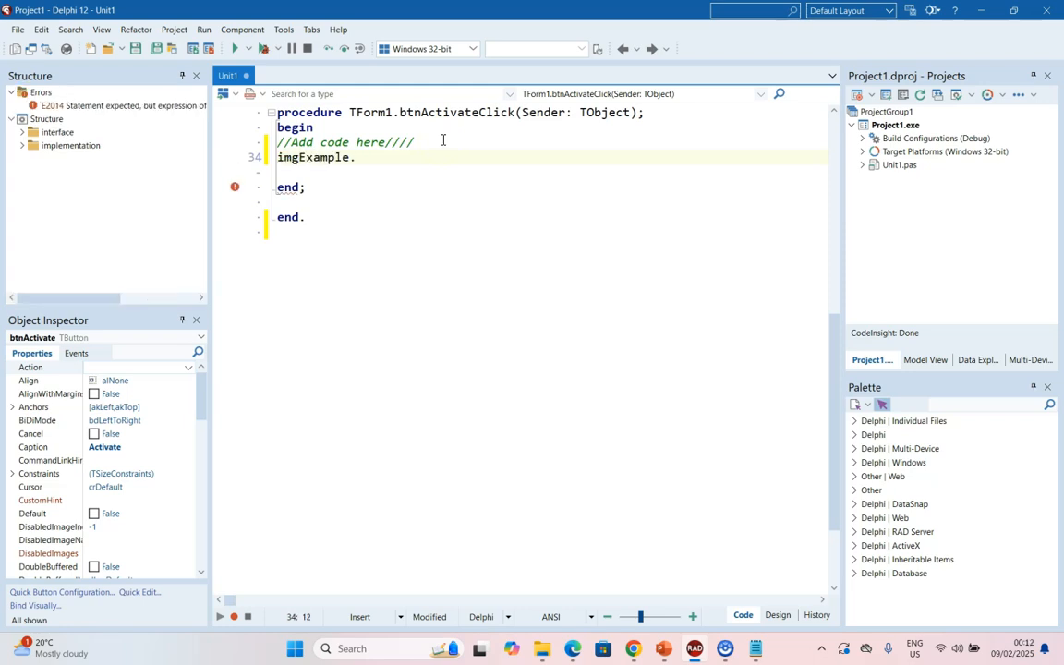
type("Picture.LoadFromFile(")
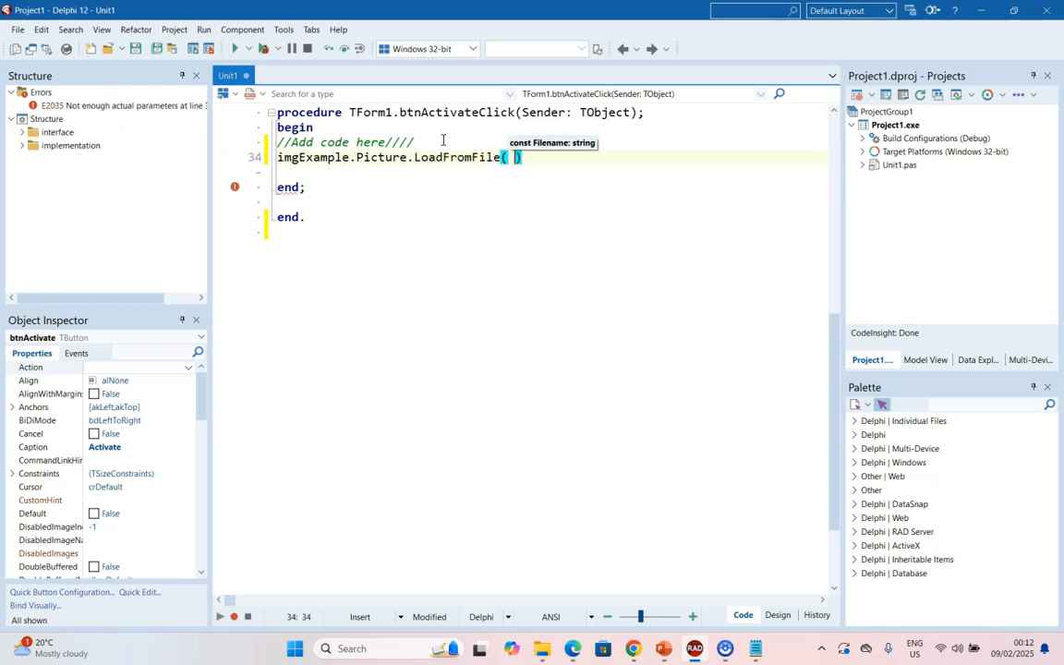
type("''")
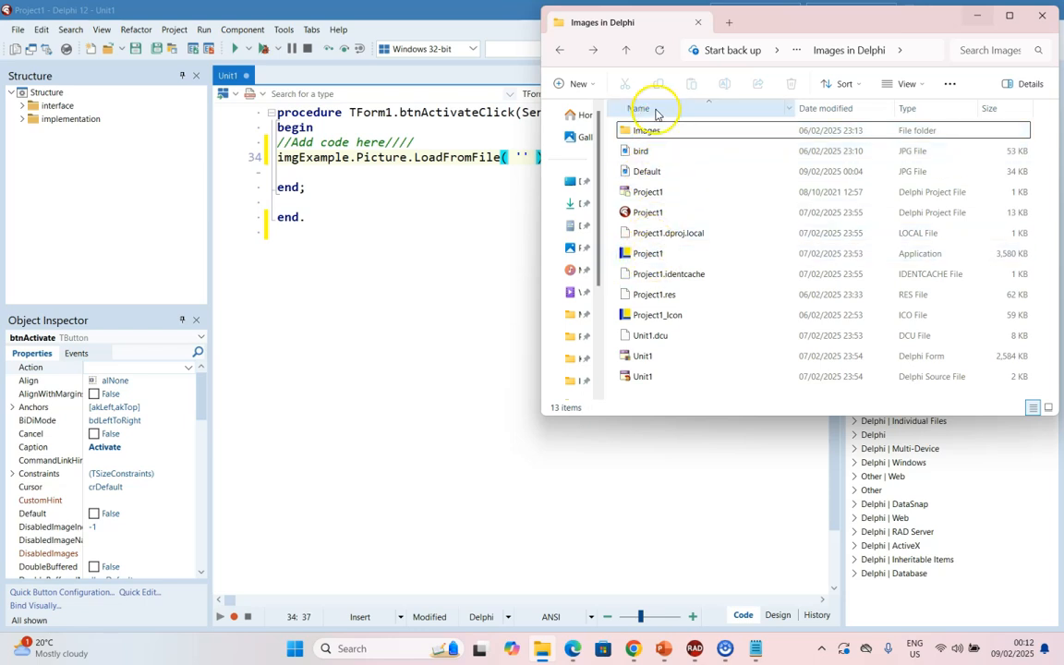
mouse_move(647, 253)
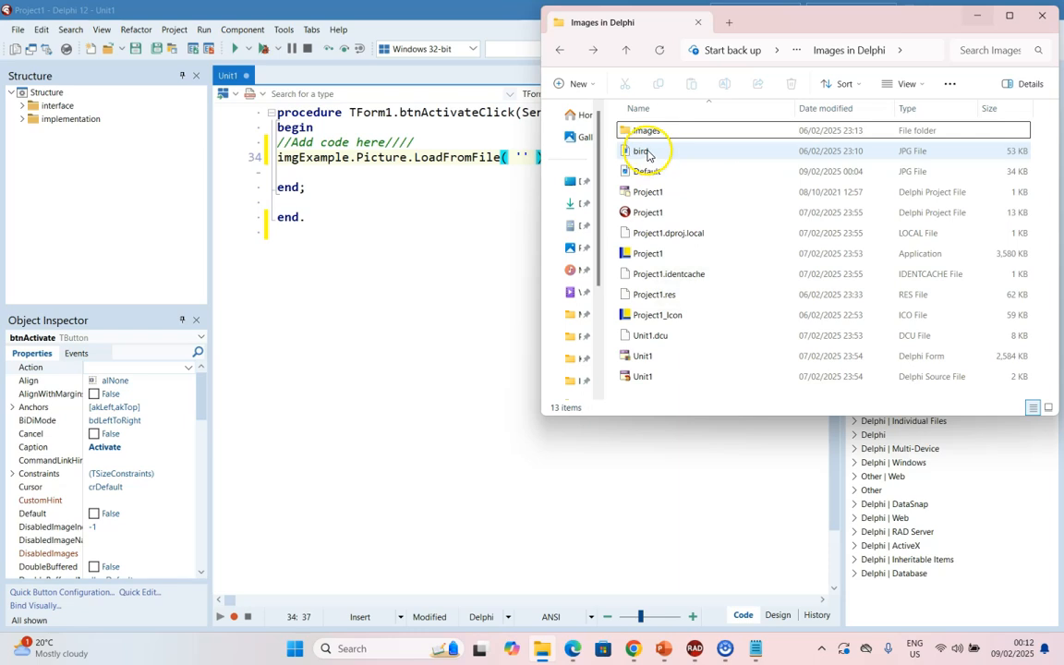
Look up the bird JPG's file name in the Images in Delphi folder
left_click(641, 151)
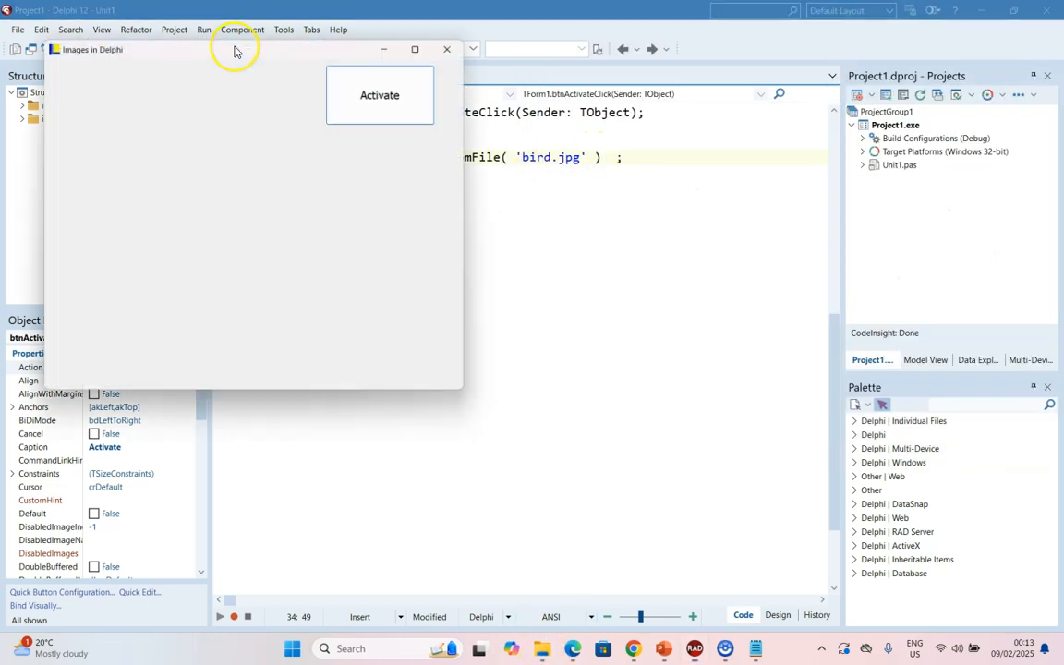
Click Activate in the running app to show the parrot from bird.jpg
left_click(383, 92)
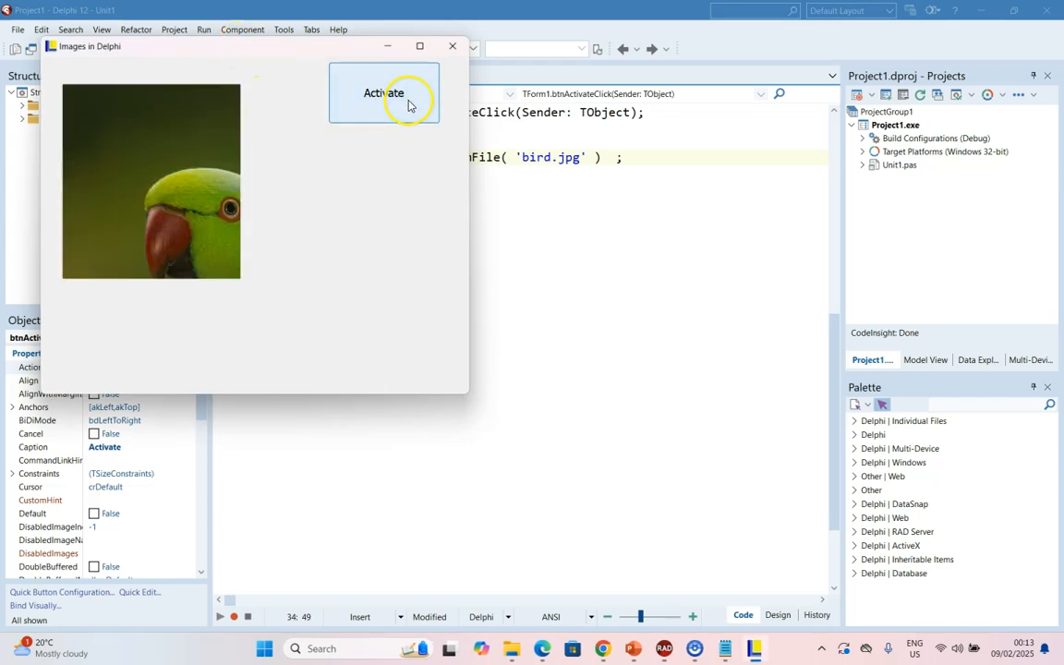
mouse_move(113, 151)
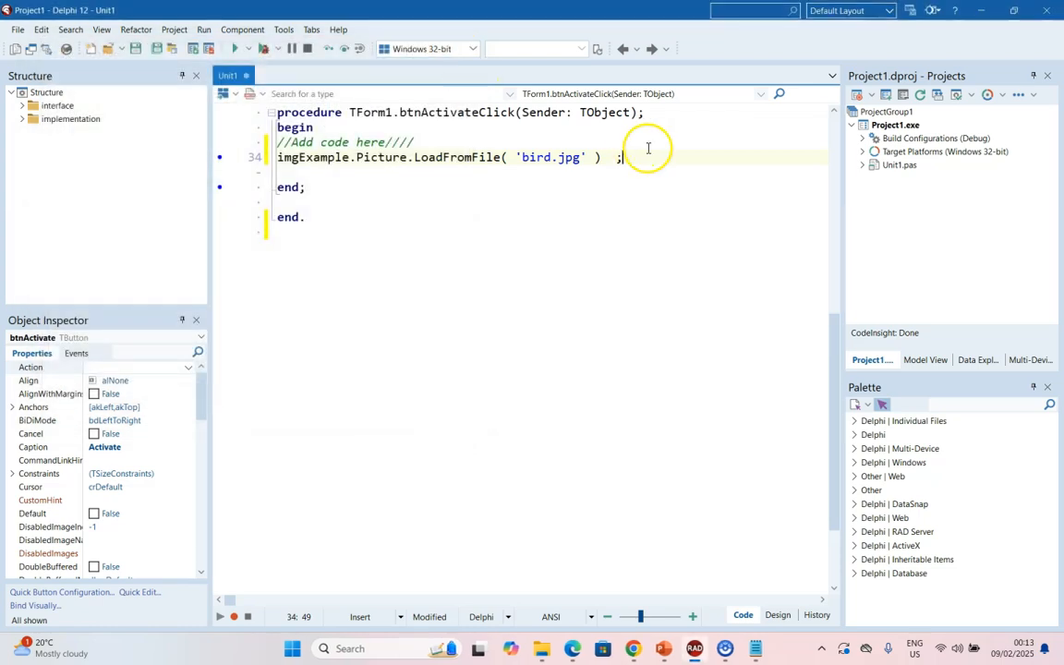
Add imgExample Stretch and Proportional := true lines, then rerun and close the form
type("img")
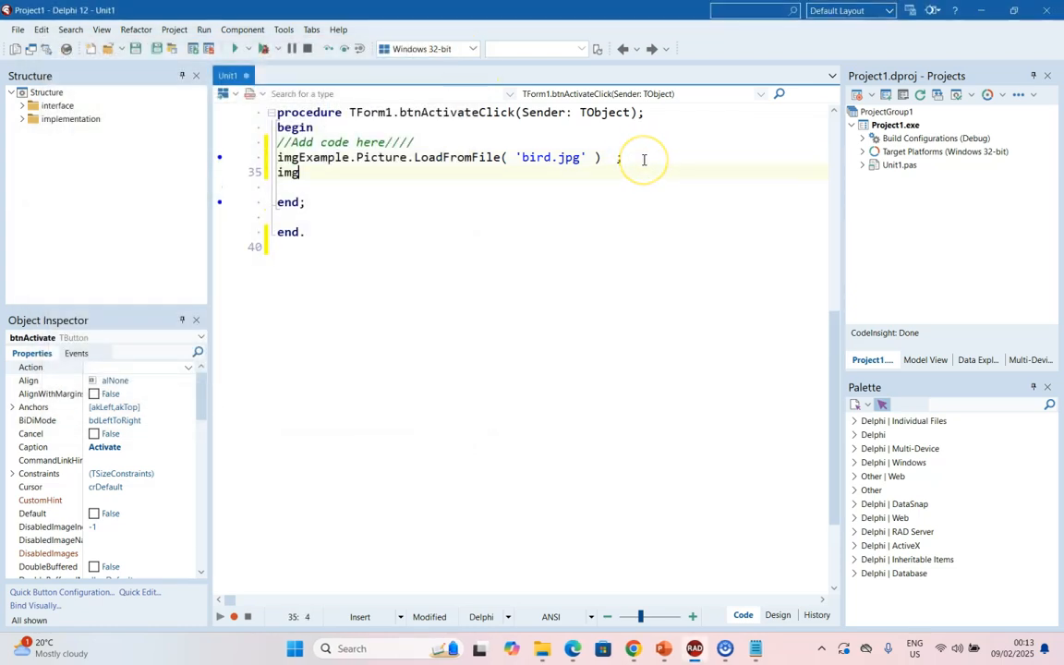
type("Example.Stretch := true ;")
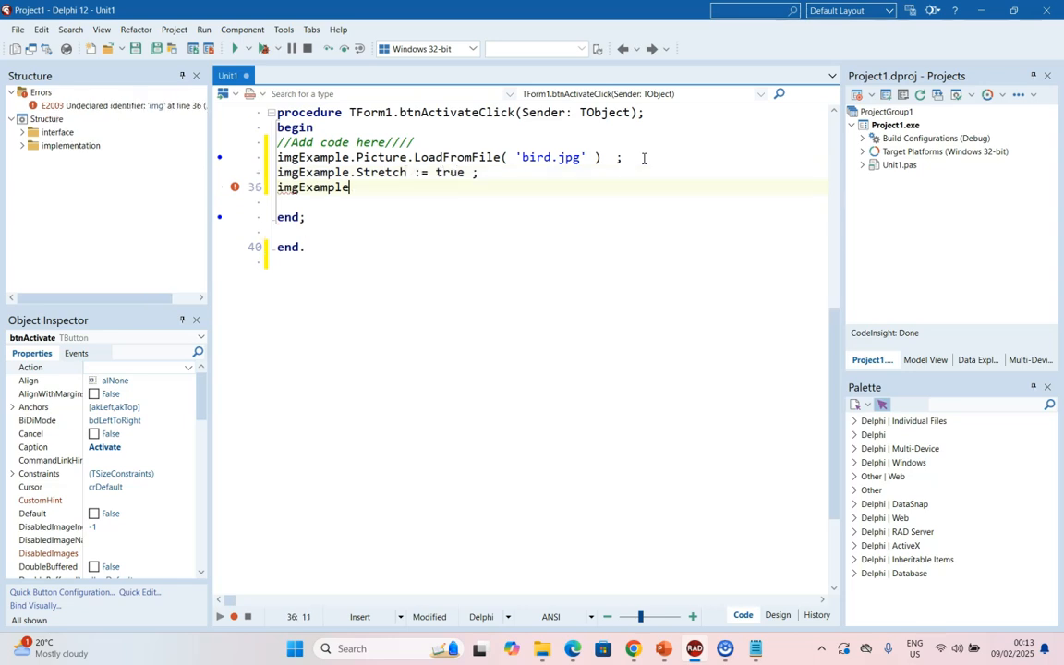
type(".Proportional := true ;")
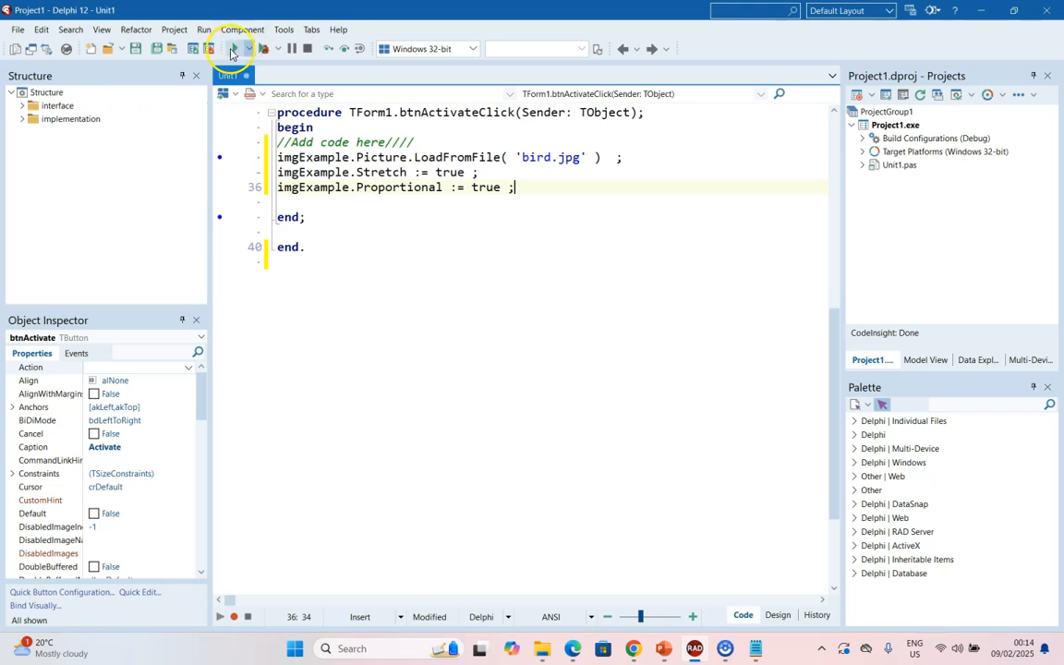
left_click(234, 49)
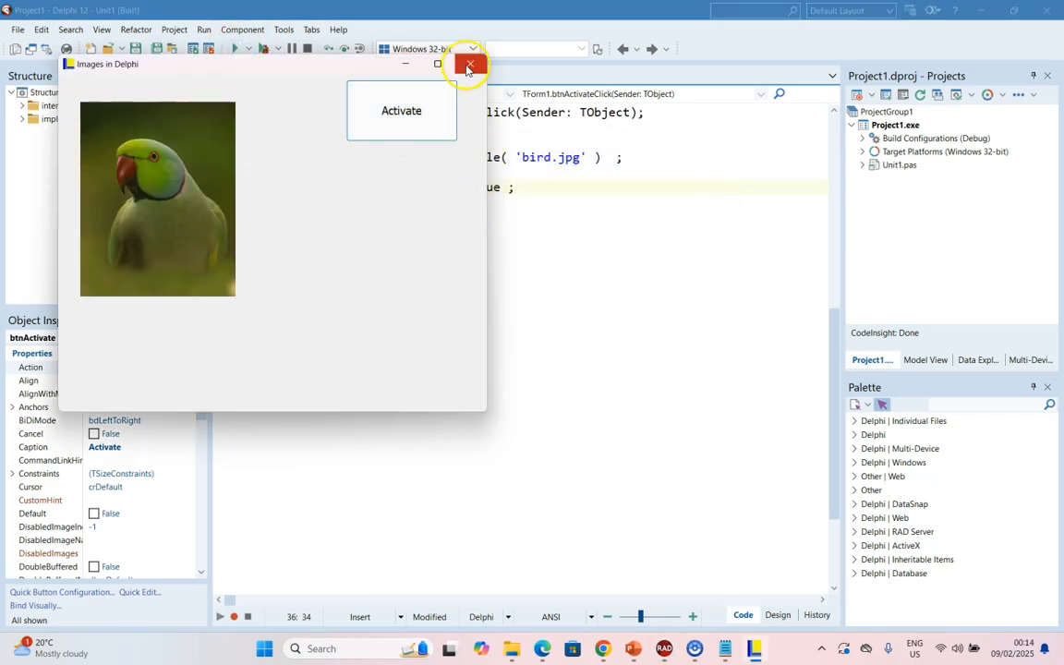
left_click(469, 64)
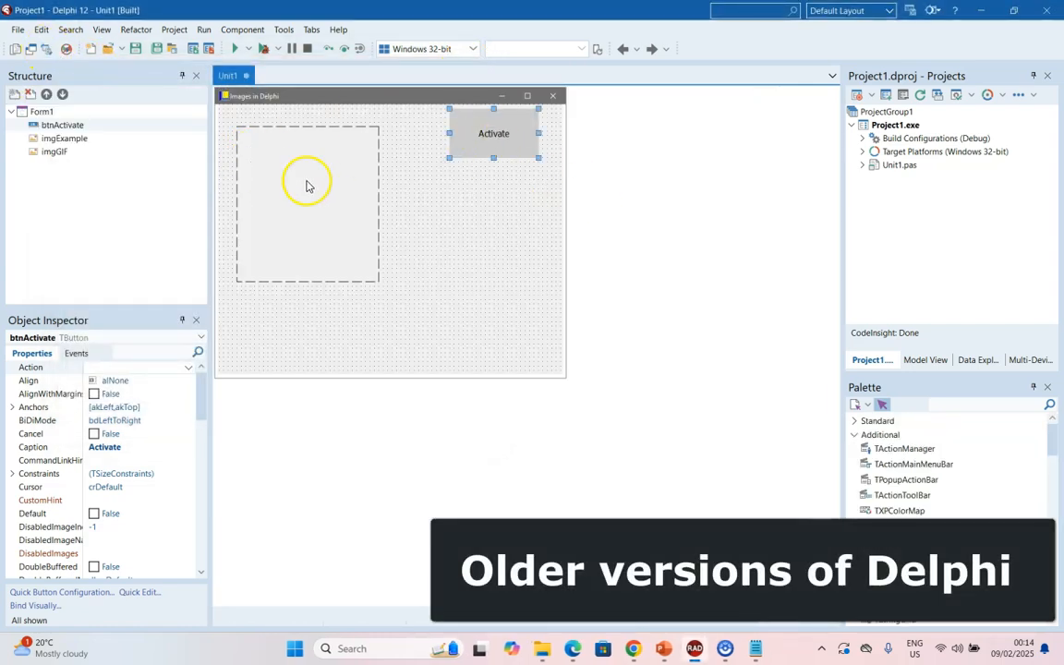
mouse_move(302, 260)
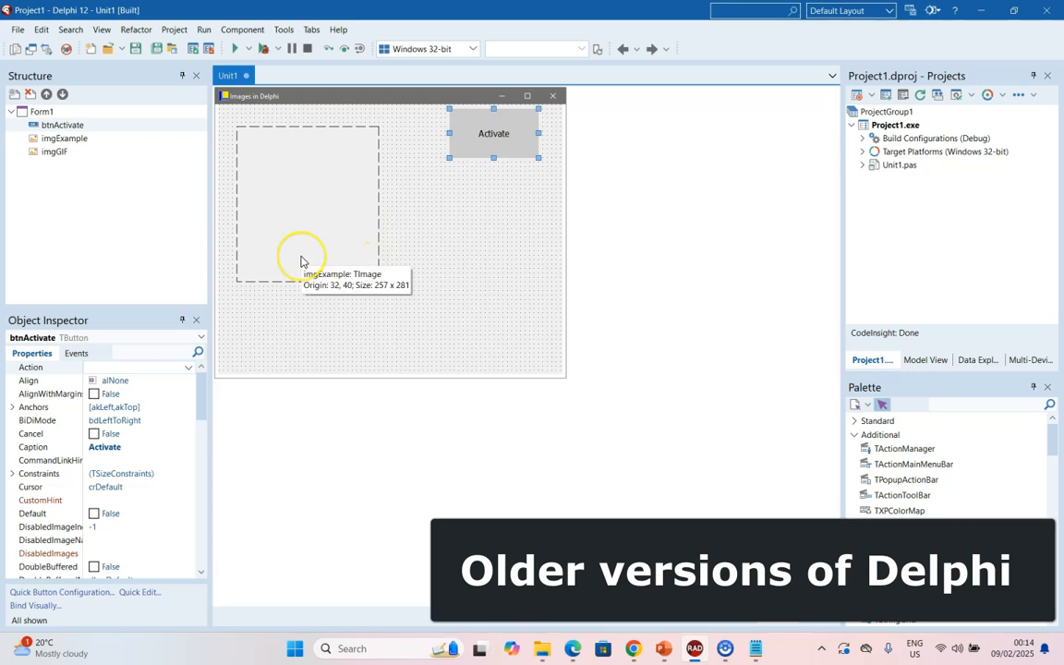
mouse_move(367, 154)
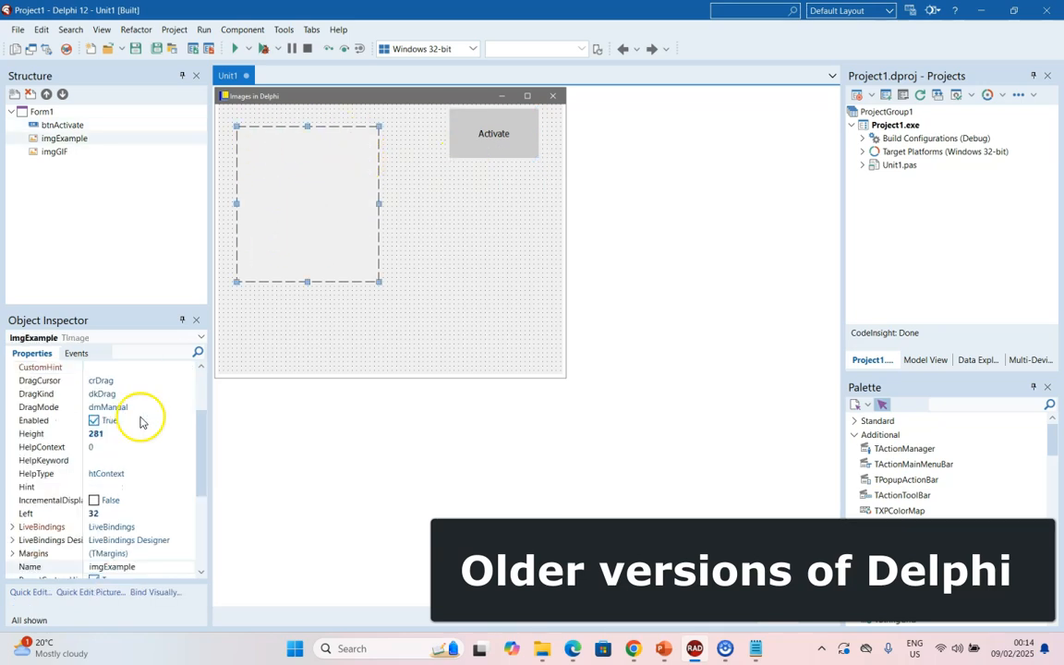
Load the pink Default picture into imgExample, then close the test run
scroll("down", 3)
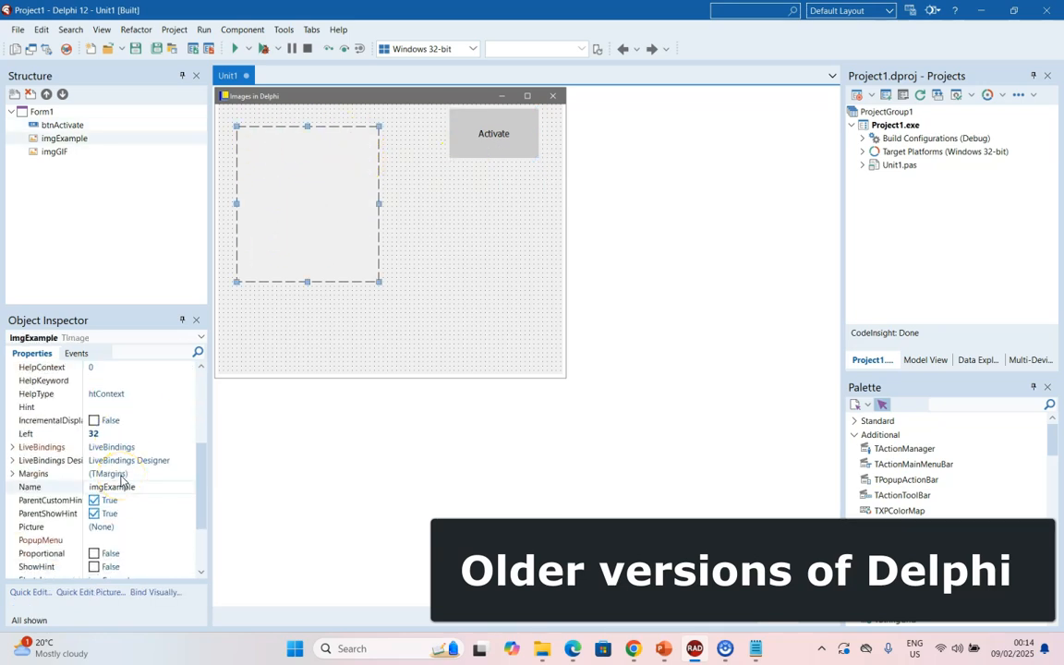
left_click(189, 526)
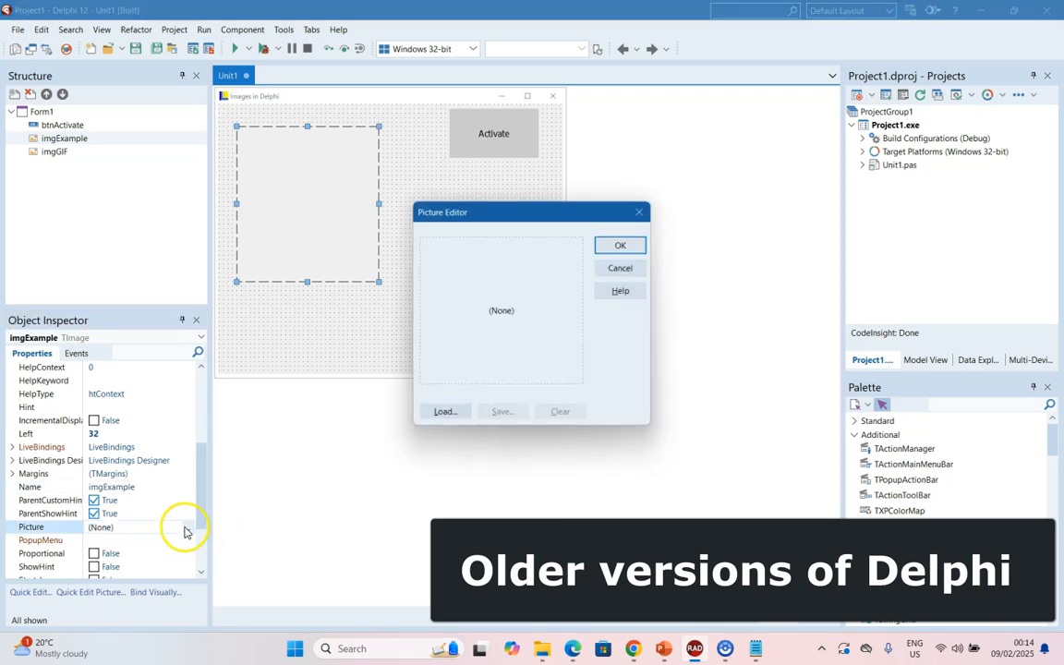
left_click(443, 411)
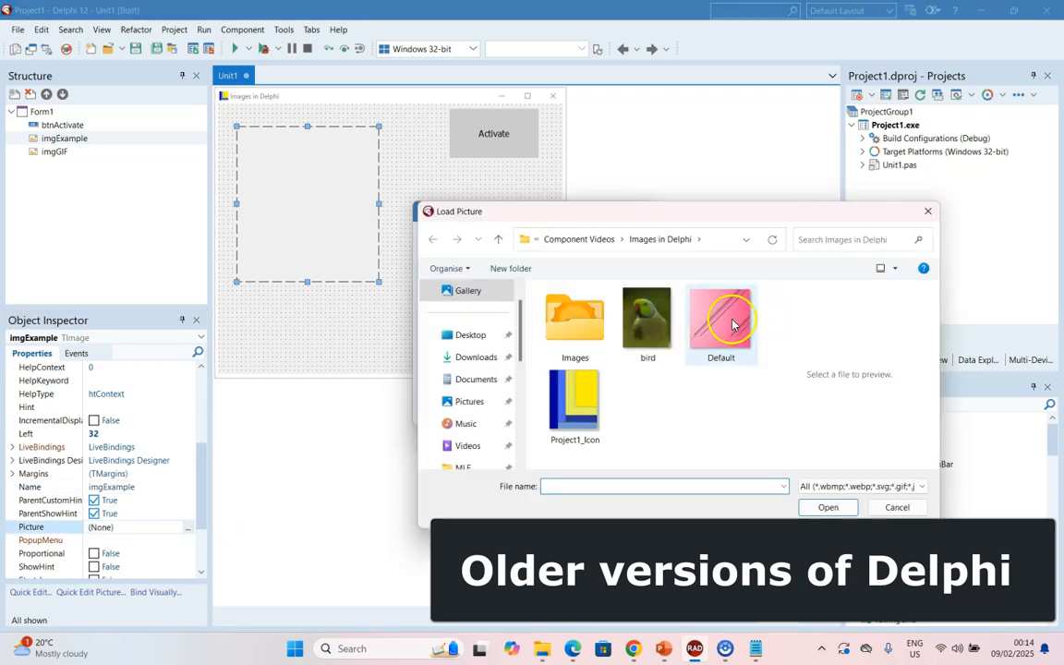
double_click(721, 319)
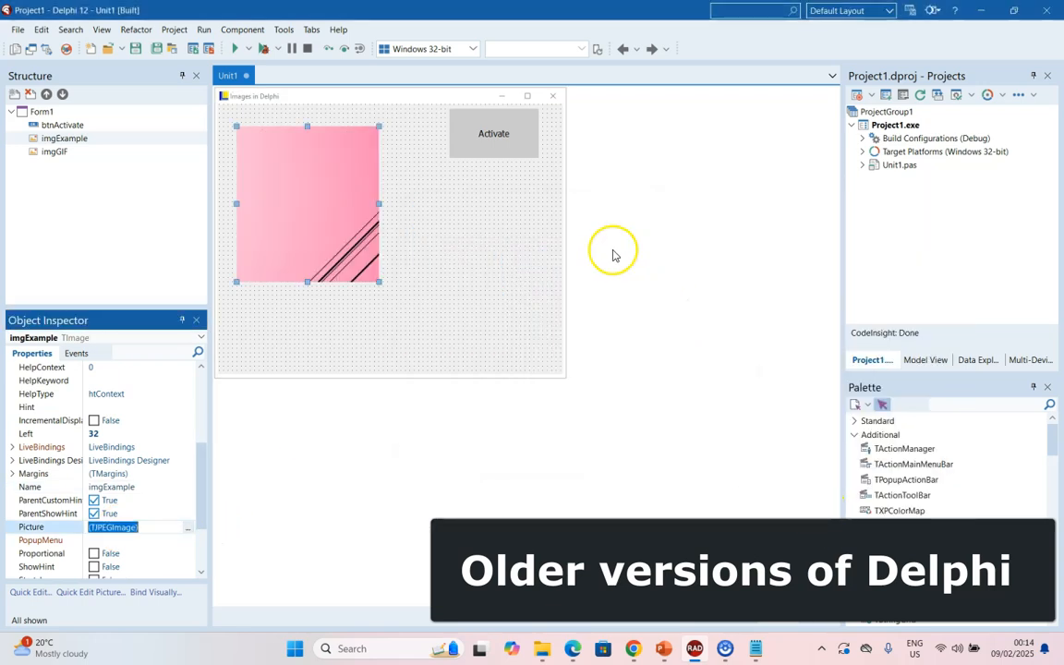
mouse_move(335, 351)
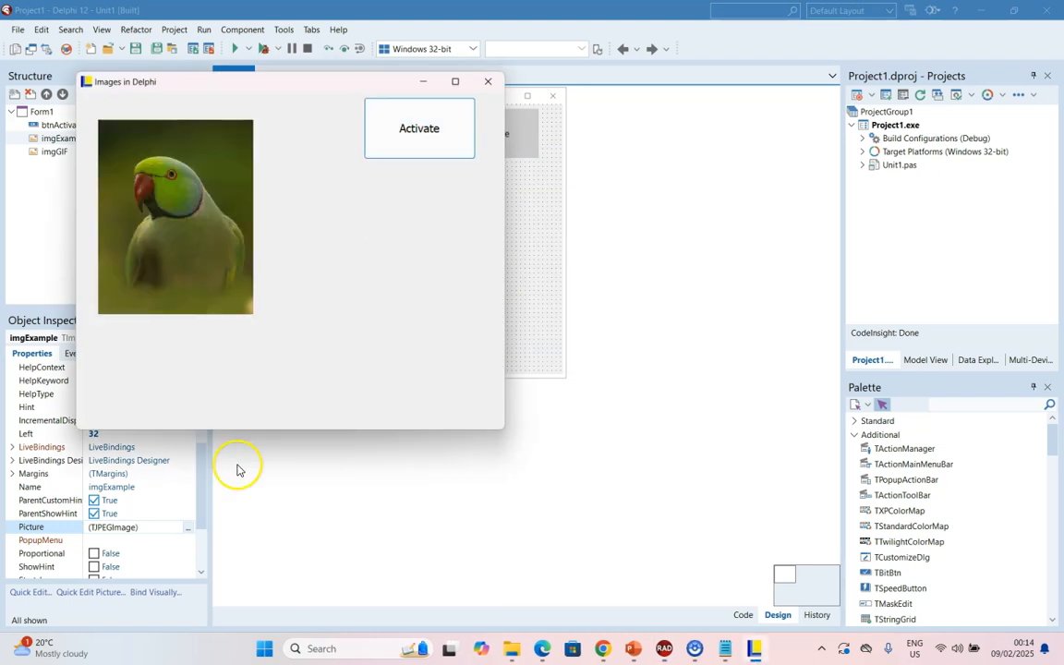
mouse_move(166, 203)
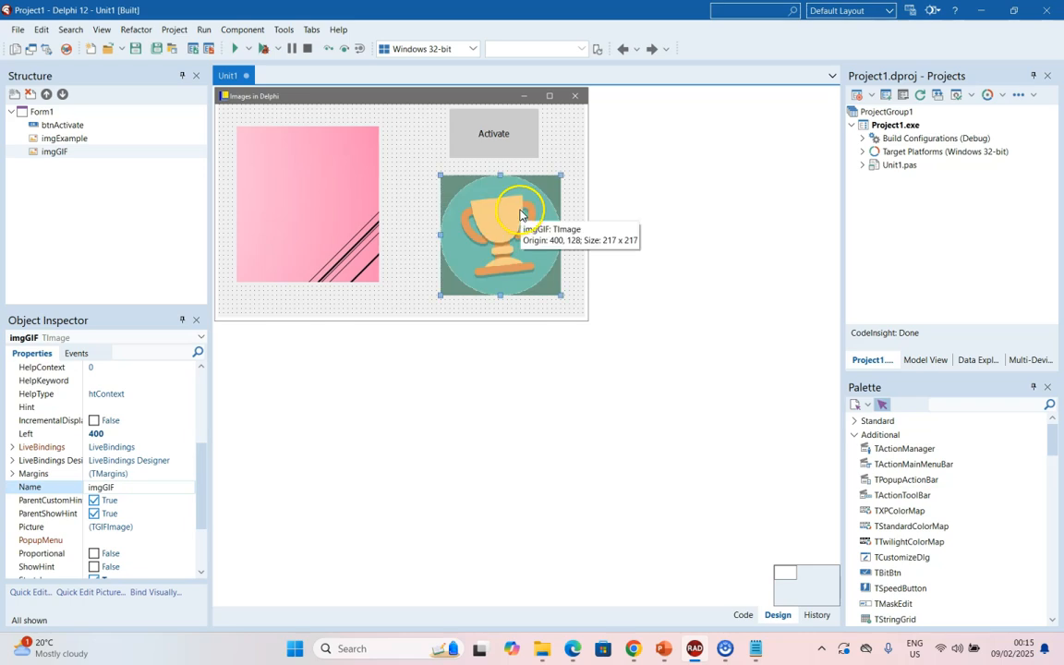
mouse_move(480, 187)
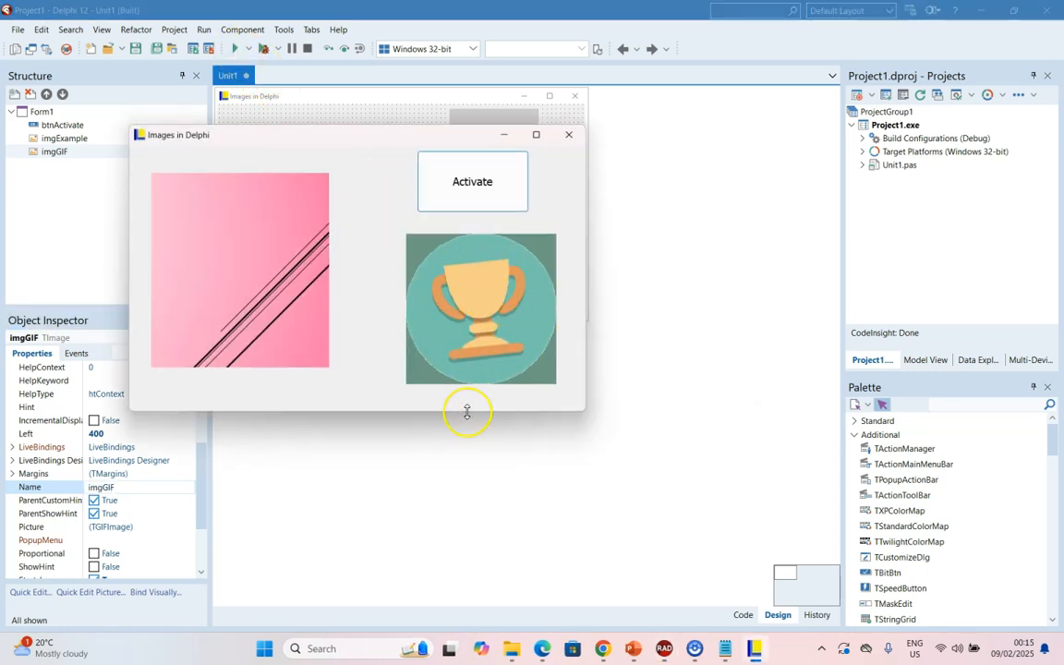
mouse_move(510, 321)
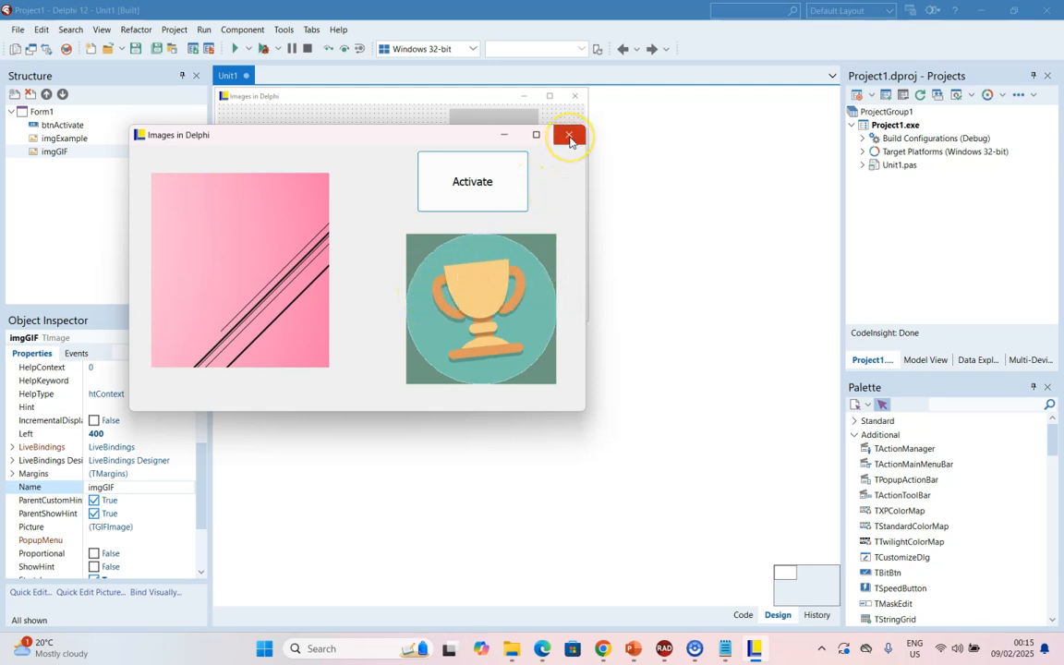
left_click(569, 135)
type("i")
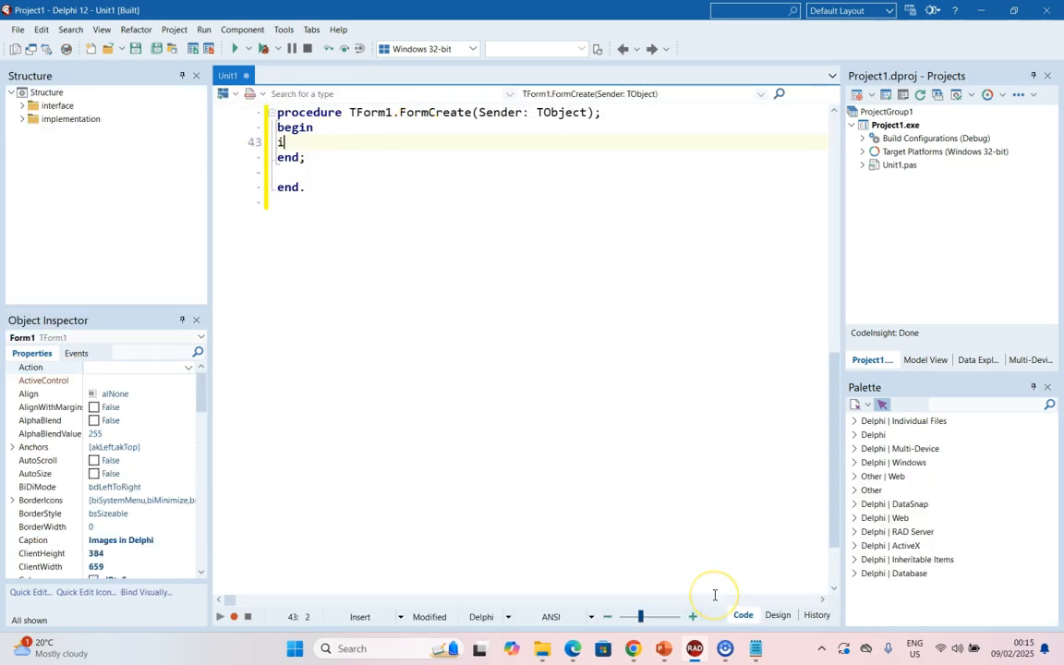
Begin FormCreate with the cast (imgGif.Picture.Graphic AS TGIFImage)
type("mgGif")
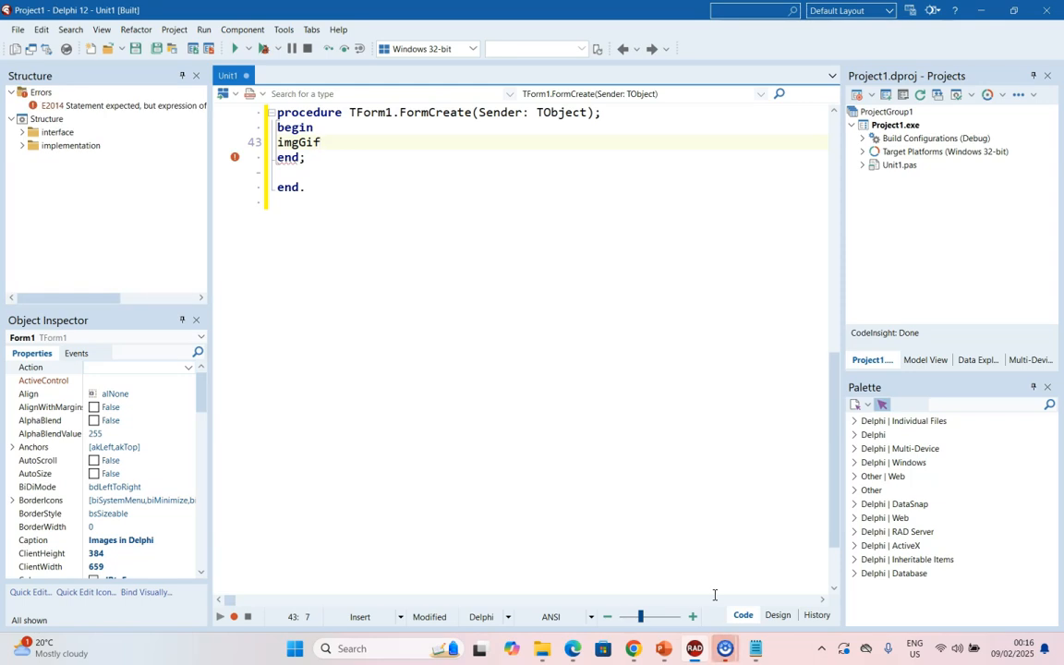
type(".Pict")
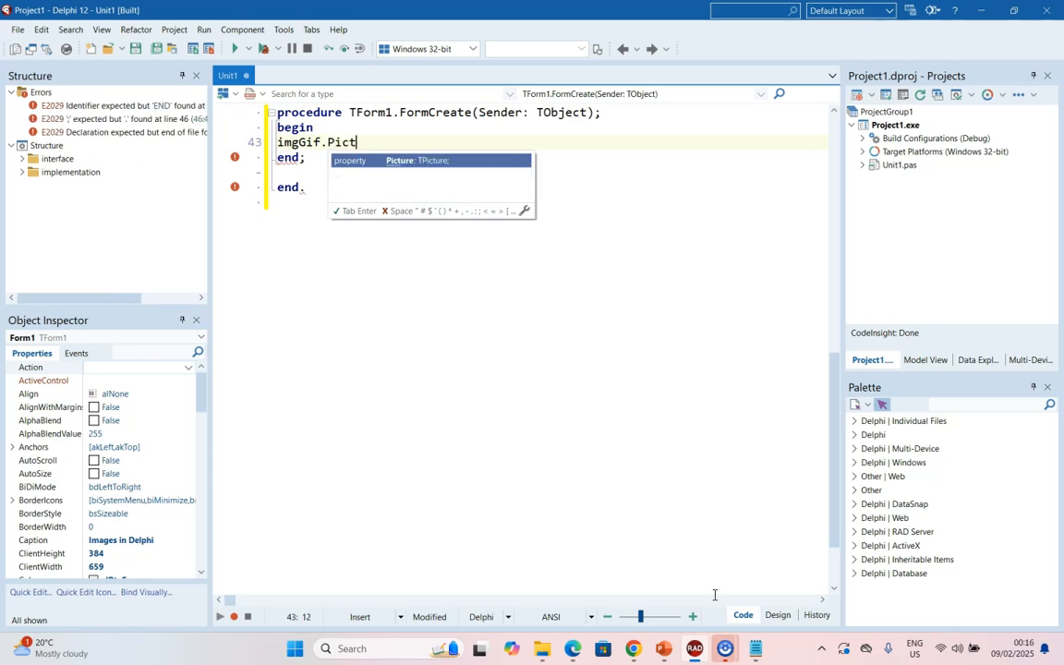
type("ure.graphic")
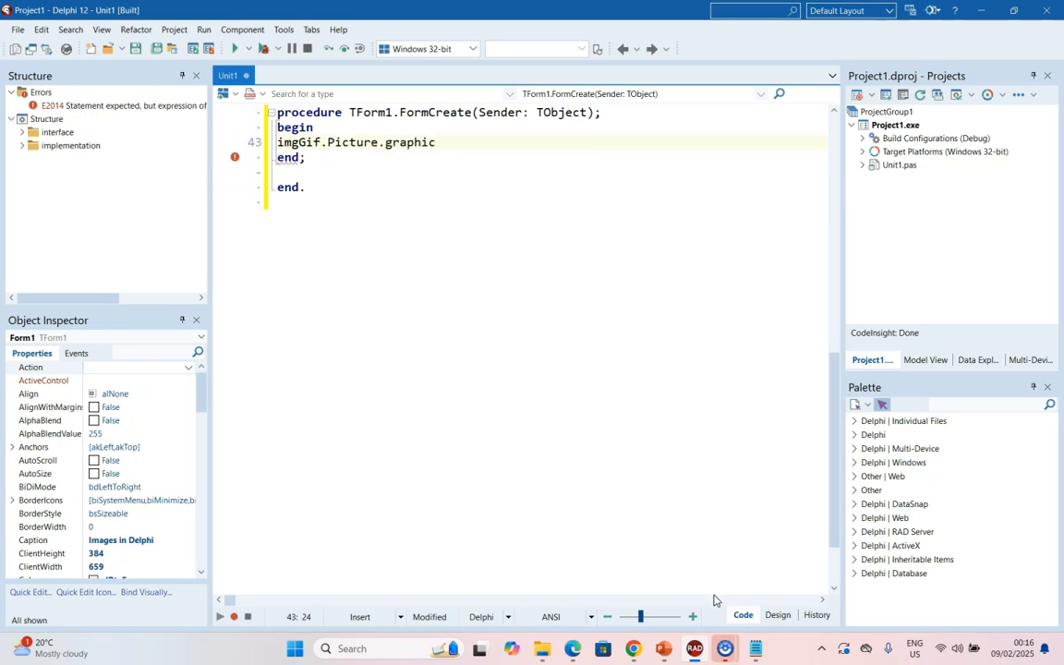
type("AS")
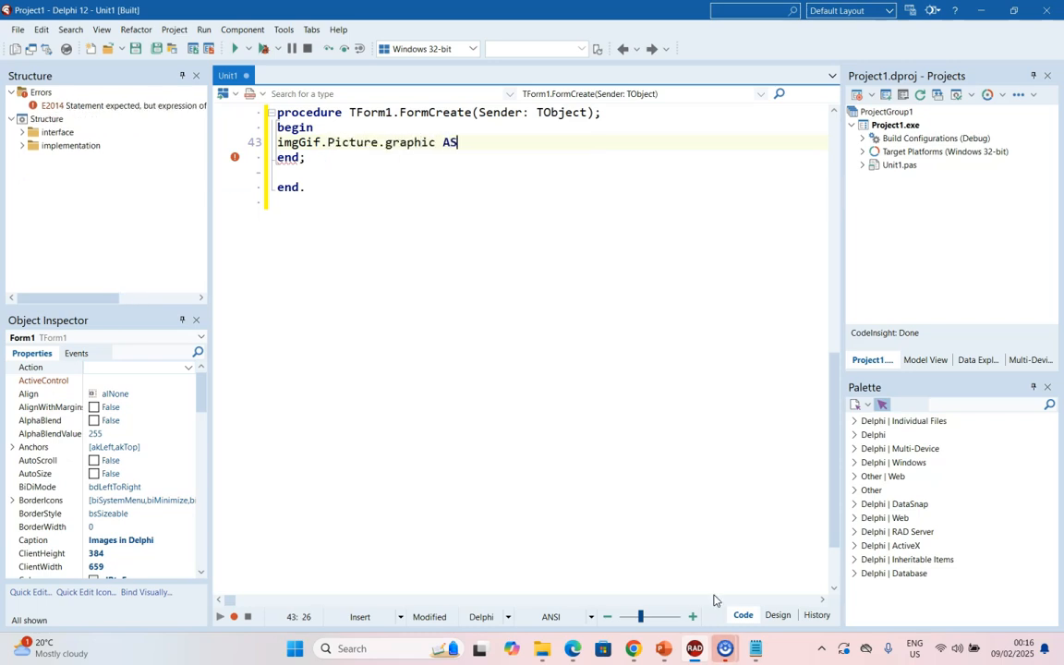
type("TGIF")
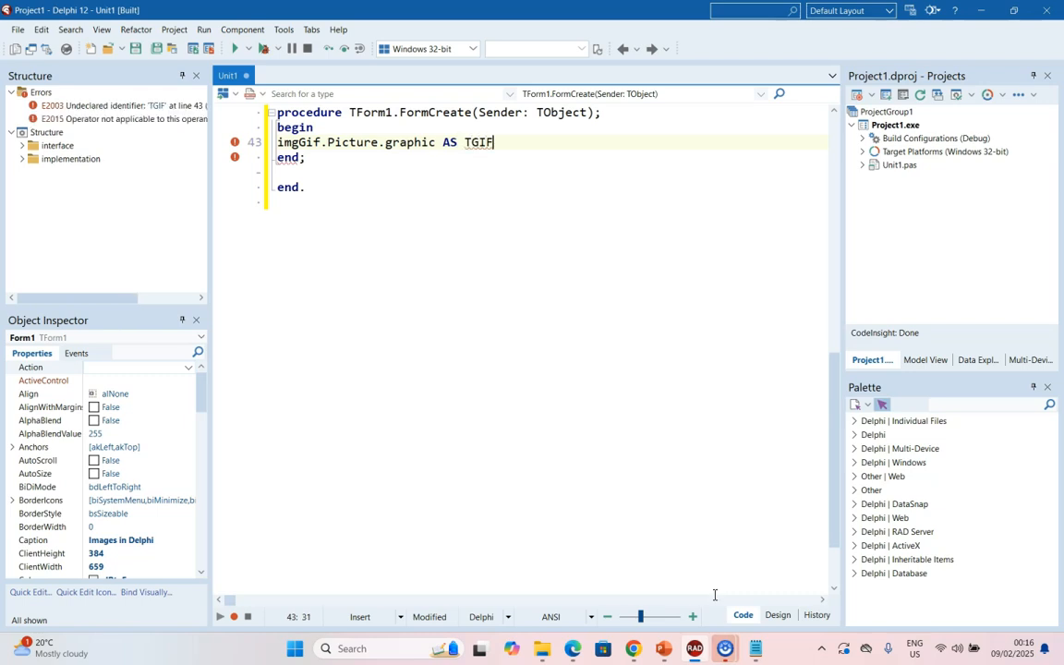
type("Image")
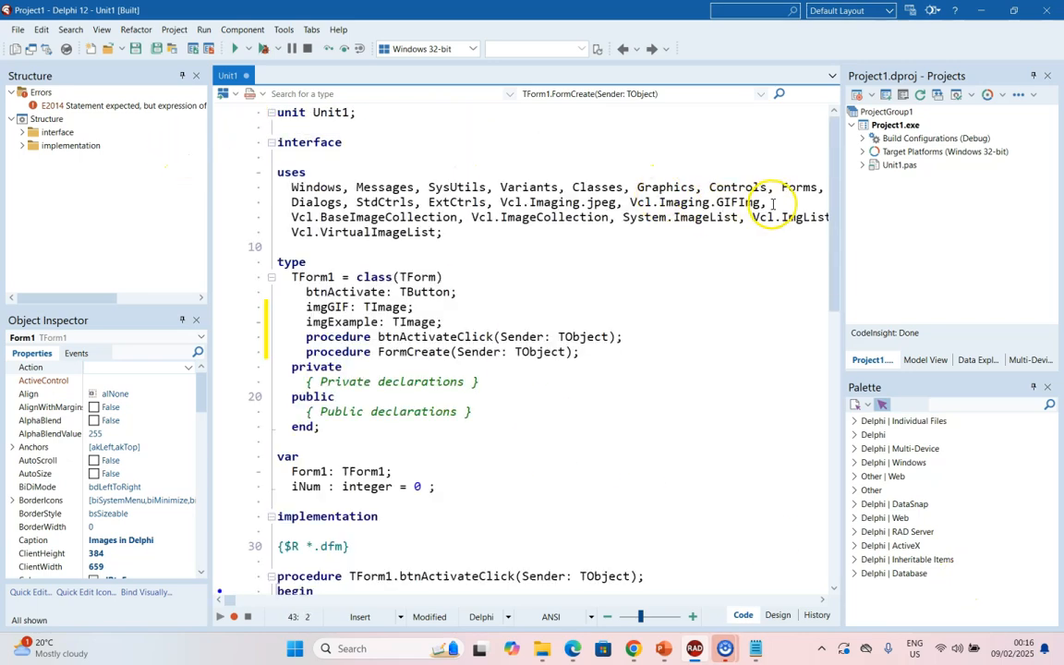
Confirm Vcl.Imaging.GIFImg is in uses, finish with .Animate := true, and run
double_click(697, 202)
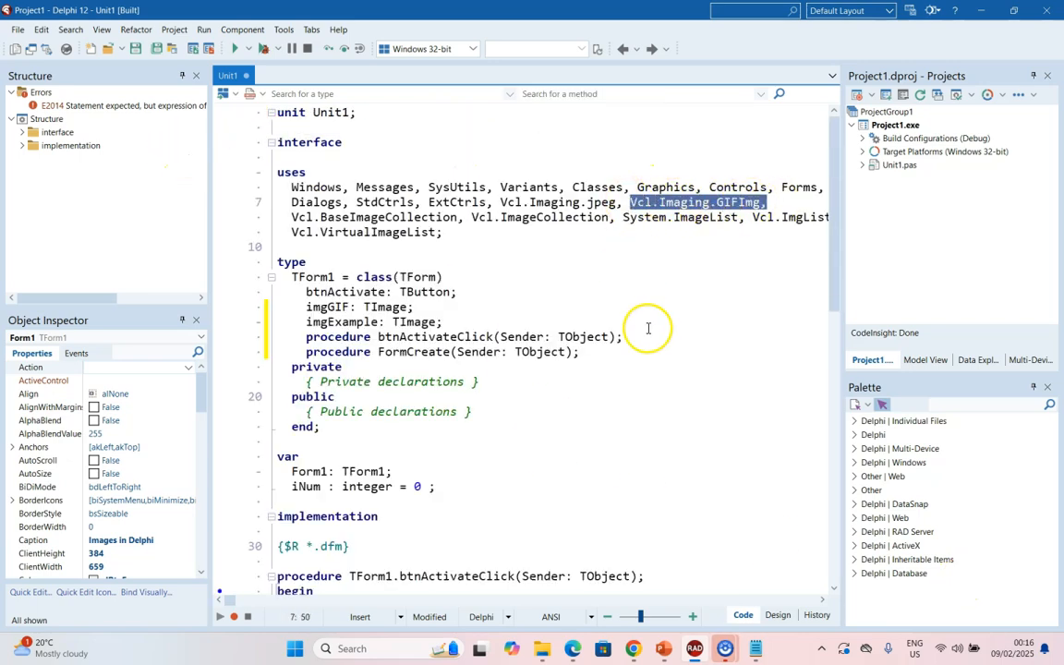
scroll("down", 3)
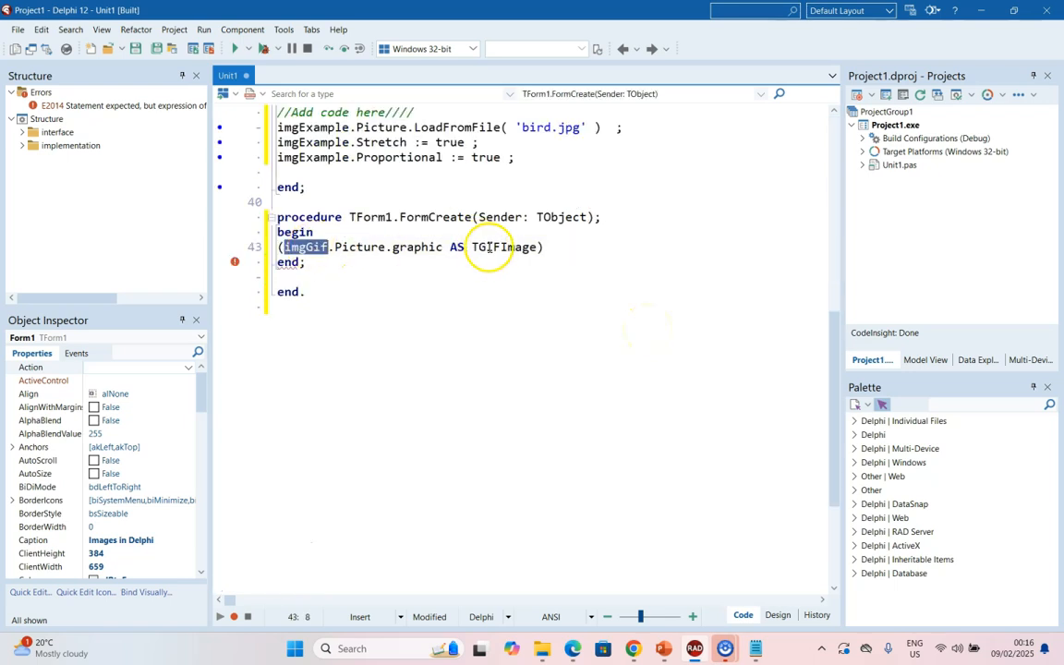
left_click(544, 246)
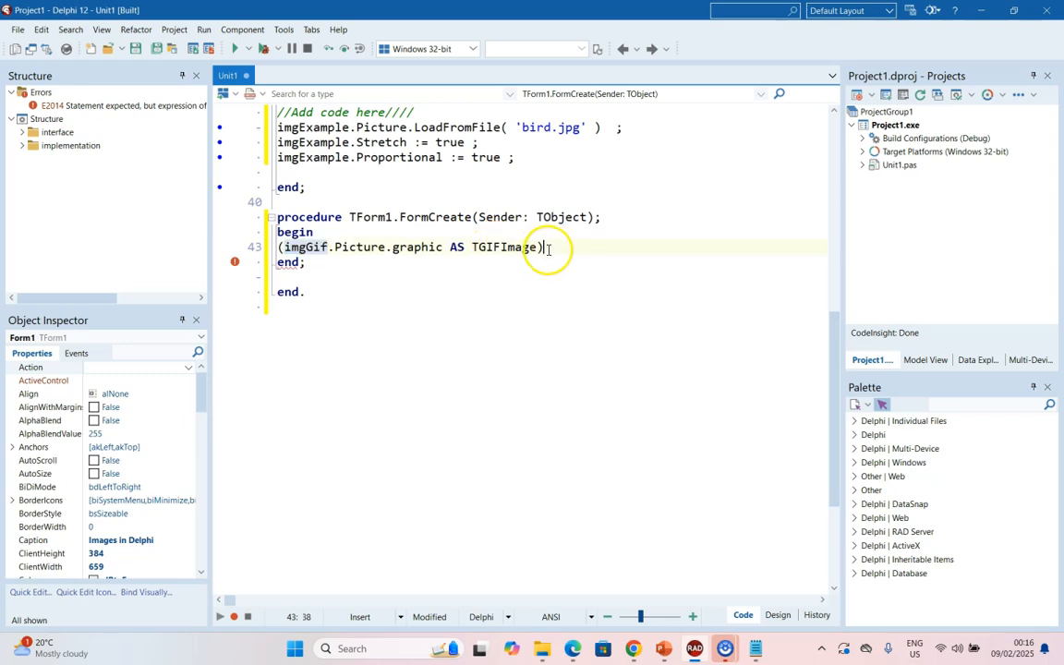
type(";")
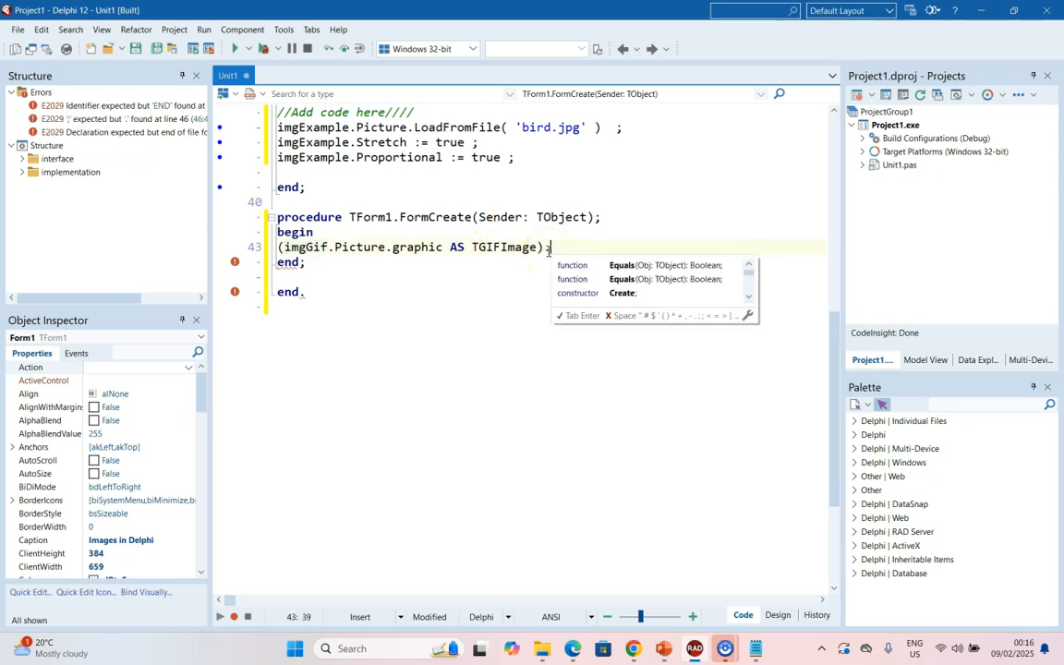
type(".Animate")
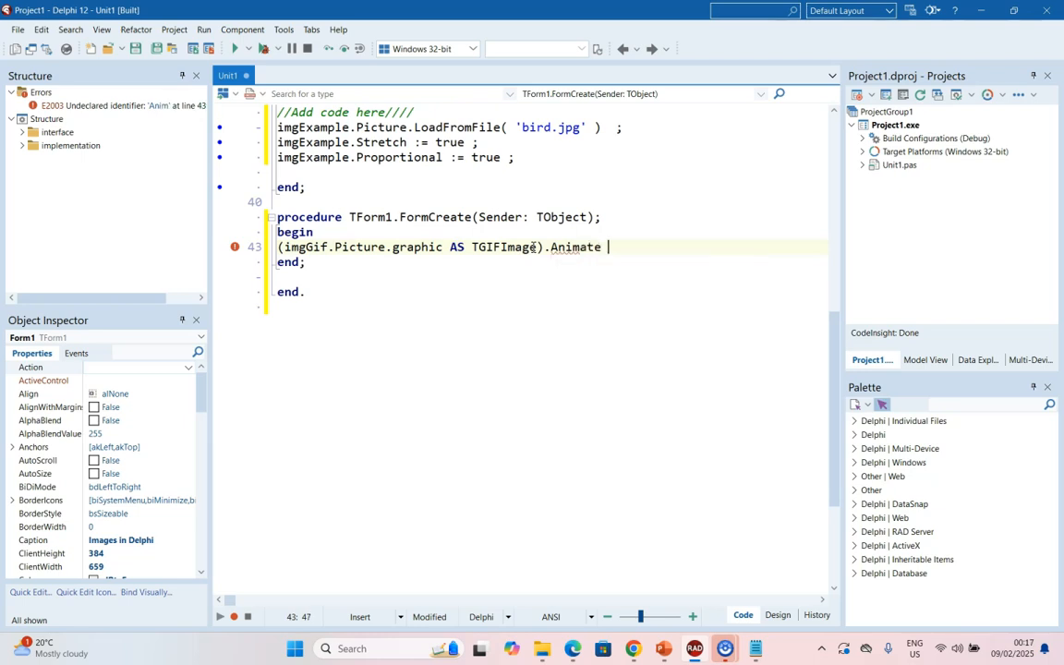
type(":= true ;")
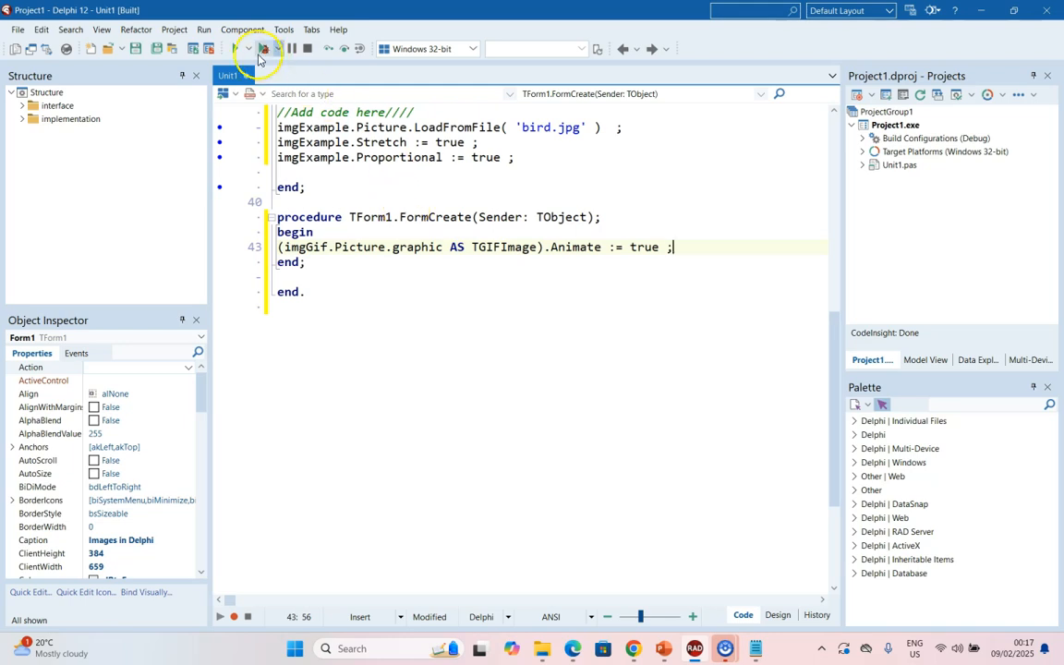
left_click(264, 49)
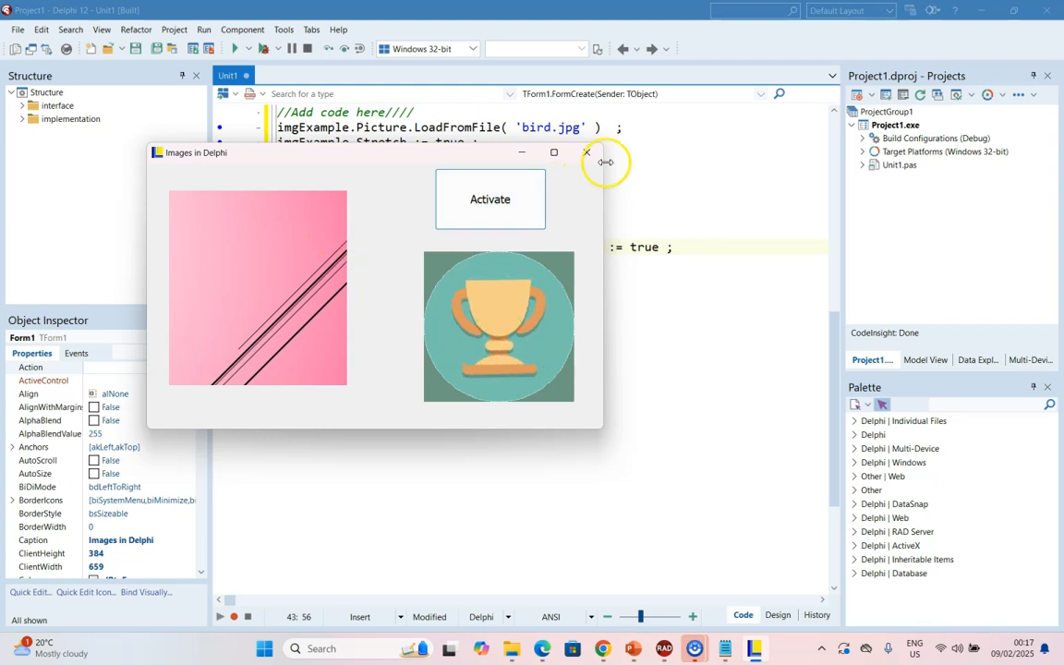
left_click(586, 151)
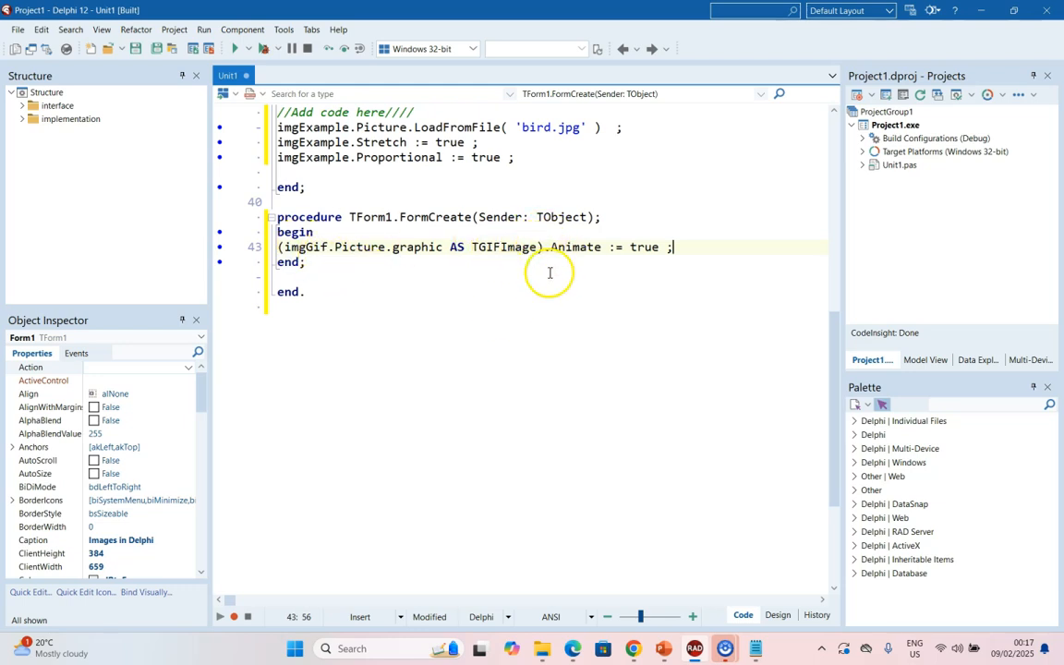
mouse_move(650, 252)
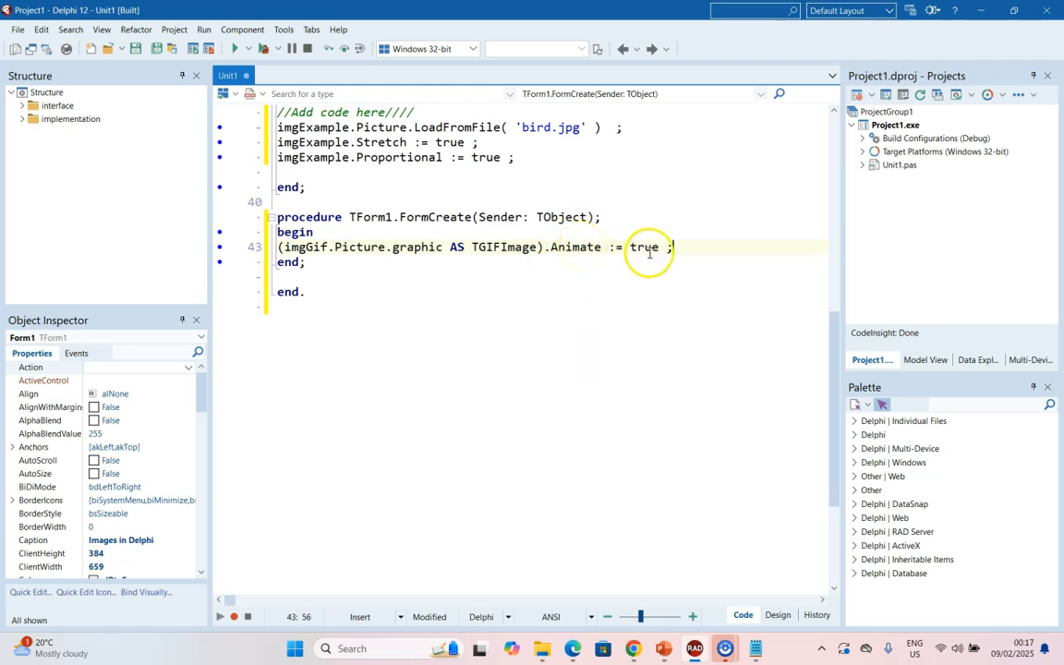
left_click(779, 615)
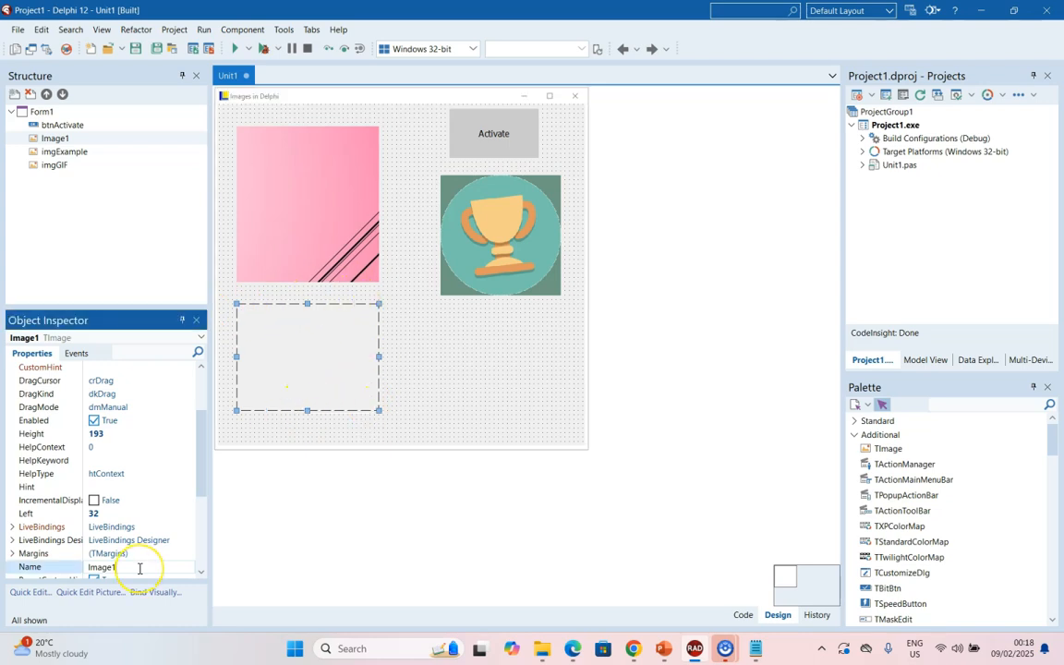
Name the empty Image1 component imgPNG in the Object Inspector
type("imgPNG")
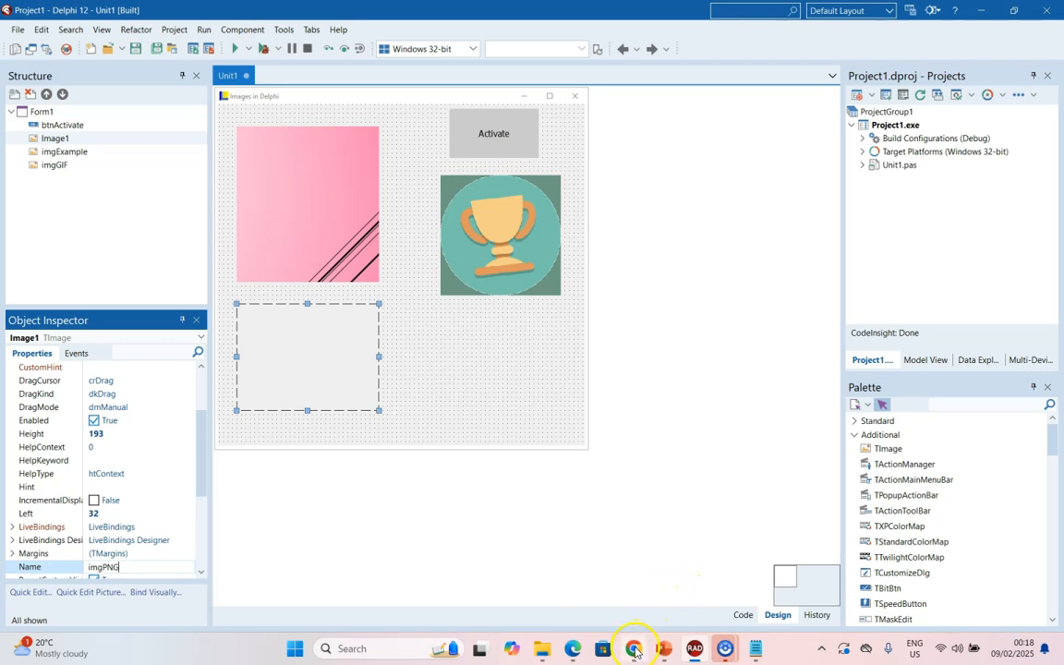
Search Google Images for 'sun', filter to transparent, and preview the hot sun PNG
left_click(634, 647)
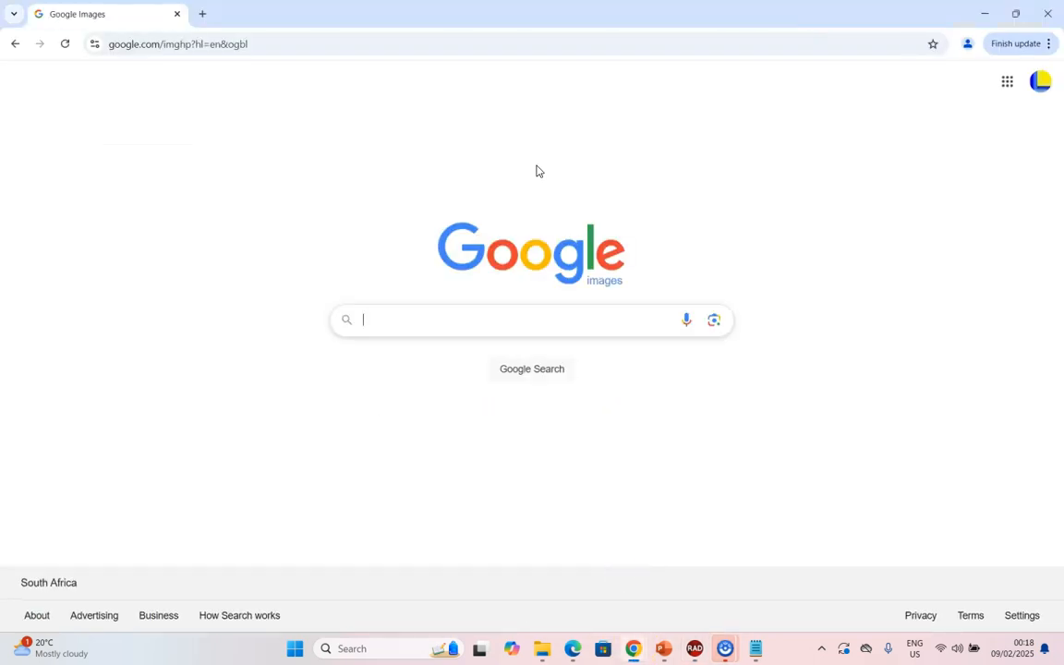
type("sun")
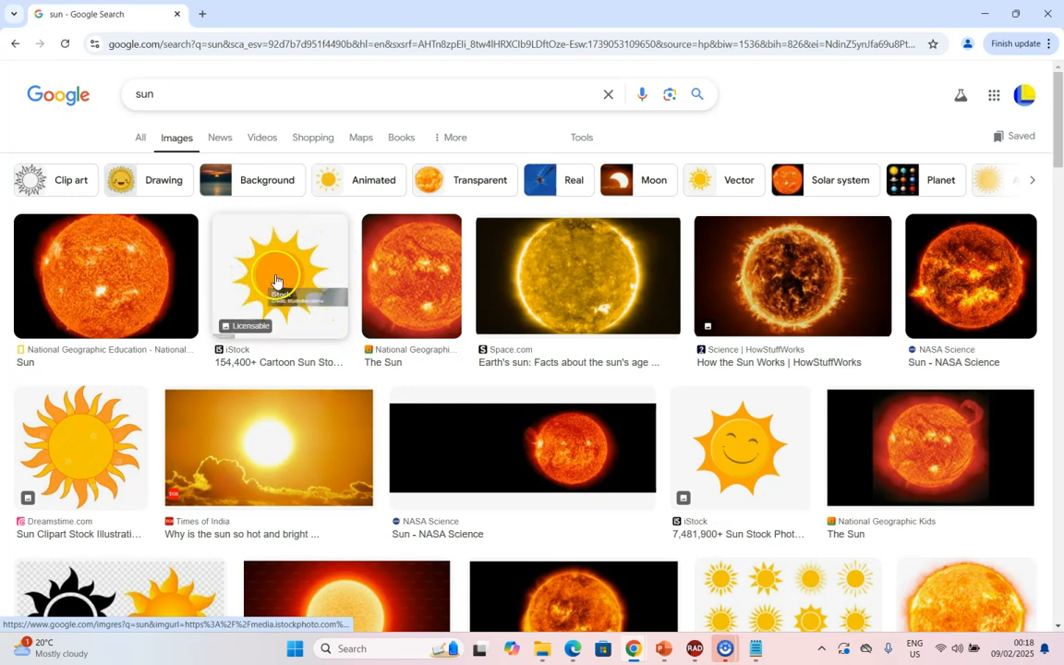
left_click(581, 136)
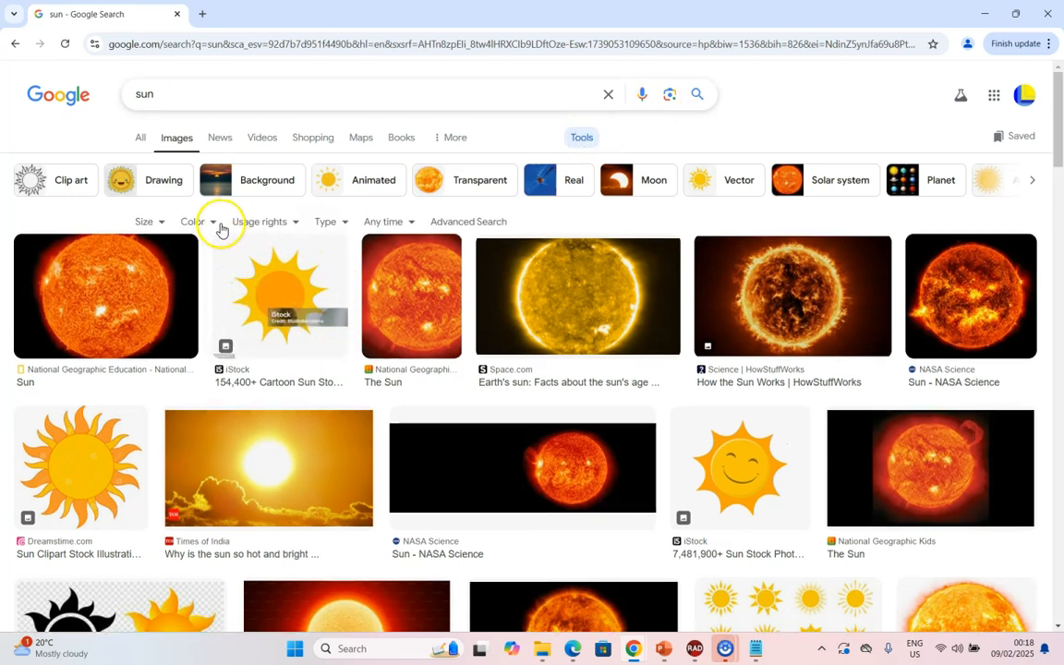
left_click(193, 221)
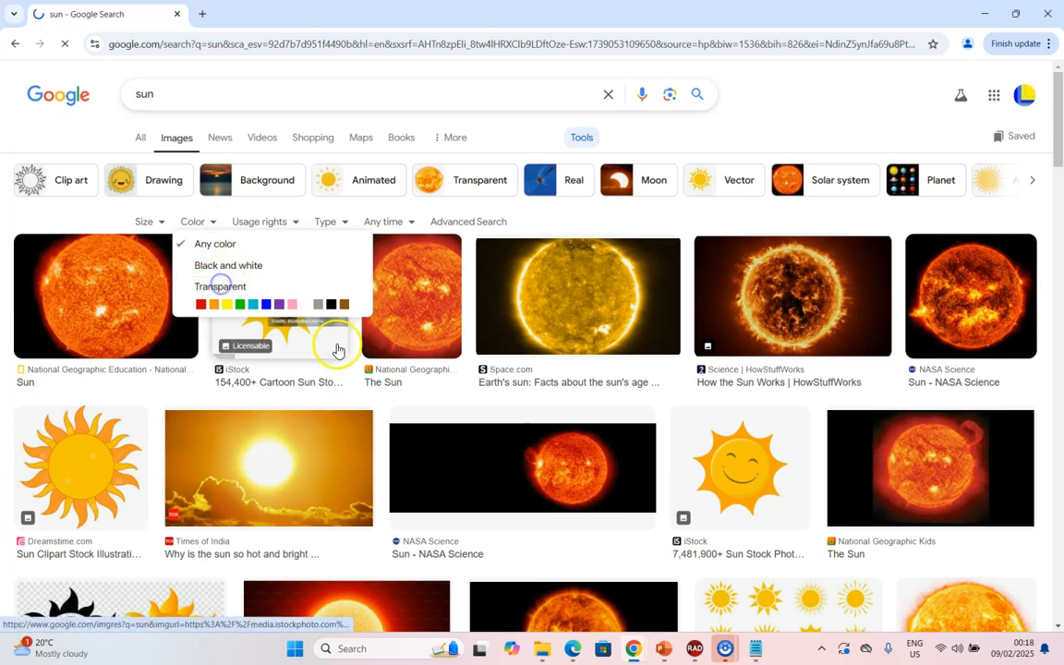
left_click(220, 285)
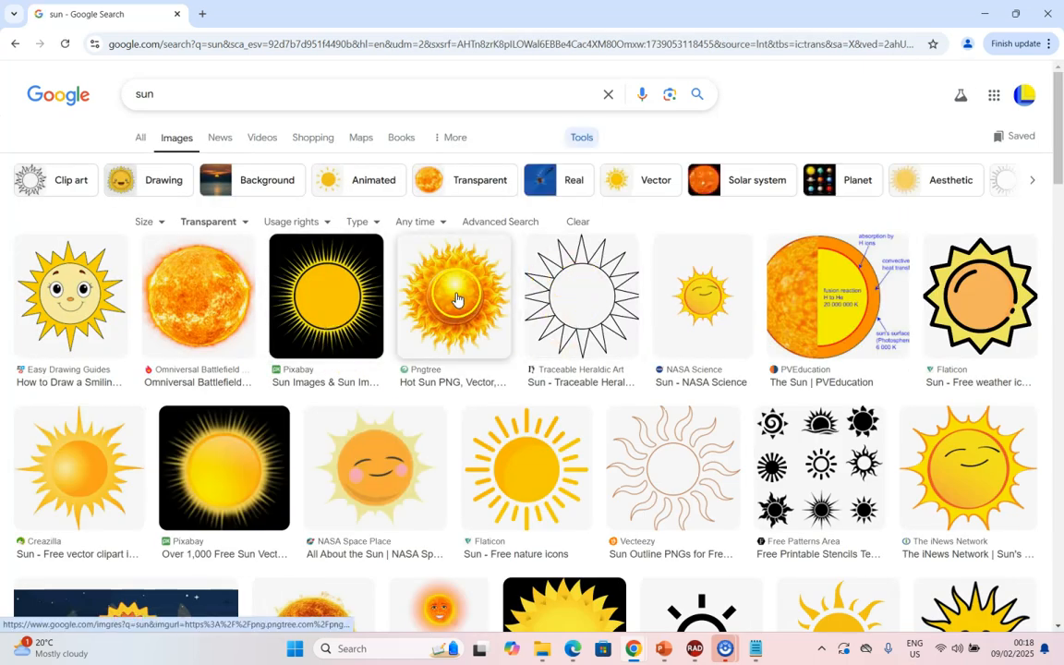
left_click(452, 296)
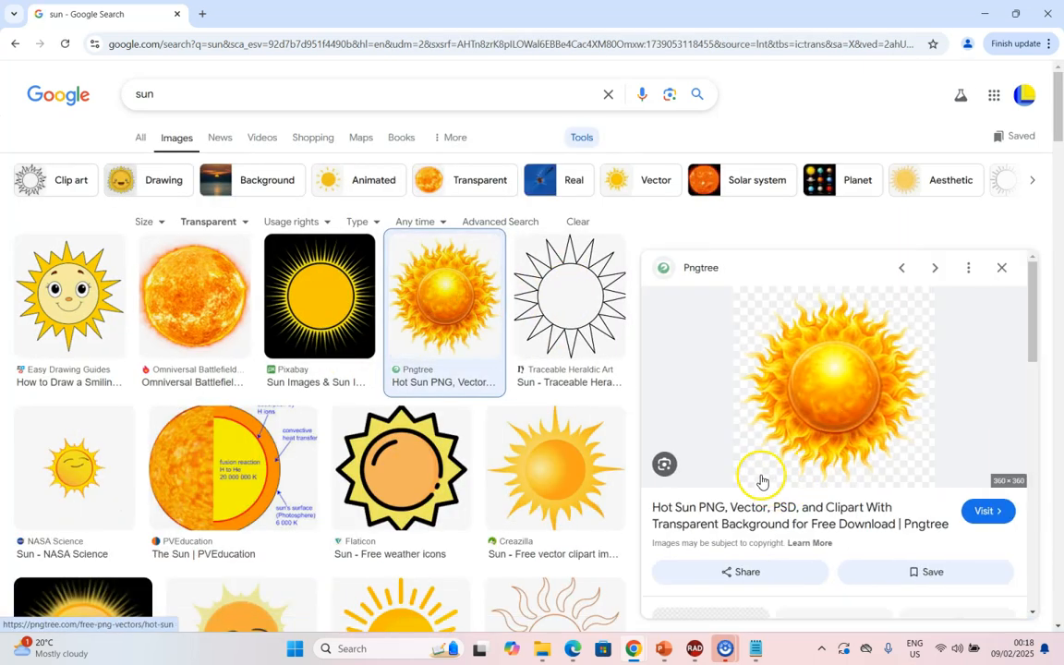
mouse_move(936, 357)
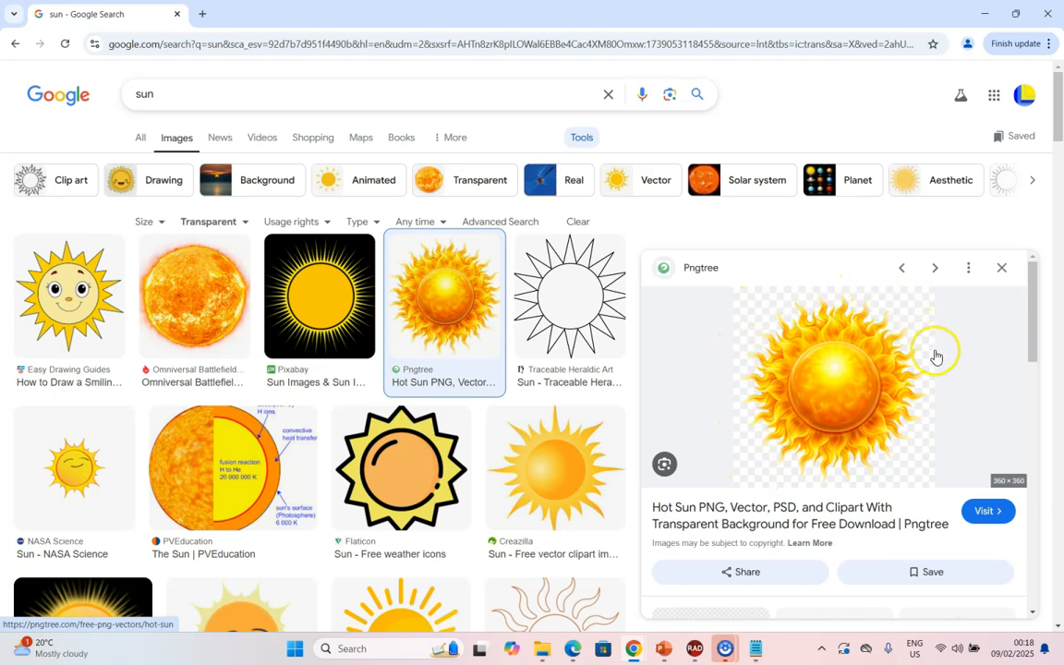
mouse_move(816, 427)
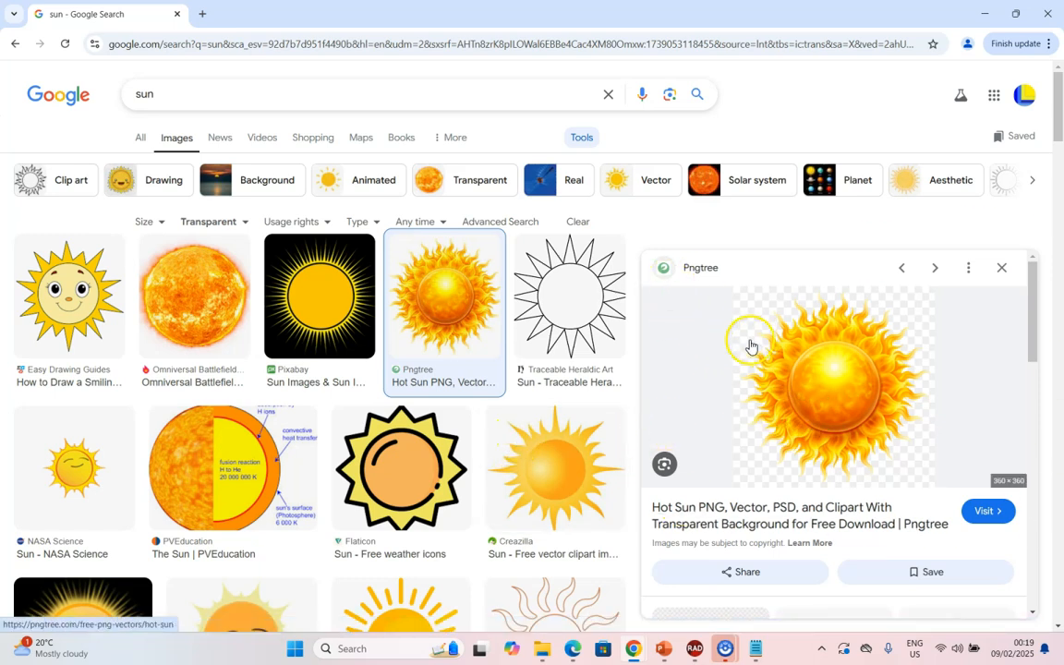
mouse_move(918, 310)
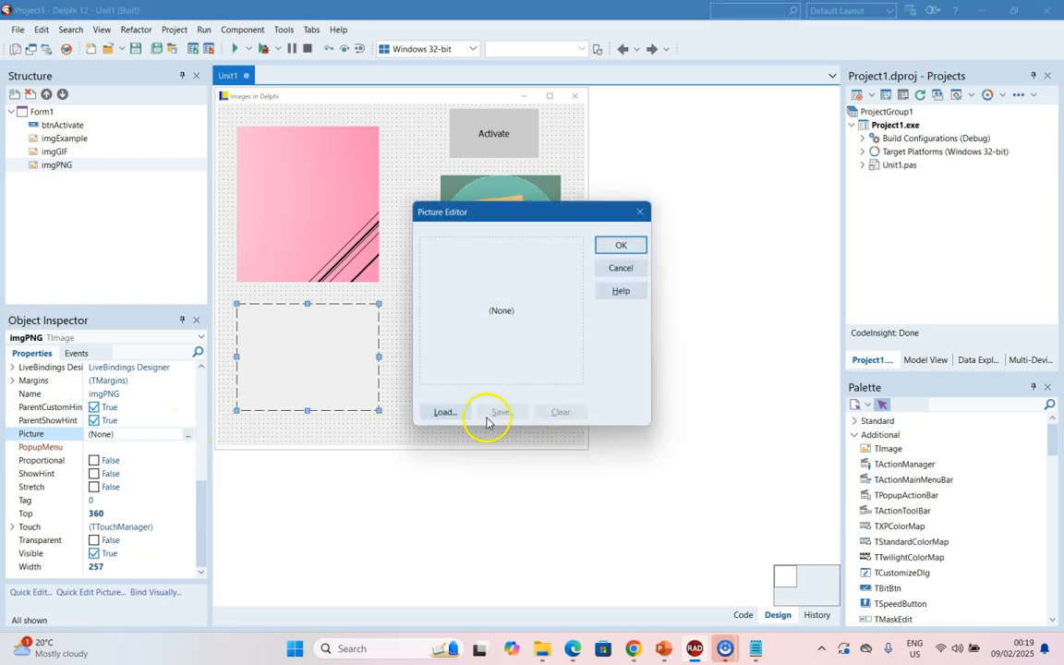
Load the AMAZING PNG from the Images folder into imgPNG and check pngimage in uses
left_click(444, 412)
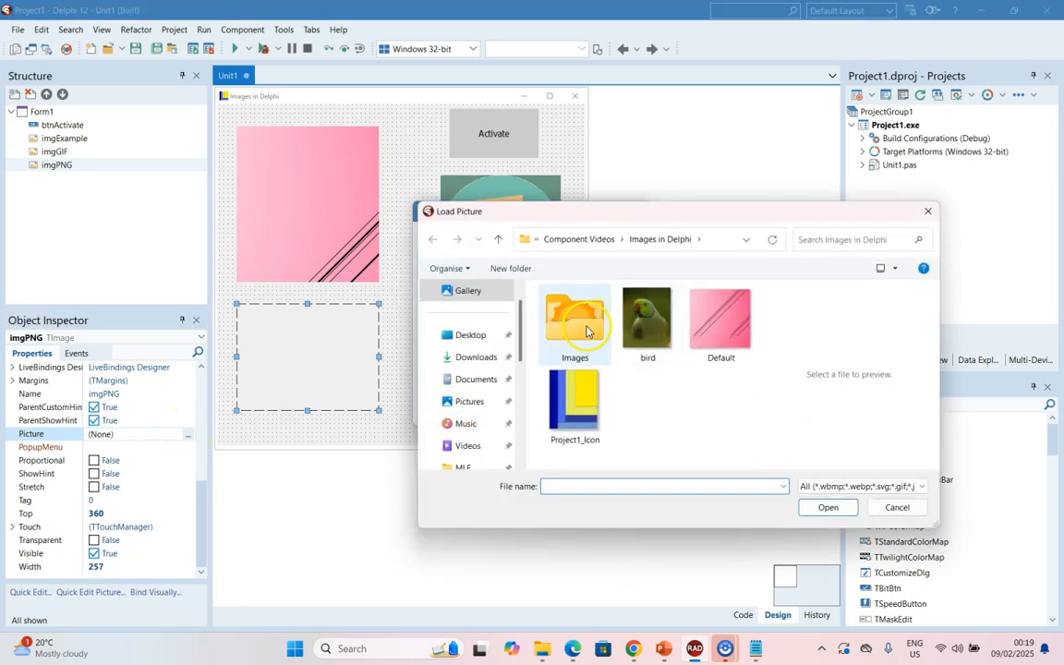
double_click(575, 324)
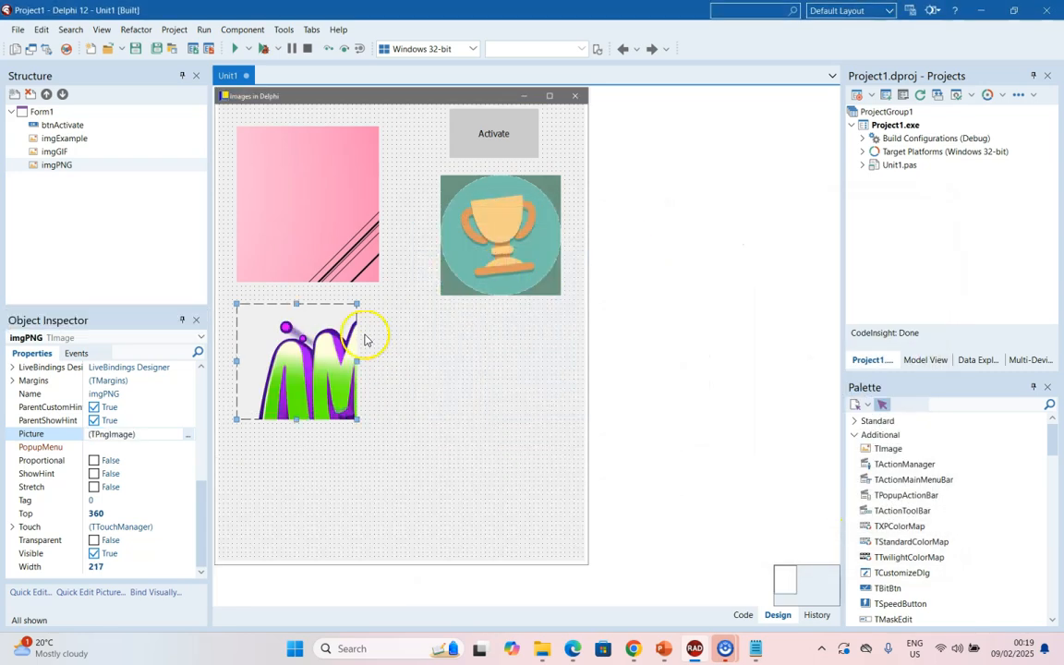
left_click(742, 615)
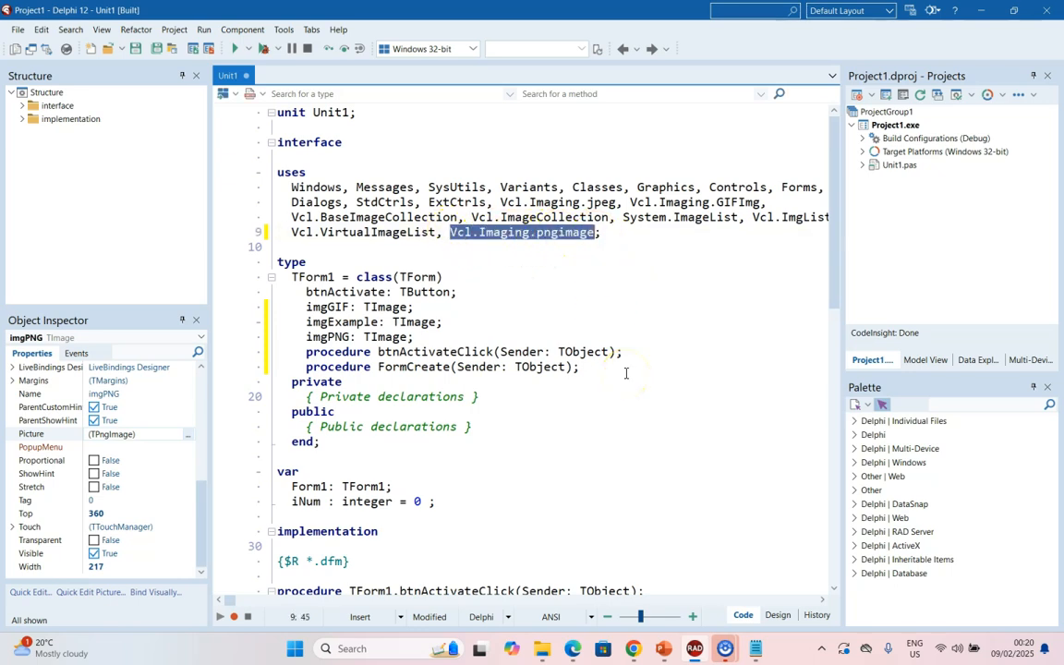
mouse_move(679, 326)
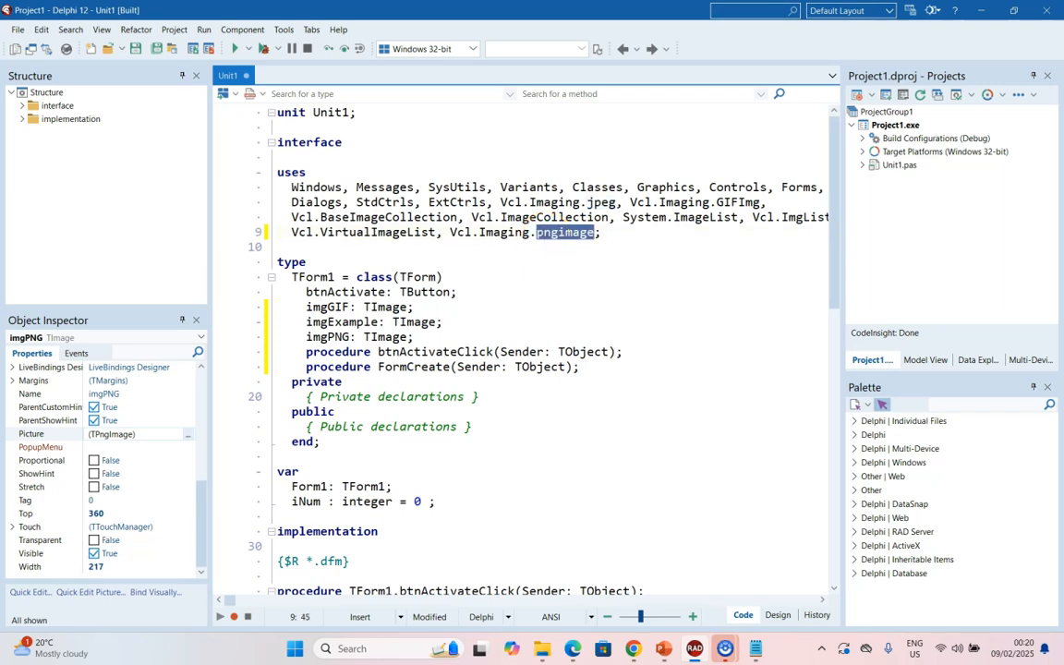
left_click(777, 614)
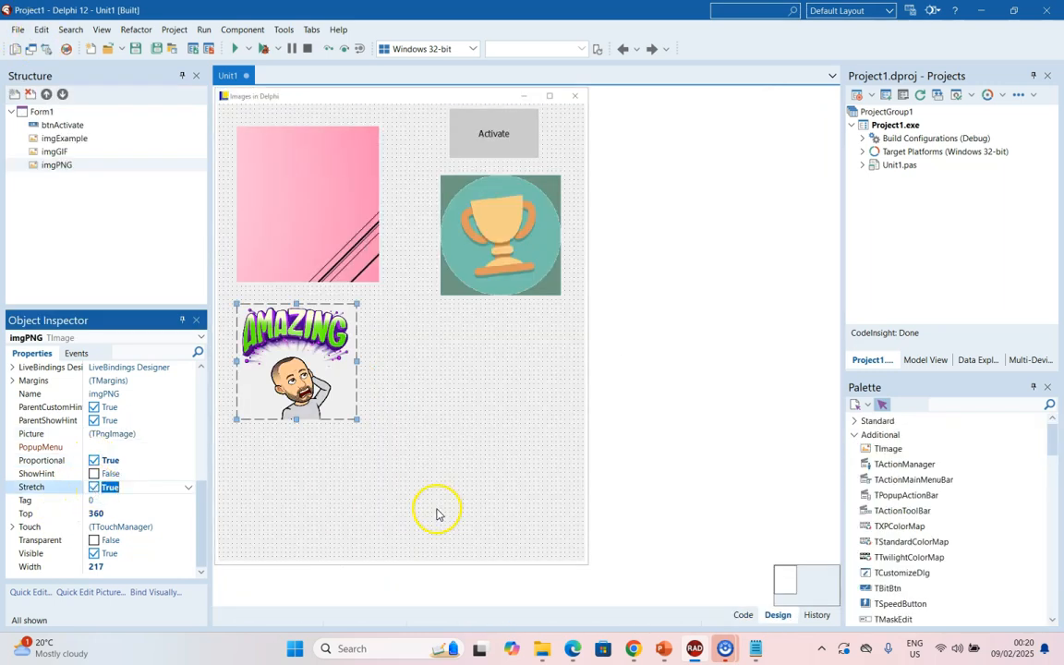
mouse_move(404, 413)
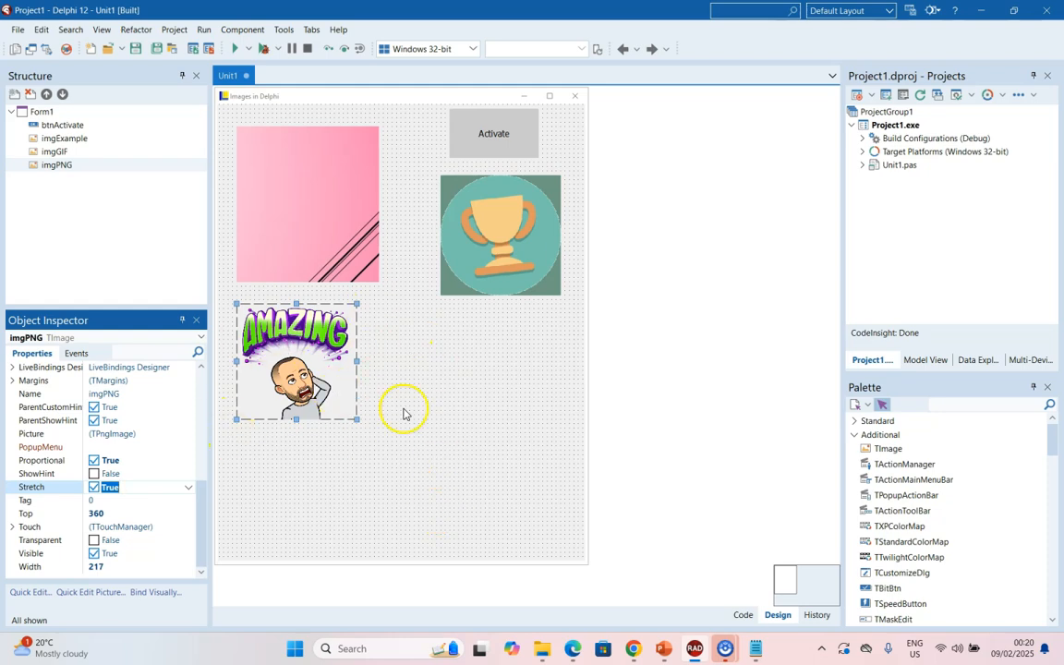
Add a TImageCollection named imgcolPictures containing the Cupid, Dancer and Dasher pictures
type("im")
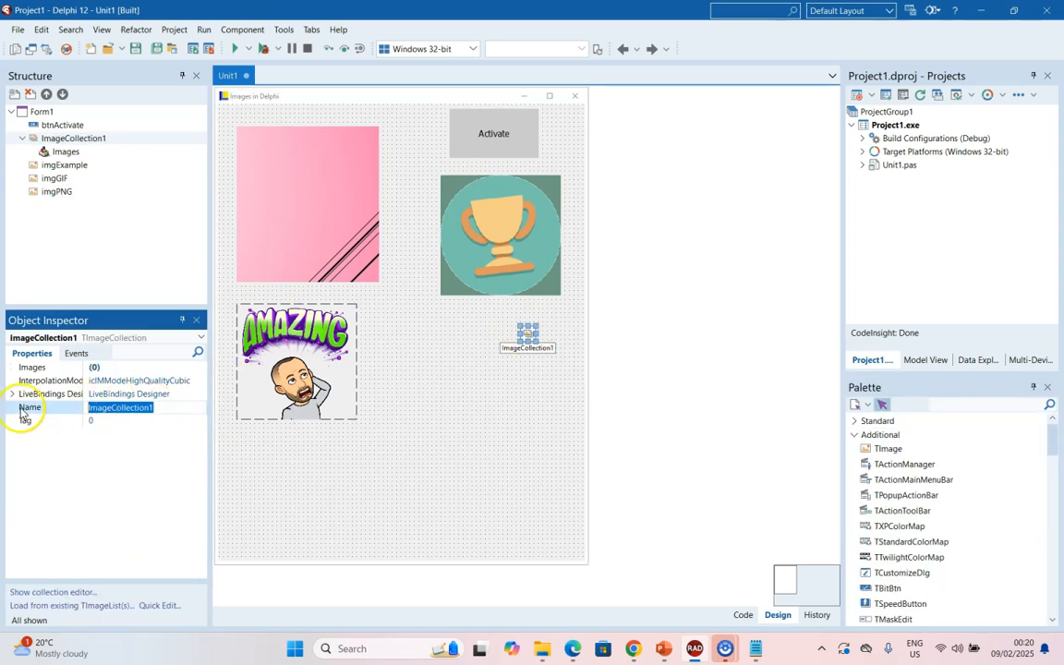
type("imgcolPictures")
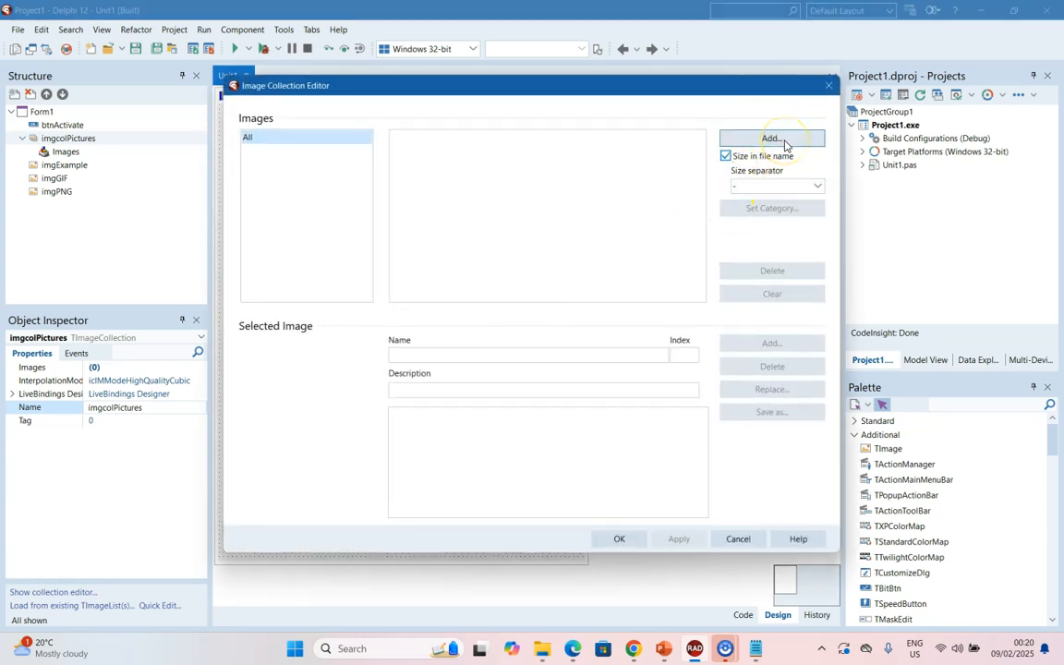
left_click(772, 139)
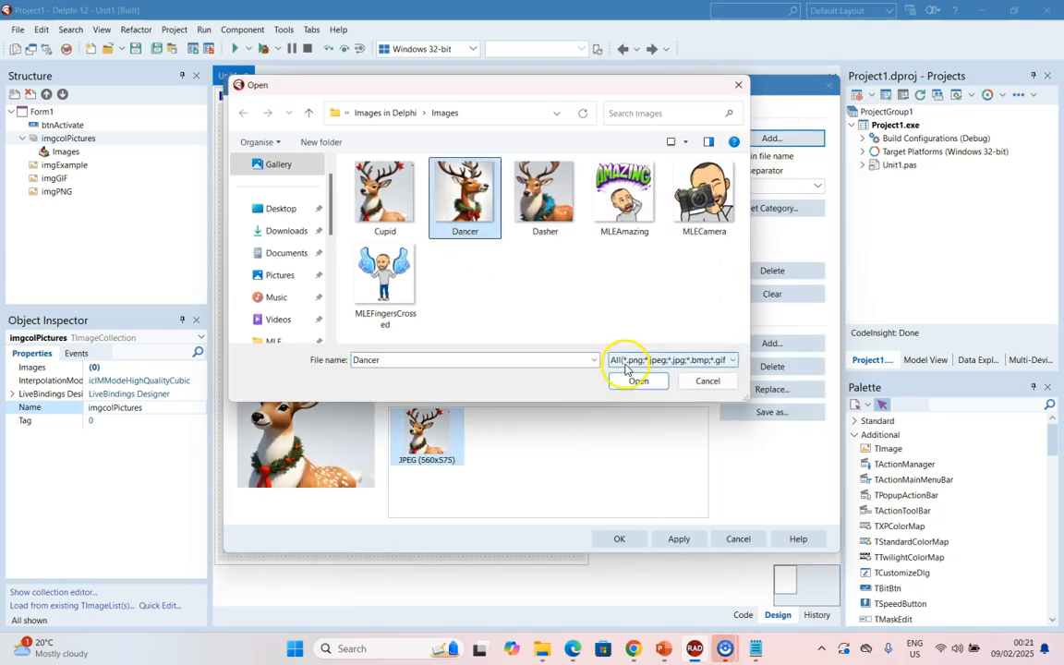
left_click(638, 381)
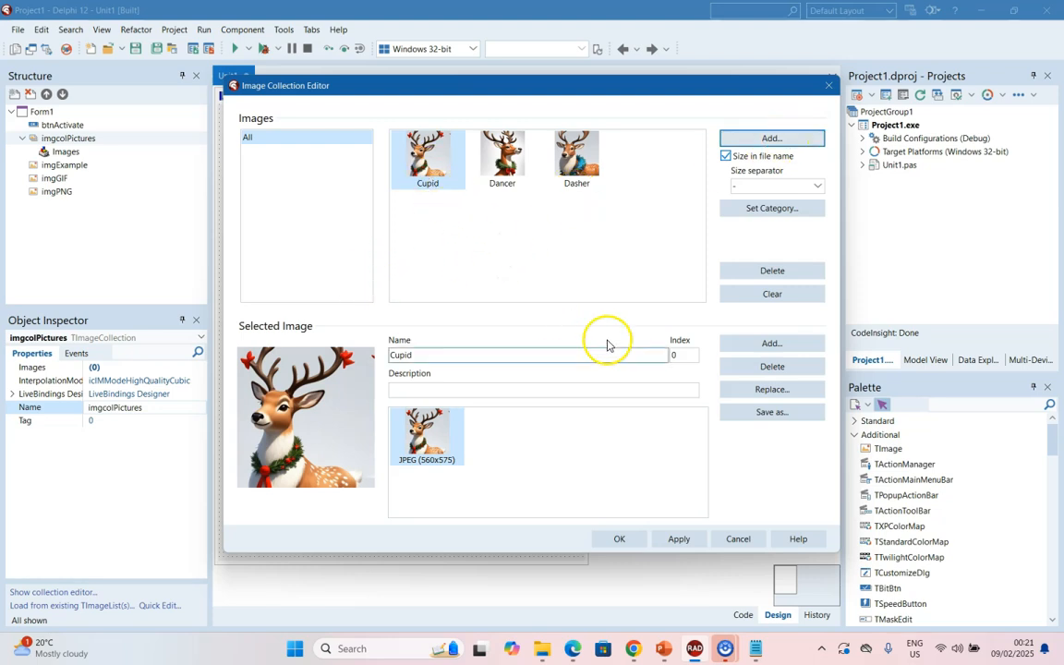
left_click(501, 157)
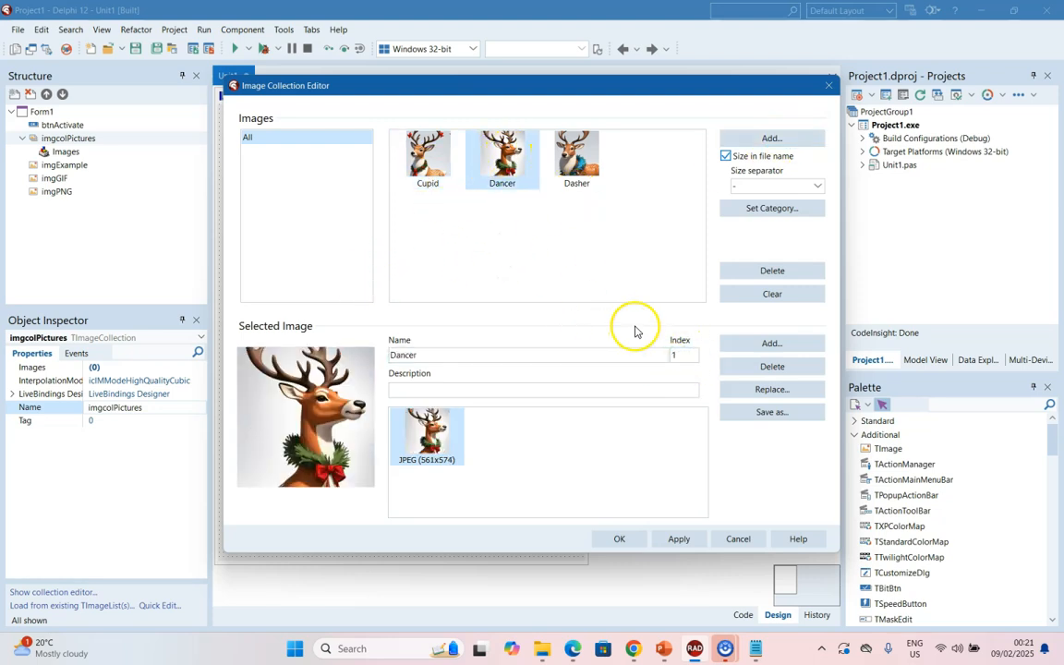
left_click(576, 157)
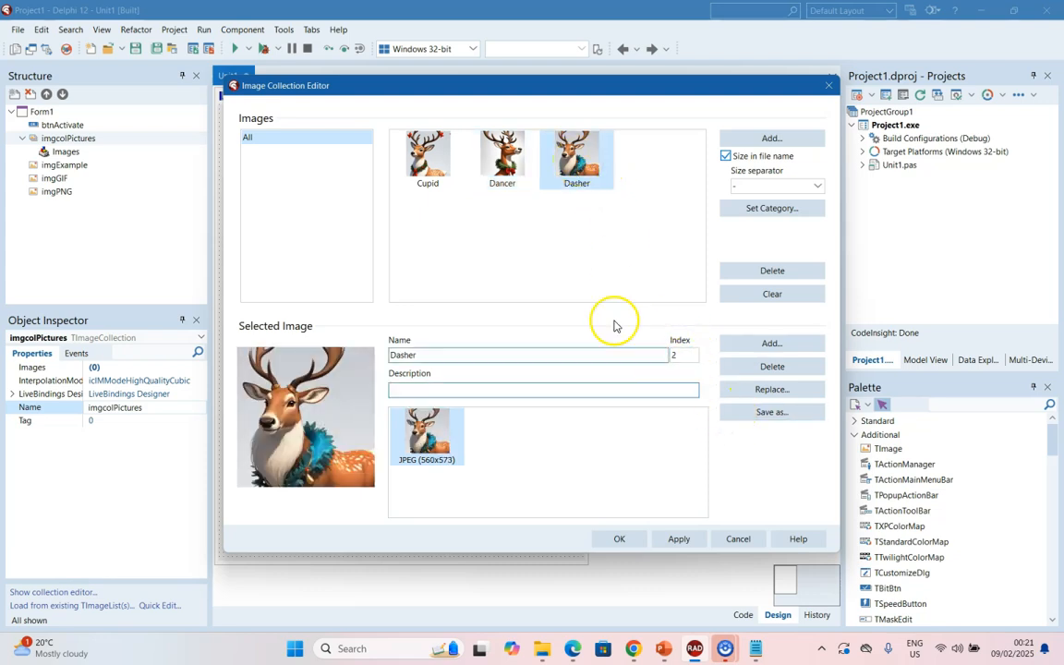
left_click(427, 159)
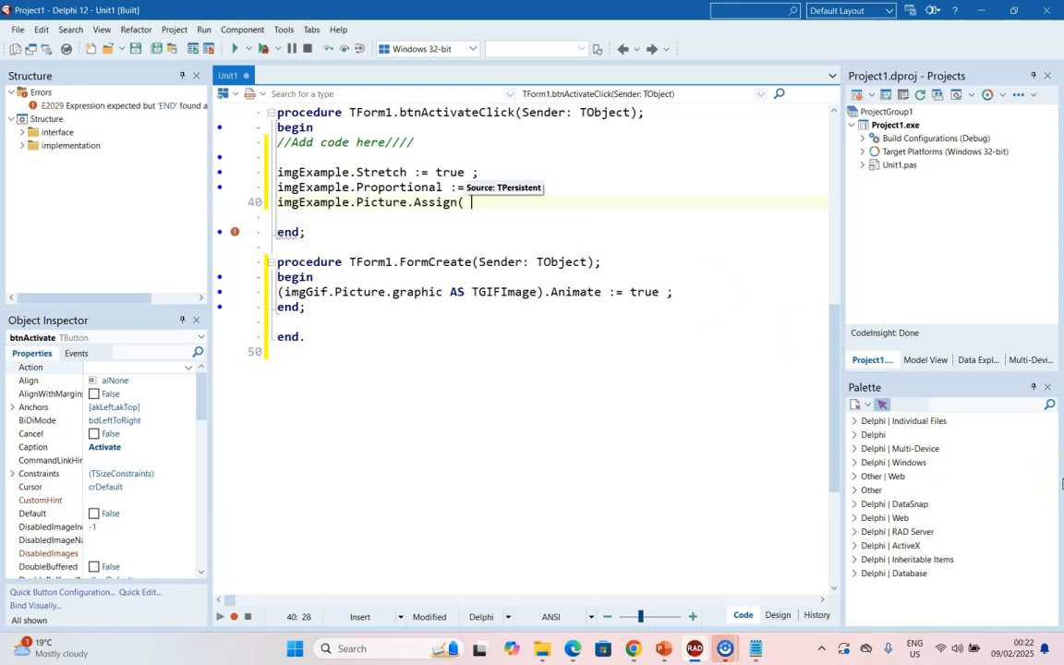
In btnActivateClick, assign imgcolPictures.Images[0].SourceImages[0].Image to imgExample.Picture
type("imgcolPictures.Images")
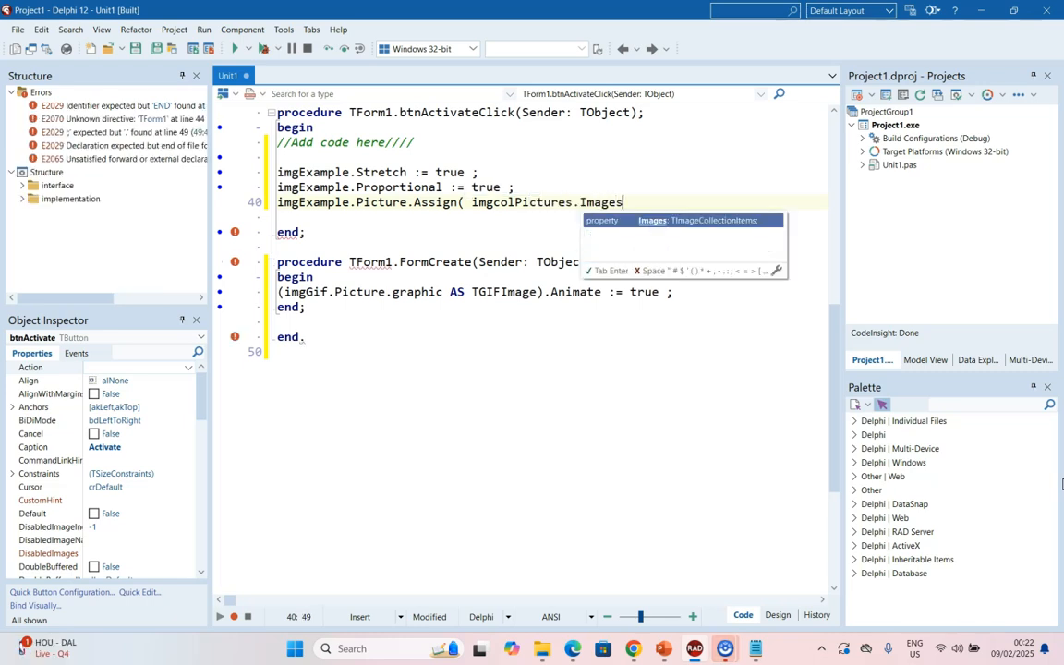
type("[")
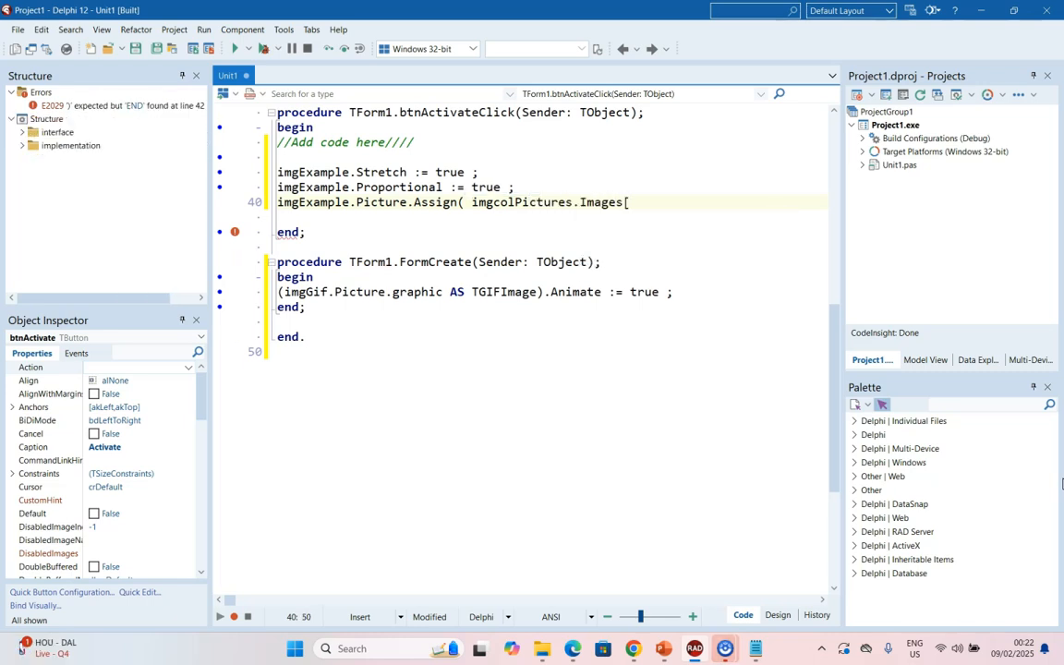
type("]")
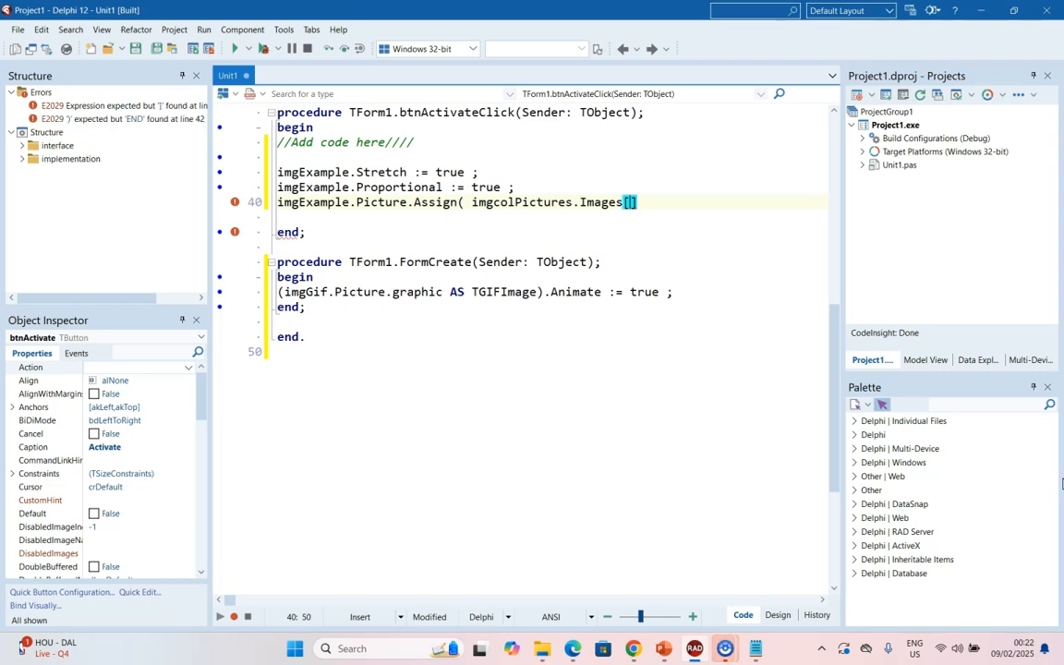
type("0")
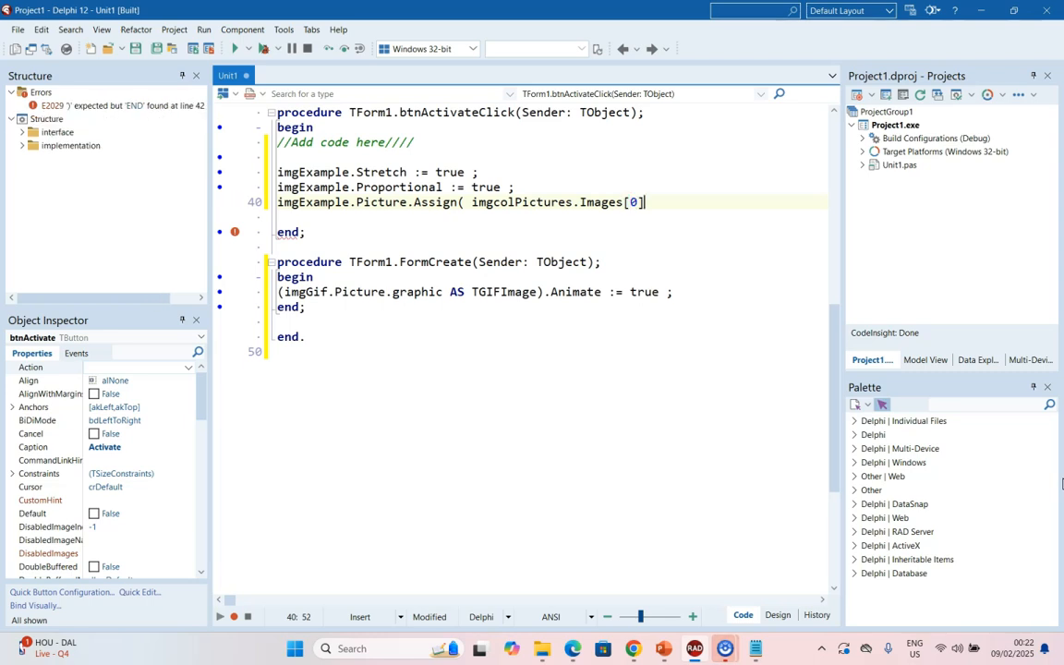
type(".Source")
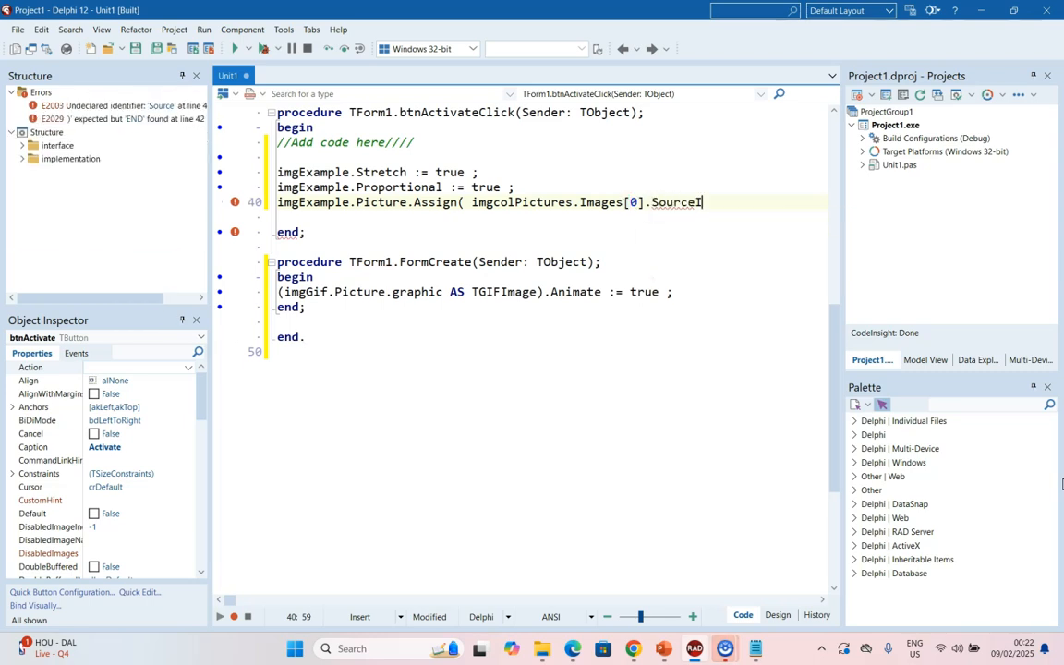
type("mages[0]")
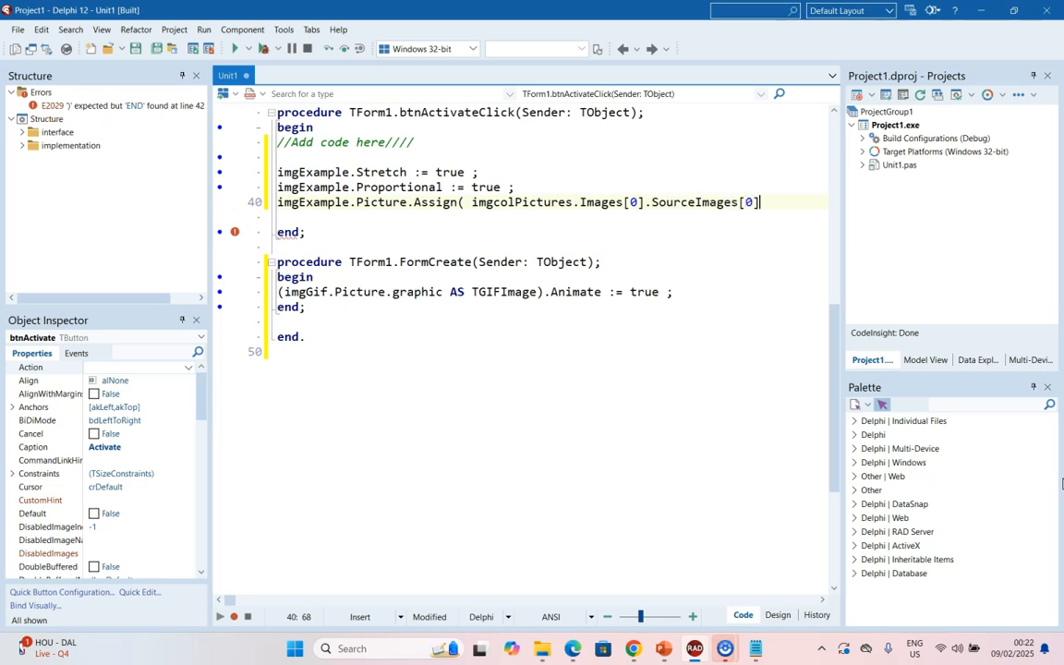
type(".image);")
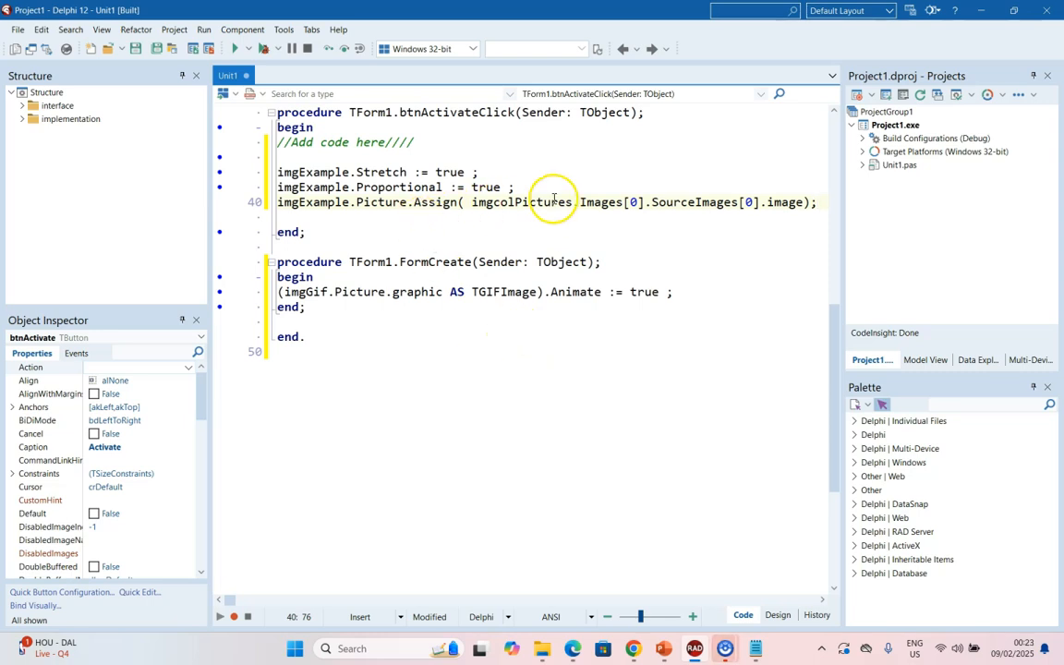
double_click(635, 203)
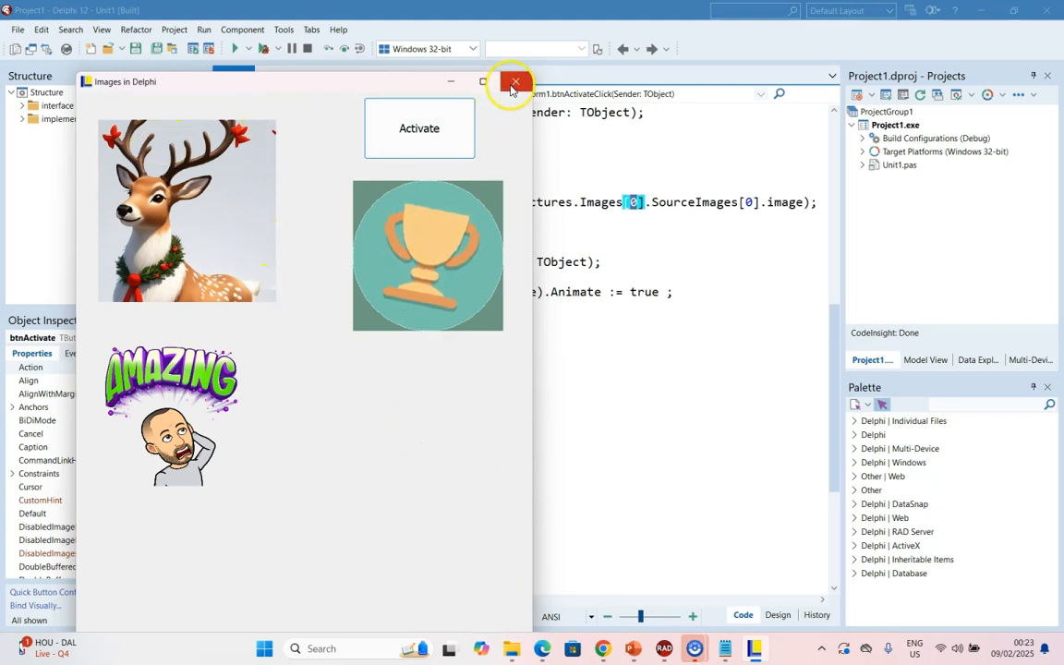
left_click(513, 81)
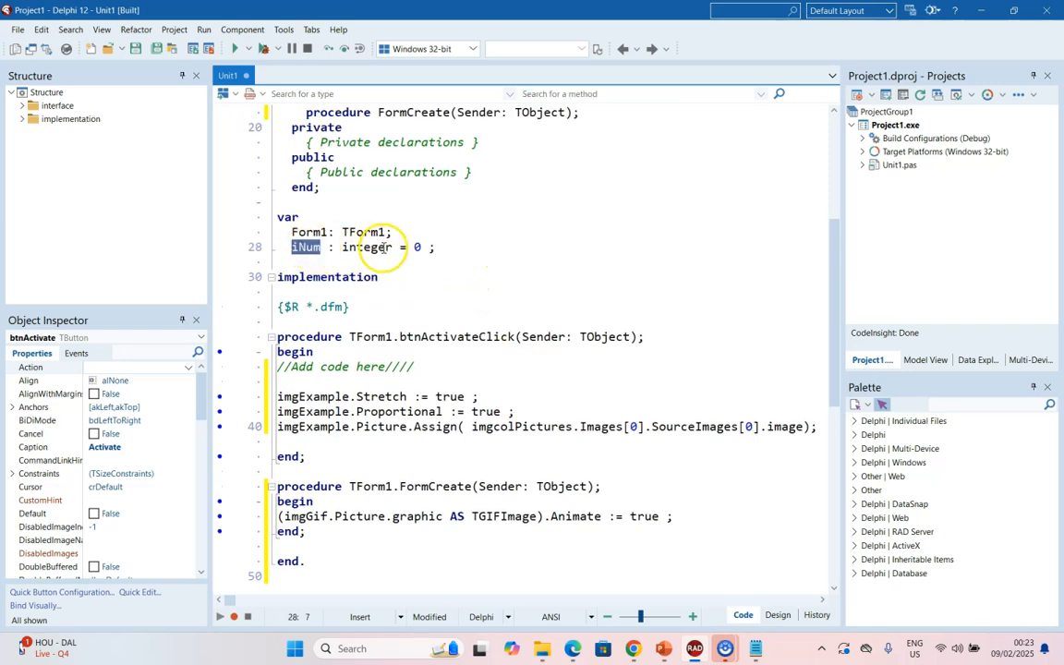
Change the Assign call to Images[iNum] and add iNum := iNum + 1 ; below it
scroll("down", 3)
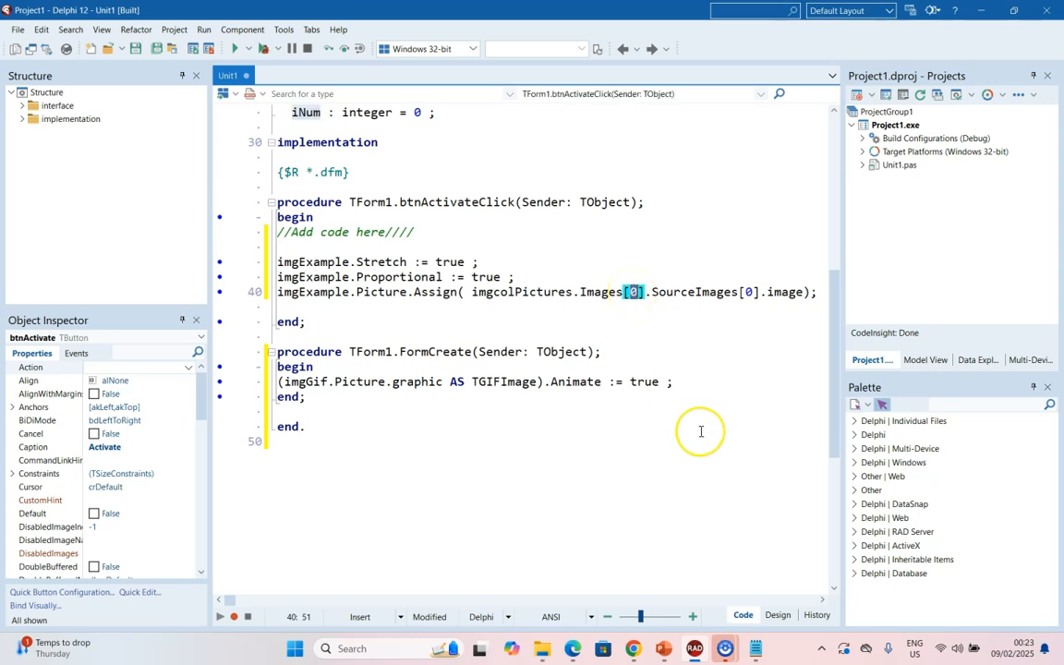
type("iNum")
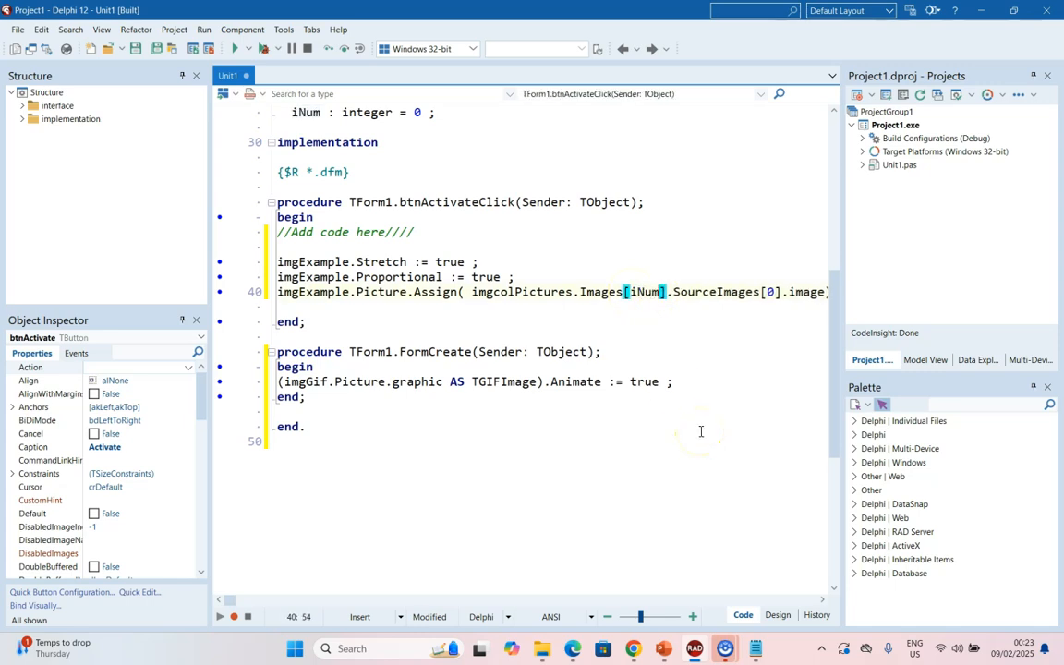
mouse_move(427, 126)
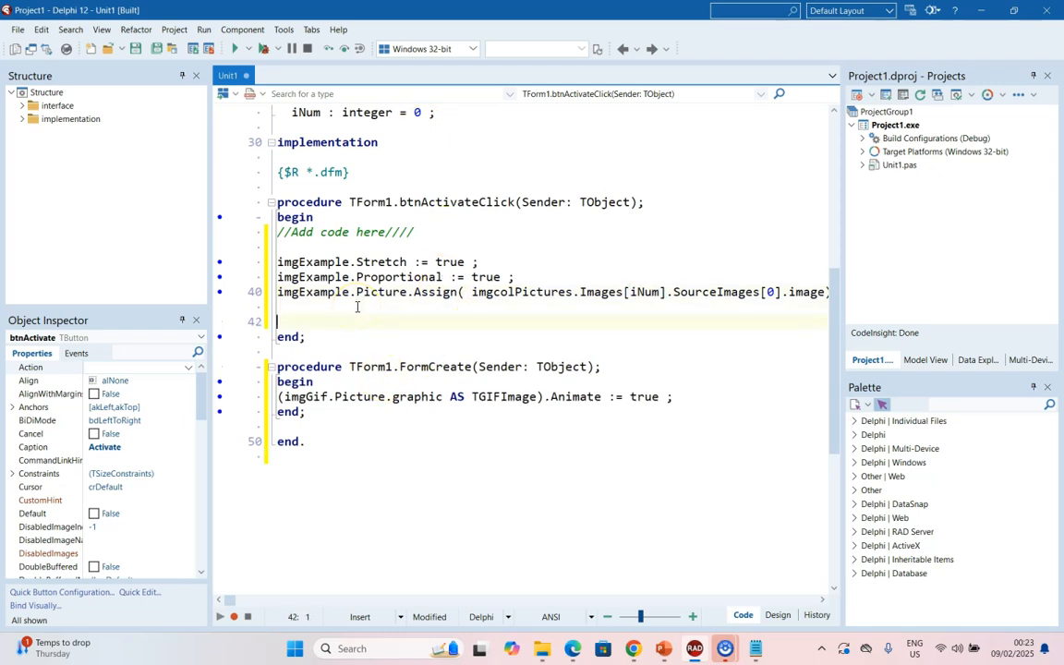
type("iNum := iNum +")
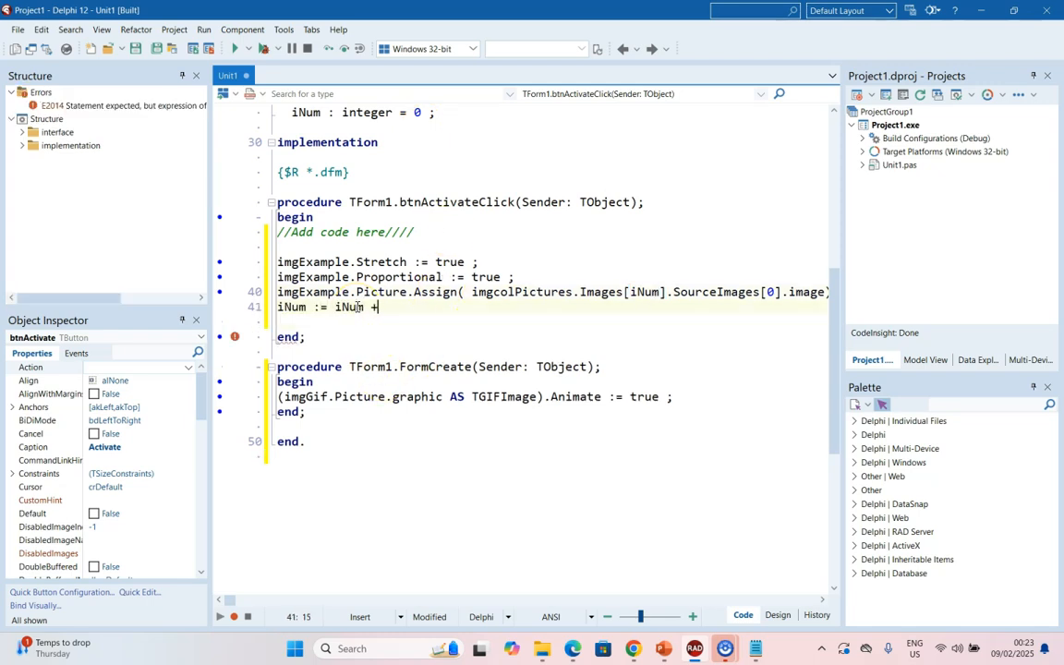
type("1 ;")
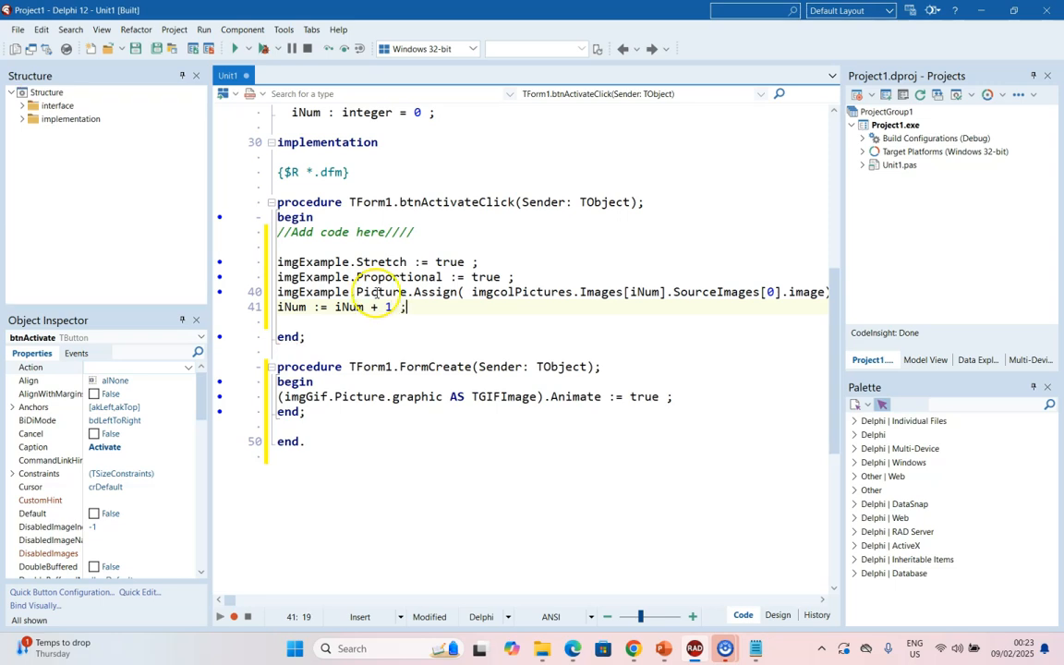
mouse_move(355, 177)
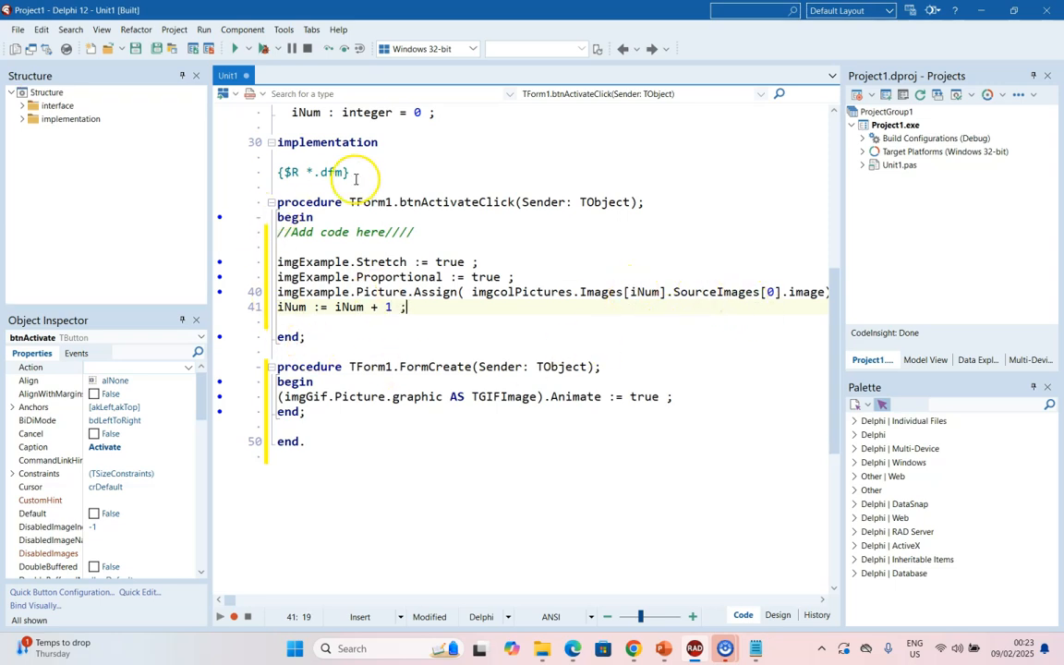
mouse_move(646, 291)
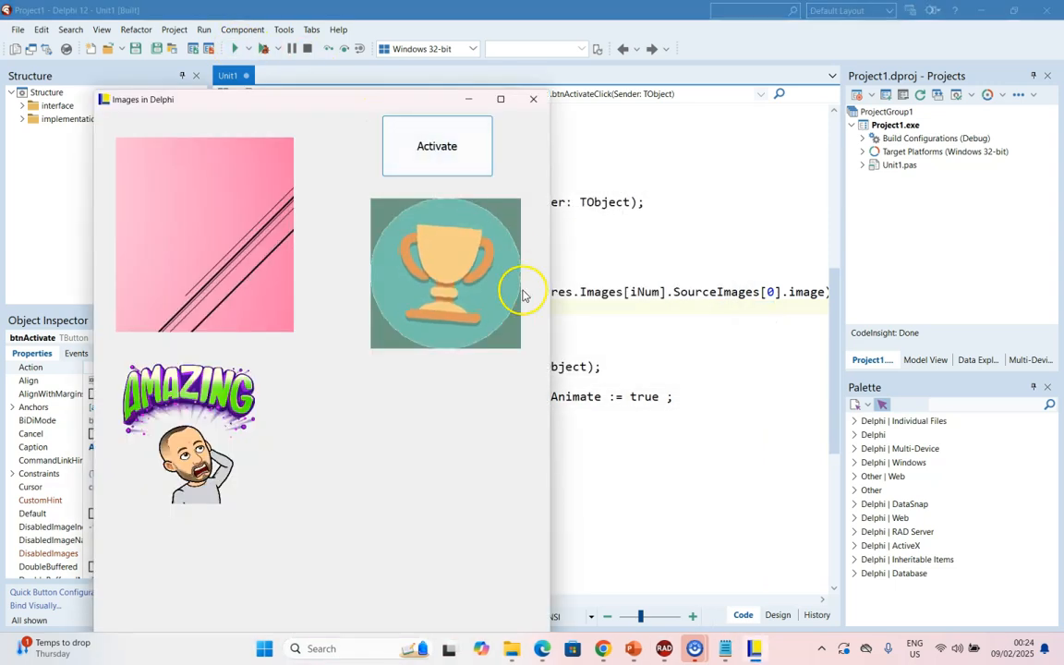
left_click(436, 145)
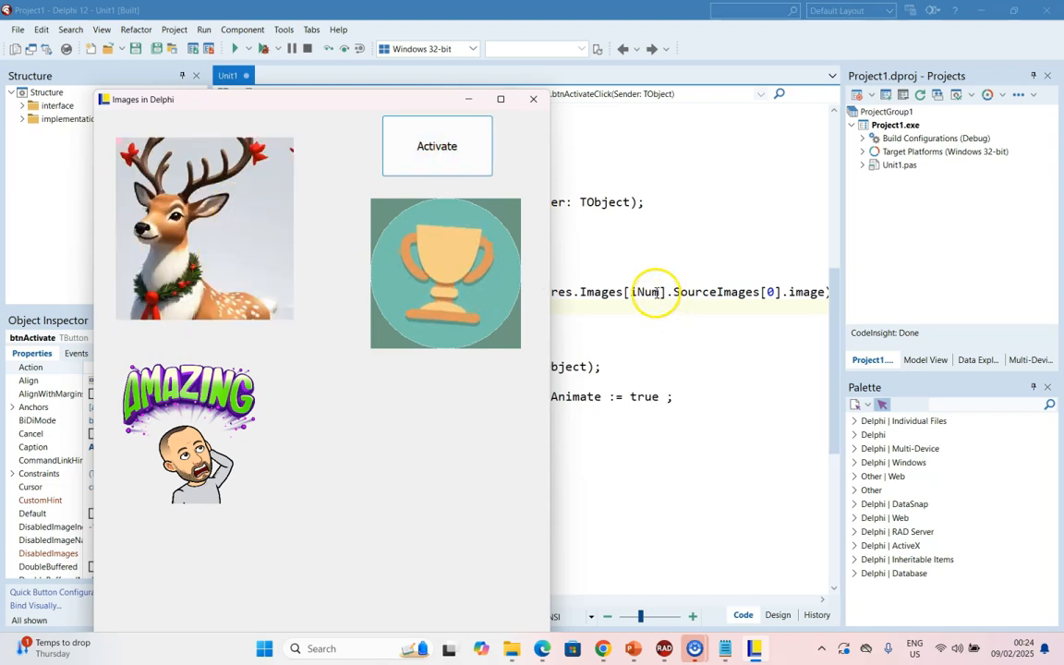
left_click(436, 146)
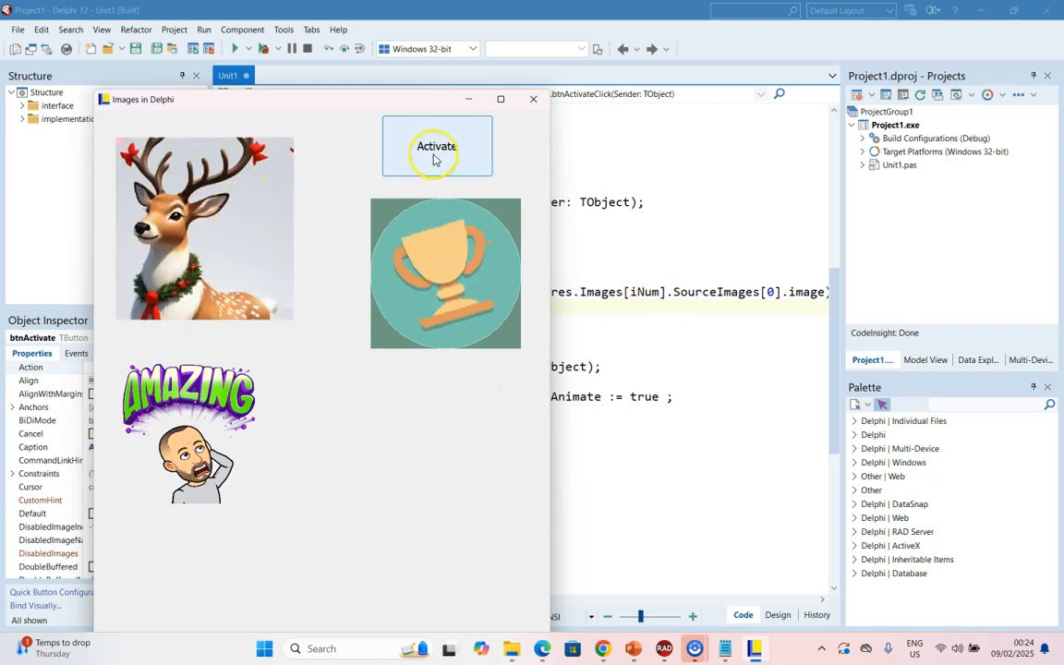
left_click(436, 146)
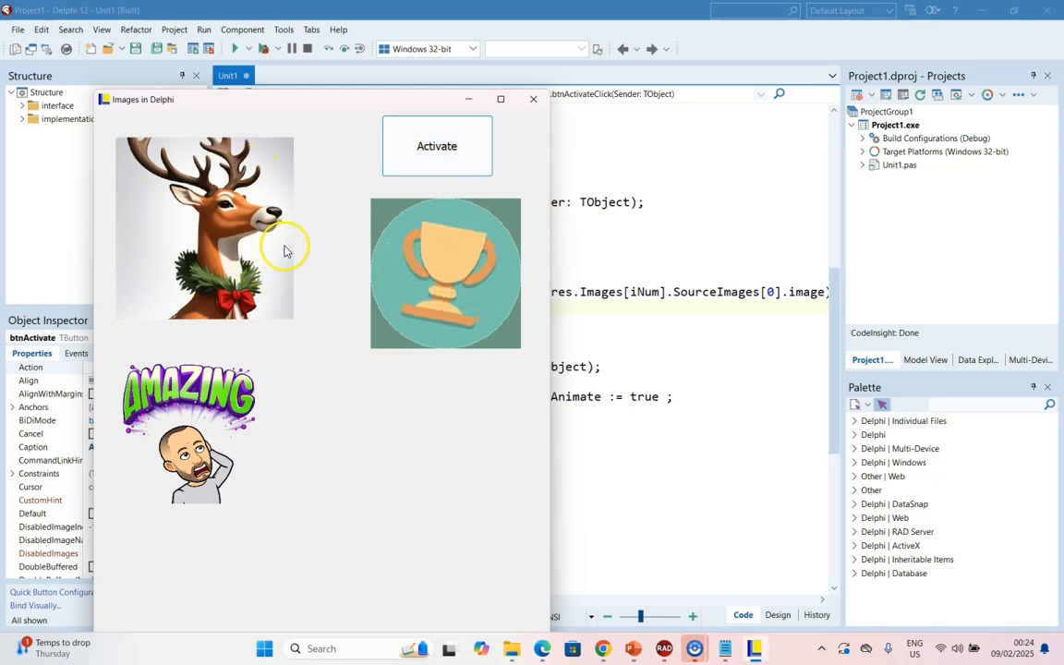
left_click(437, 145)
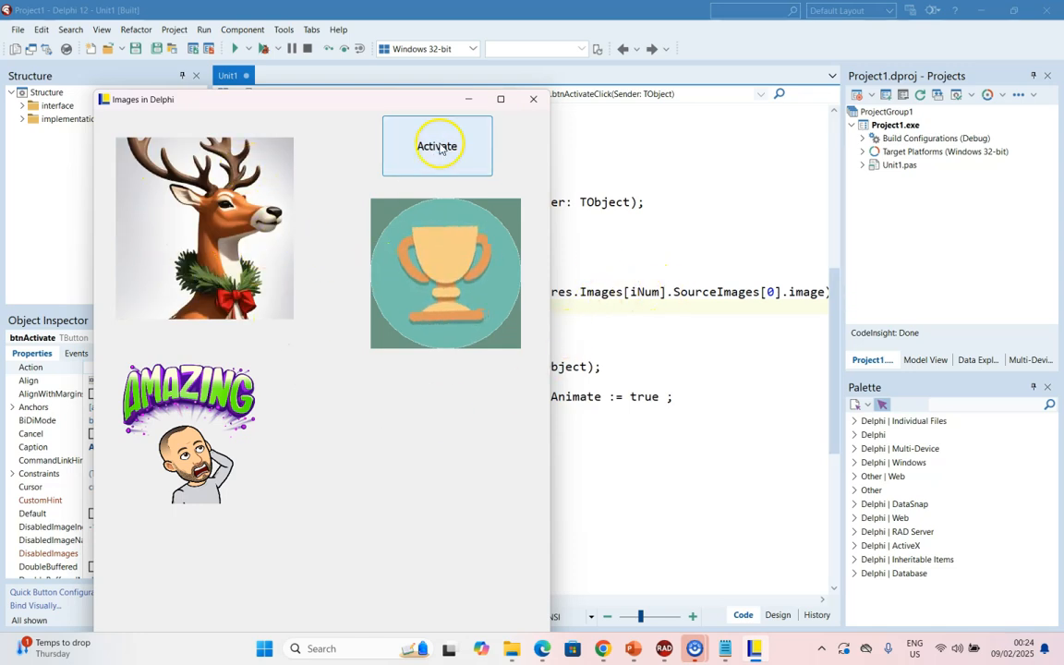
left_click(437, 145)
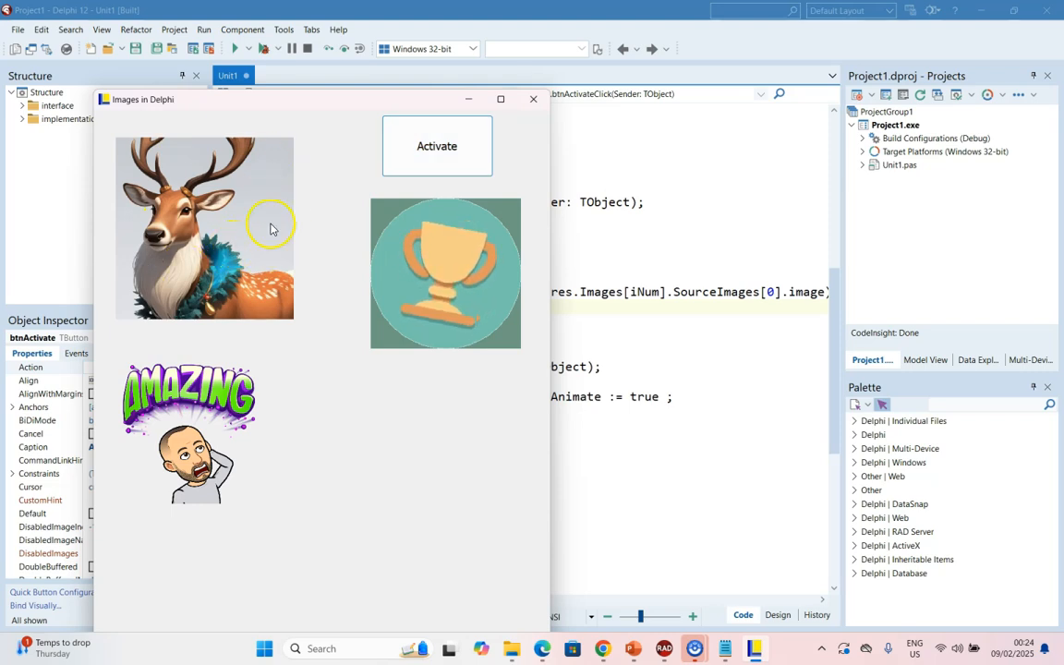
left_click(437, 146)
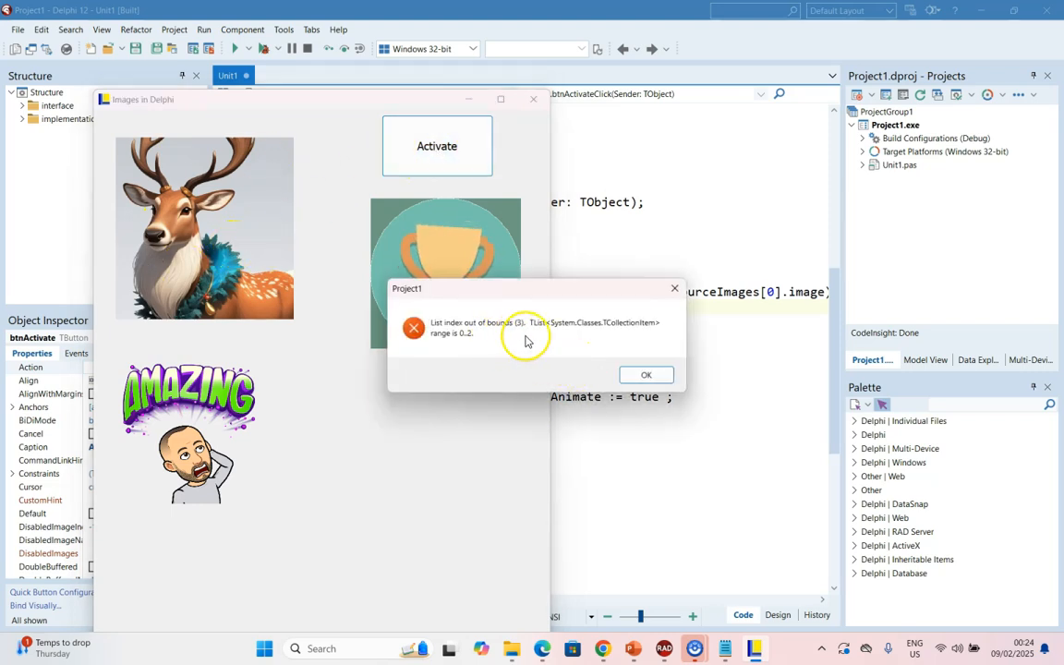
left_click(646, 374)
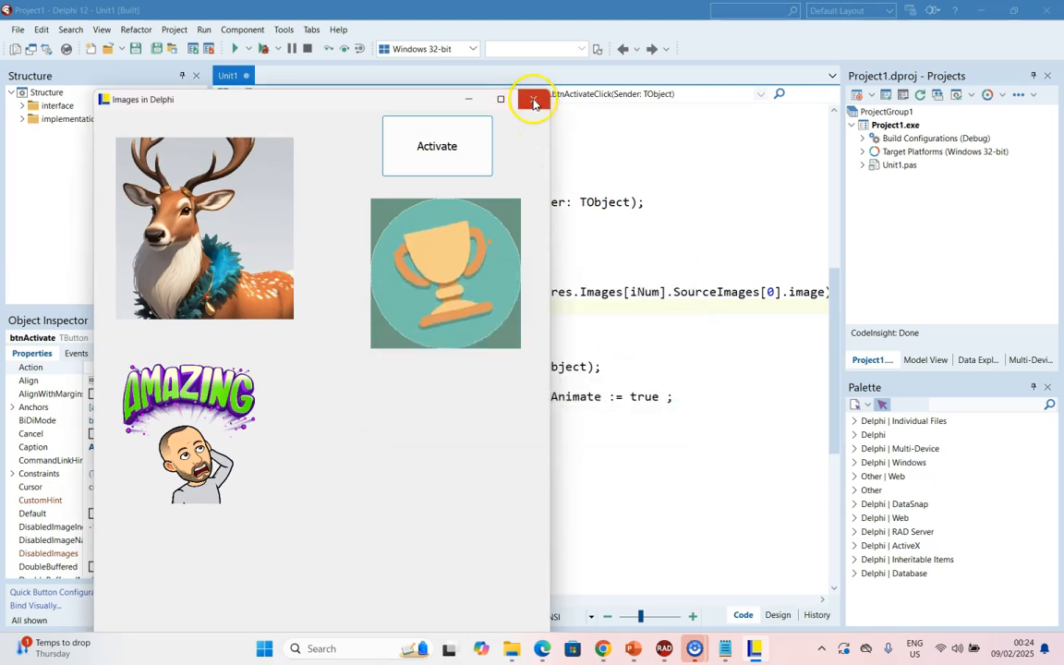
left_click(533, 98)
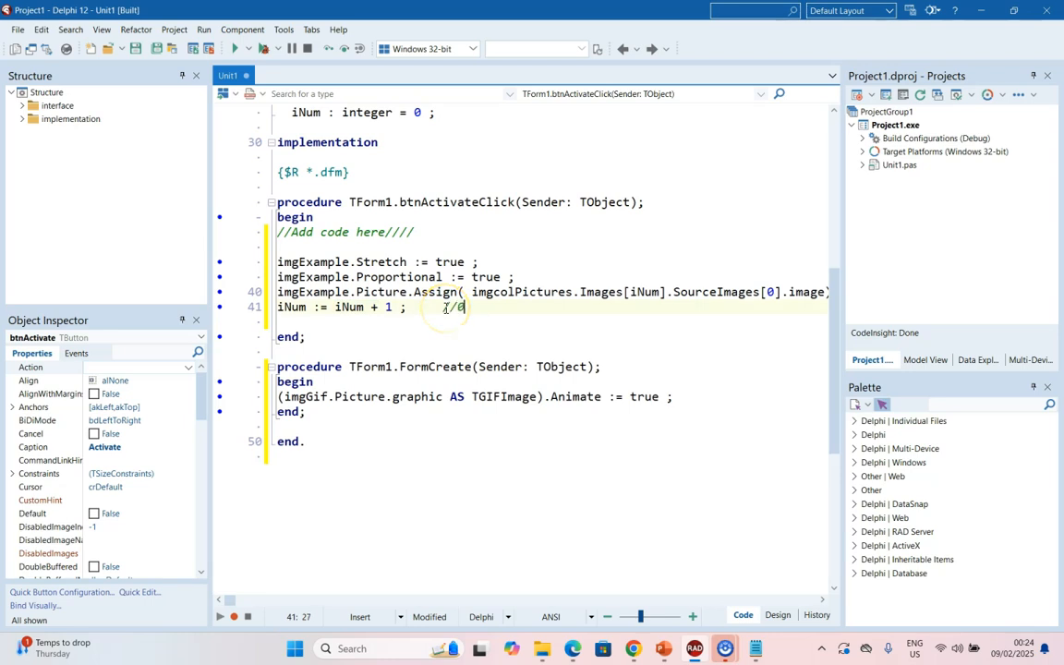
Add the //0,1,2 comment and select iNum to wrap the increment with MOD 3
type(",1,2")
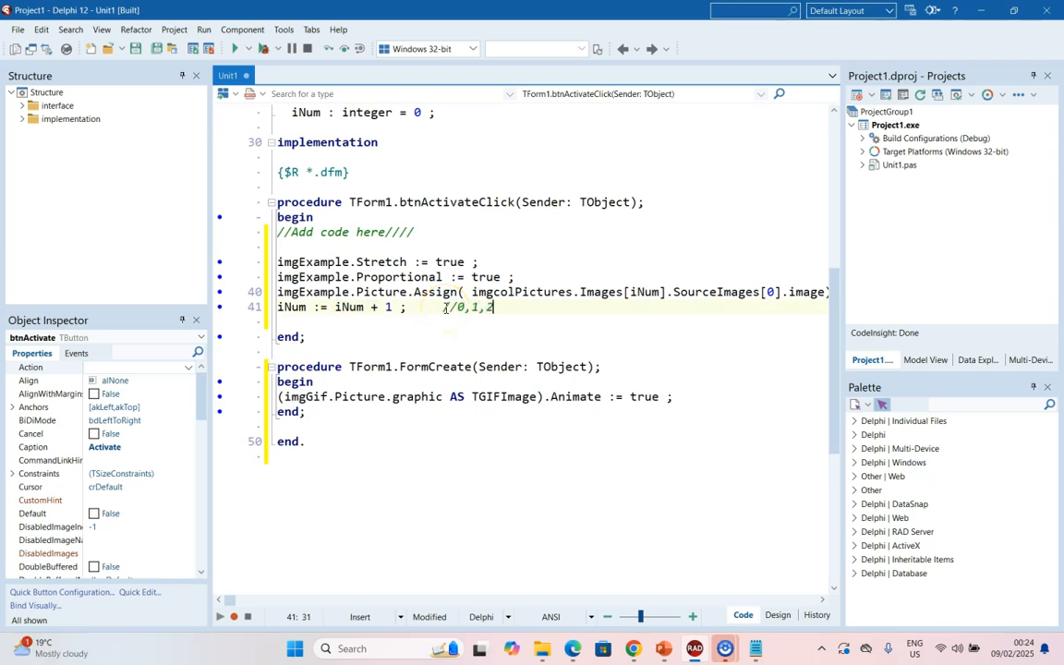
double_click(347, 307)
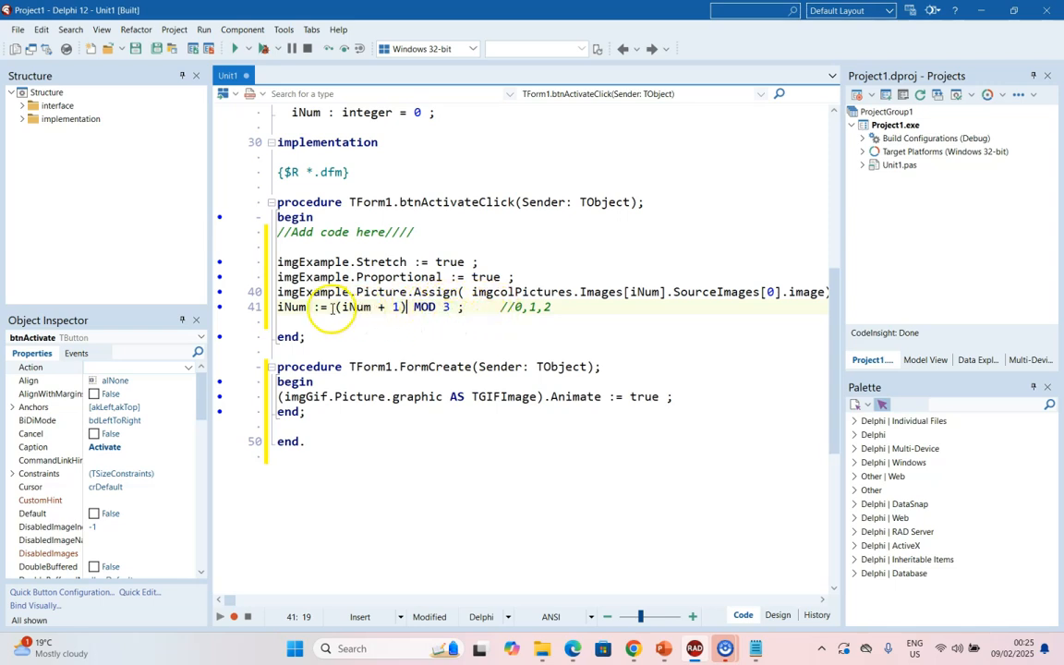
mouse_move(451, 307)
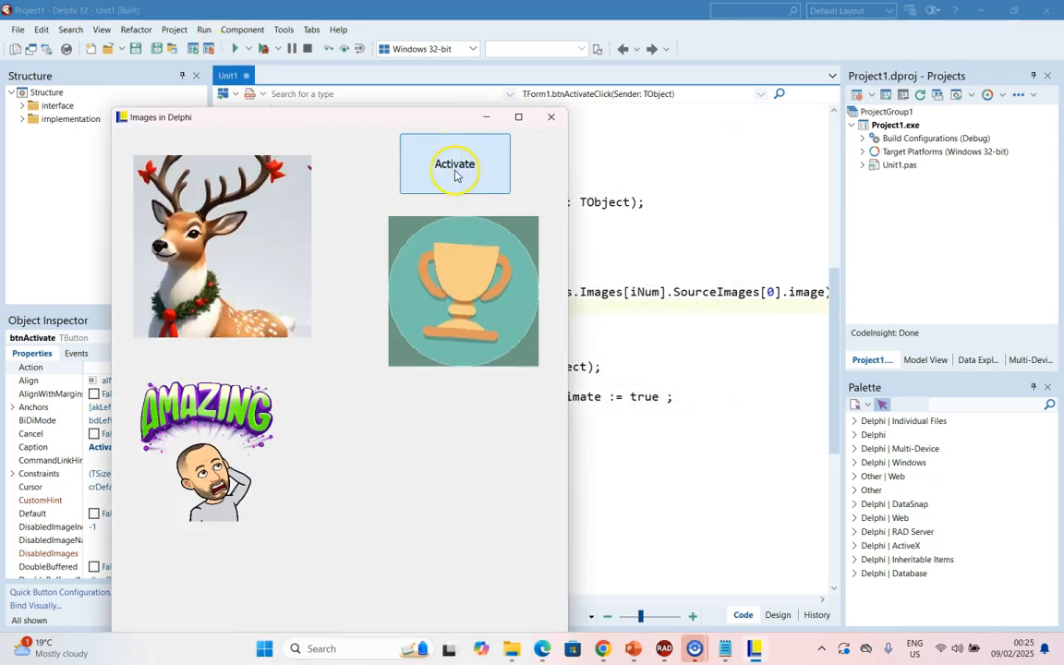
left_click(454, 163)
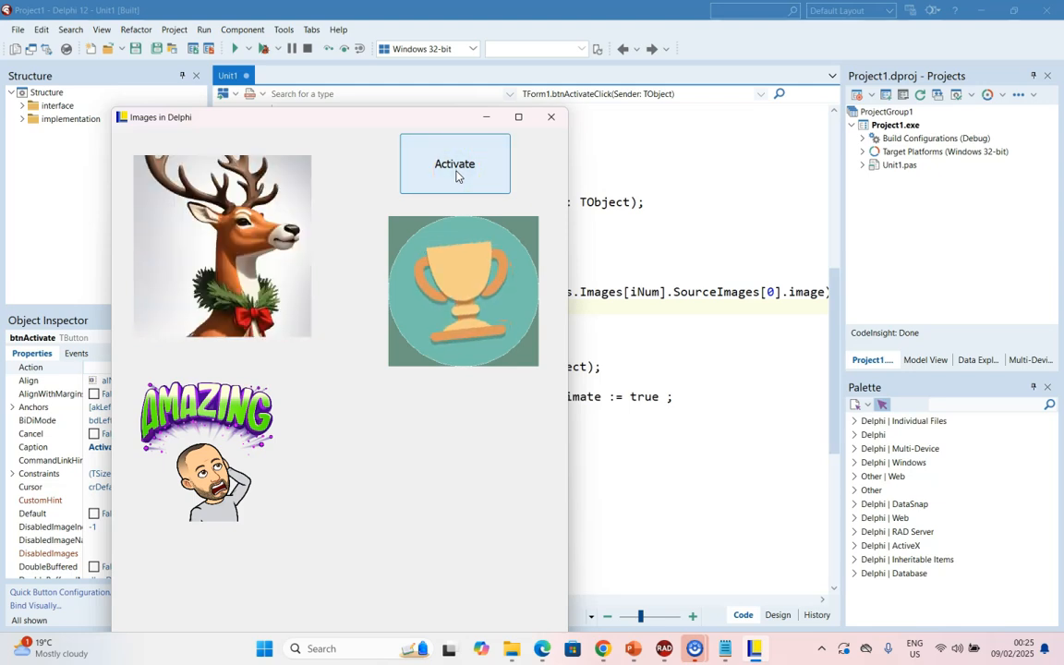
left_click(455, 164)
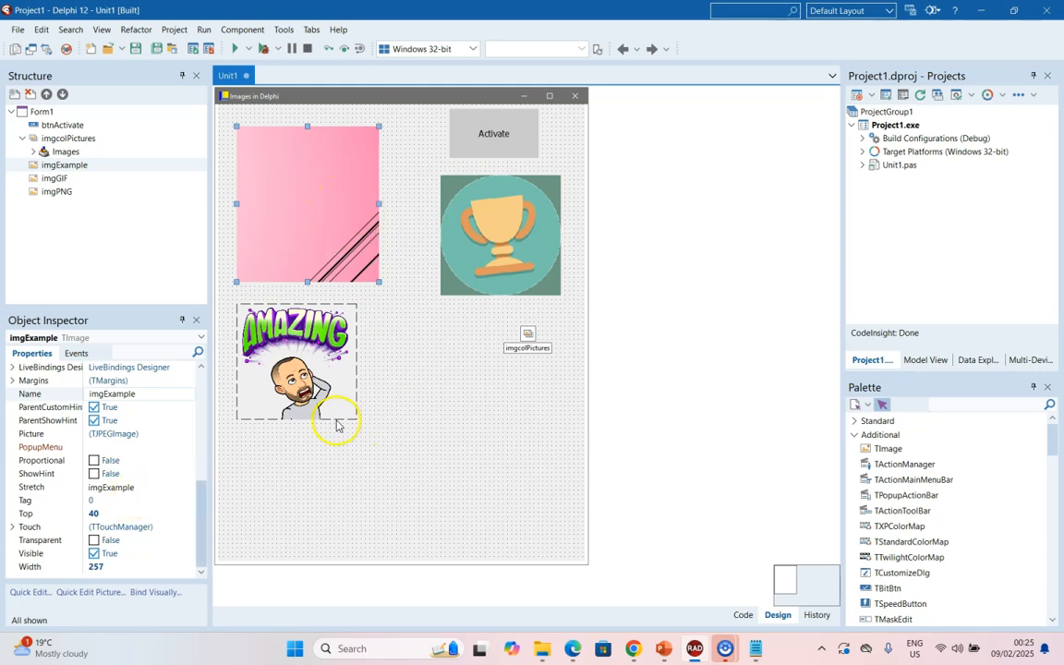
left_click(743, 614)
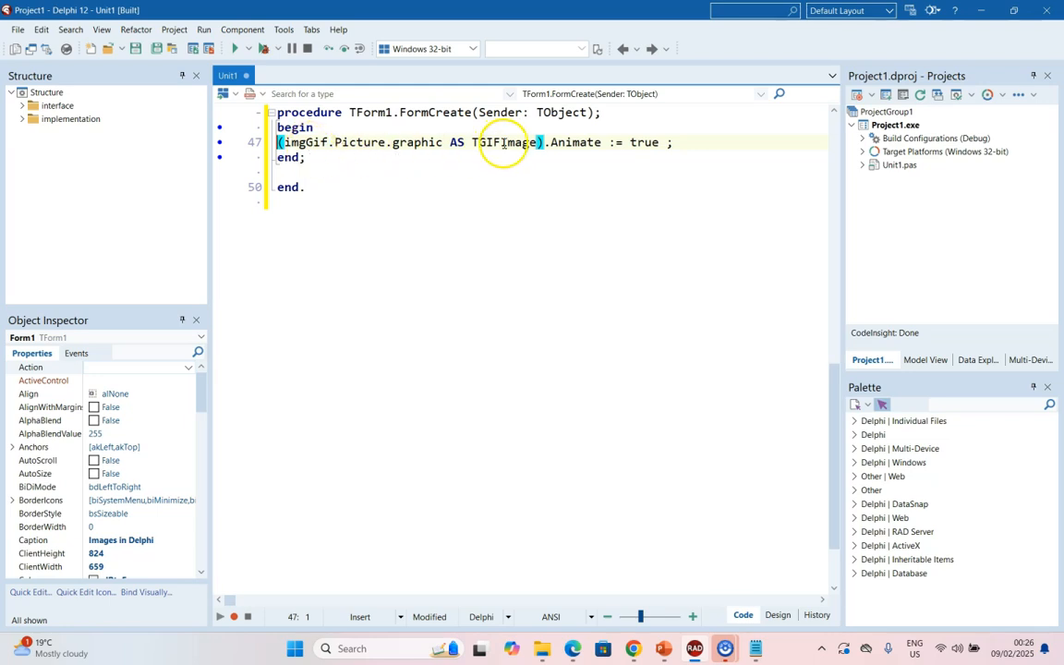
mouse_move(581, 210)
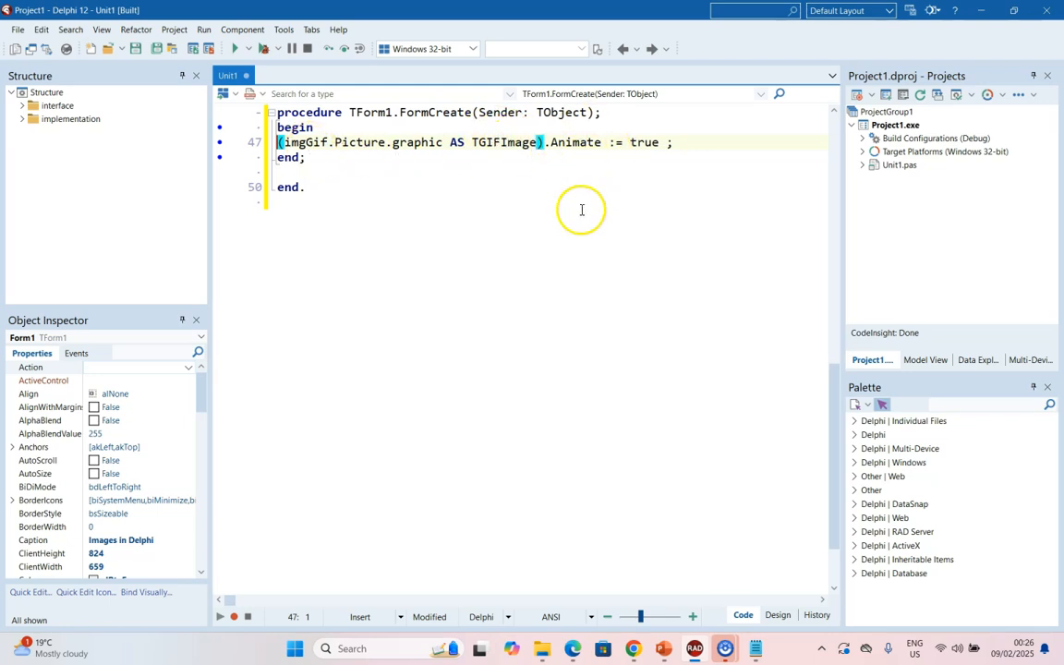
left_click(778, 614)
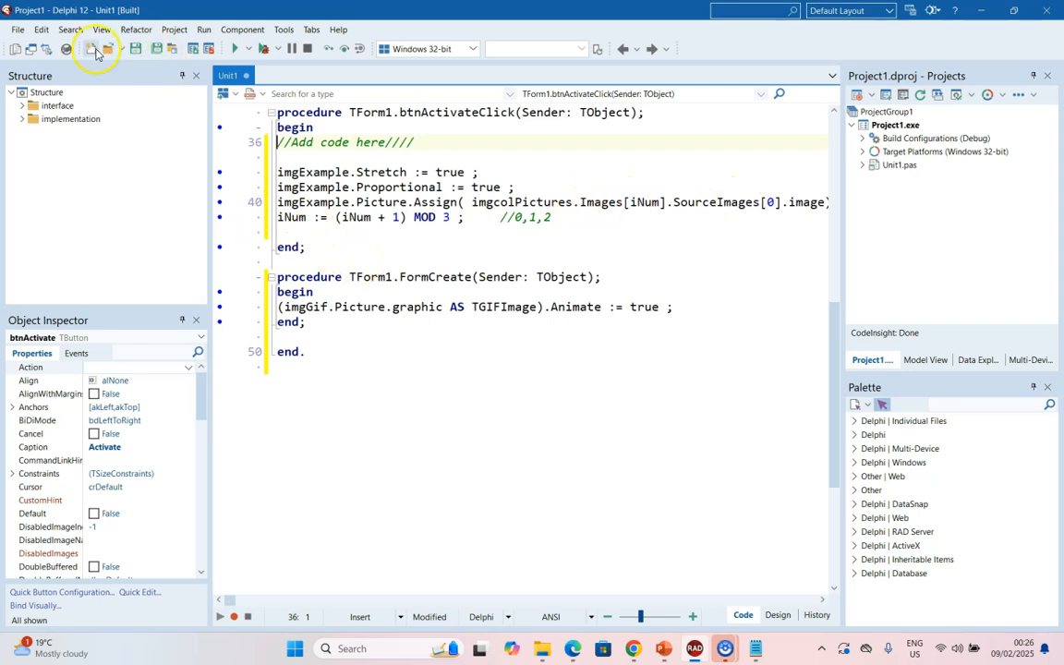
left_click(778, 614)
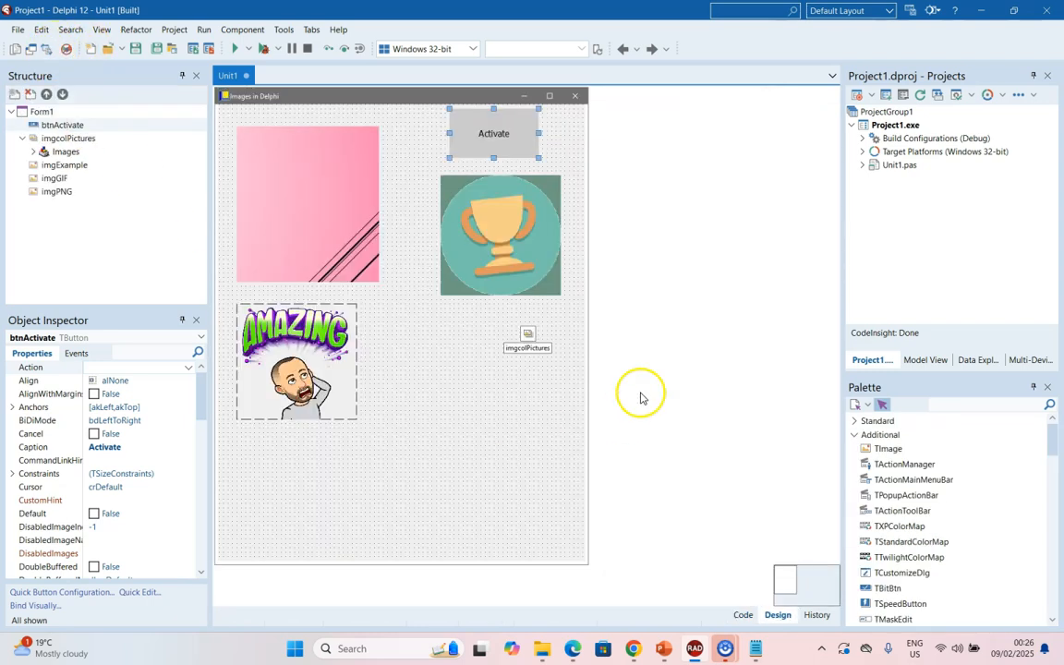
mouse_move(462, 398)
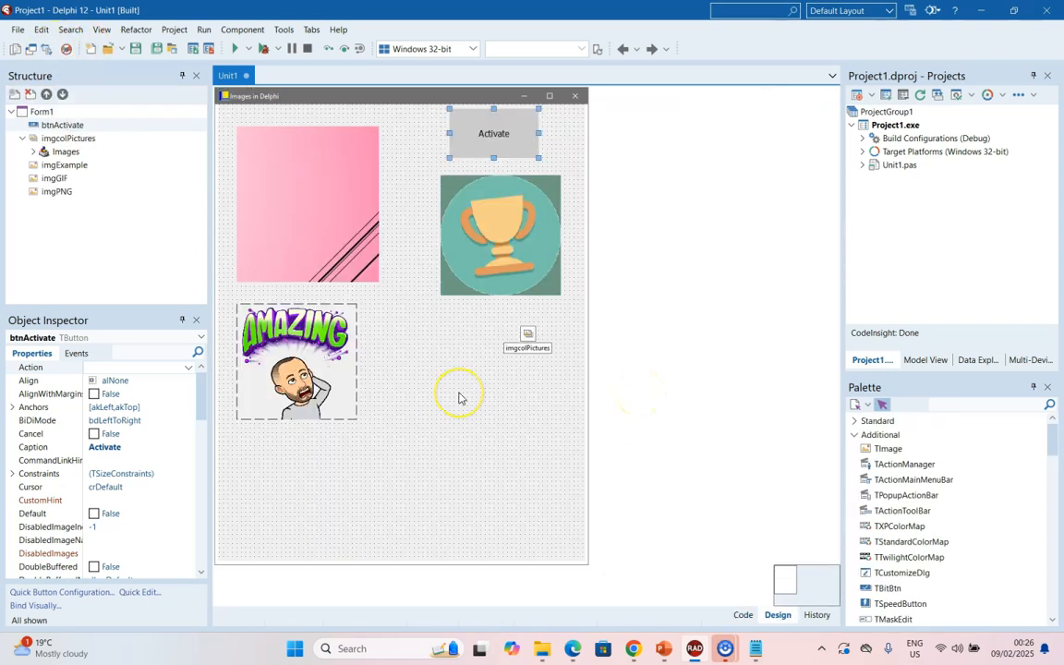